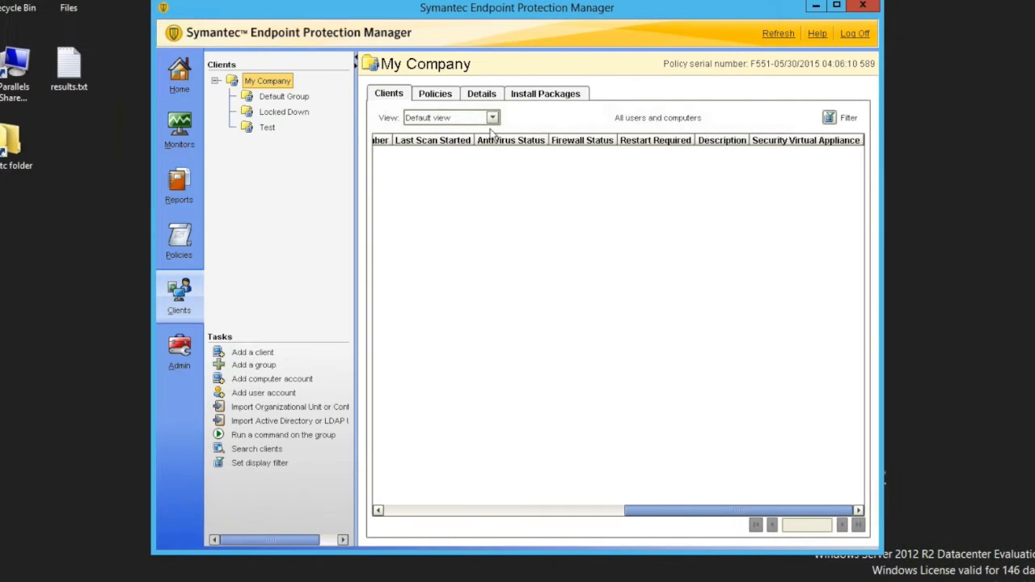
- Show the Test group's clients and browse the Collect File Fingerprint List command without running it
click(267, 128)
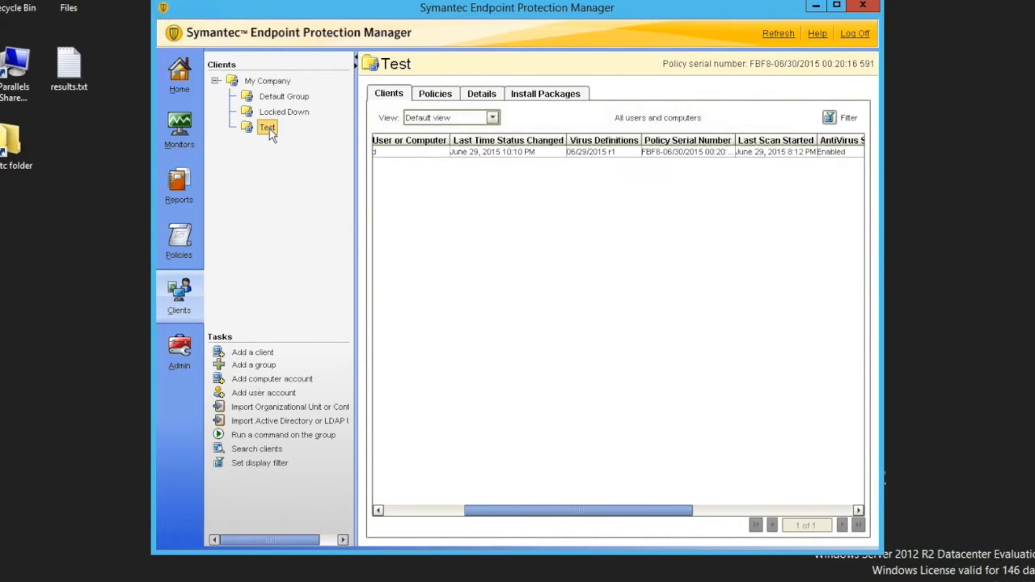
click(267, 127)
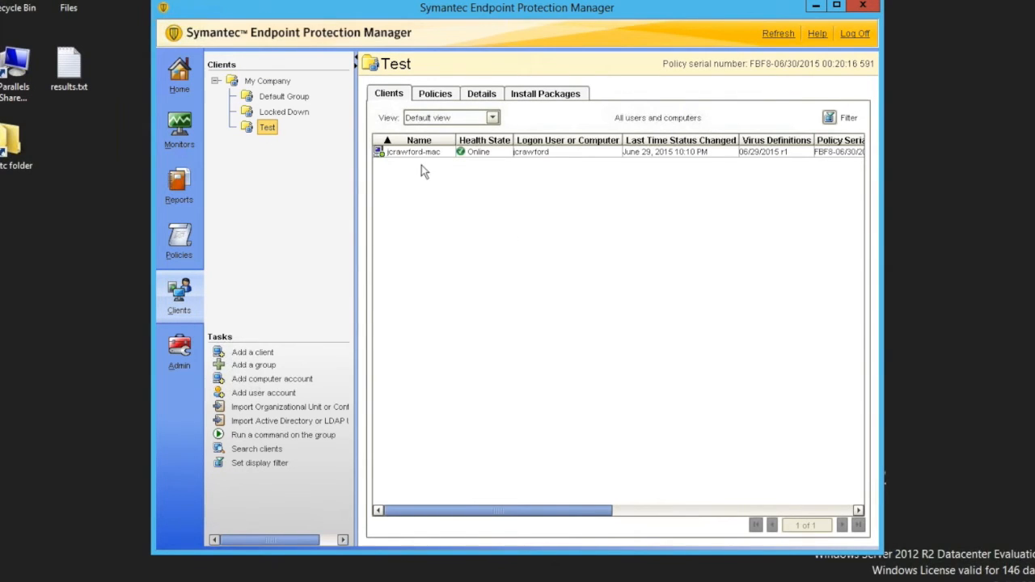
right_click(413, 152)
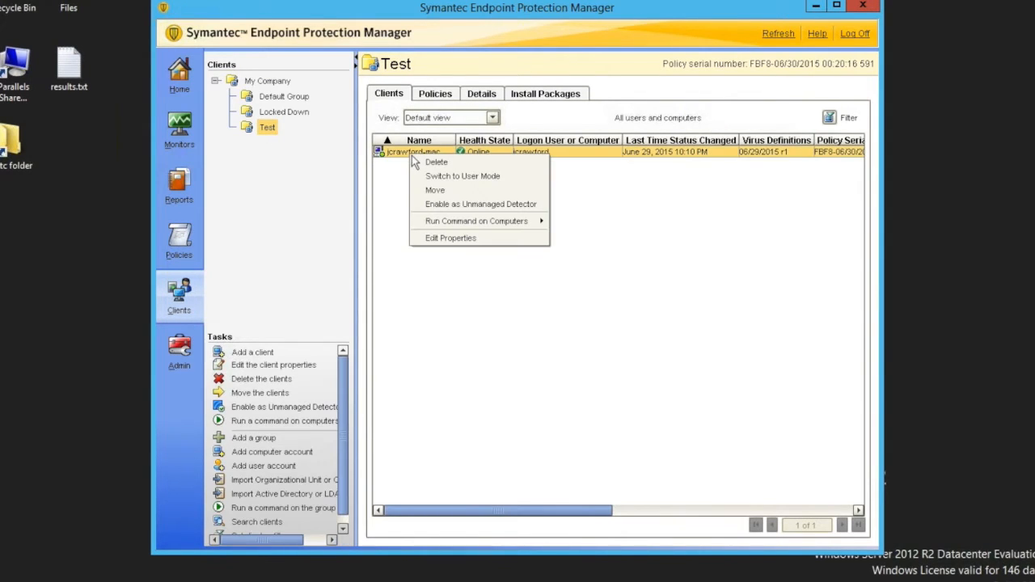
mouse_move(481, 225)
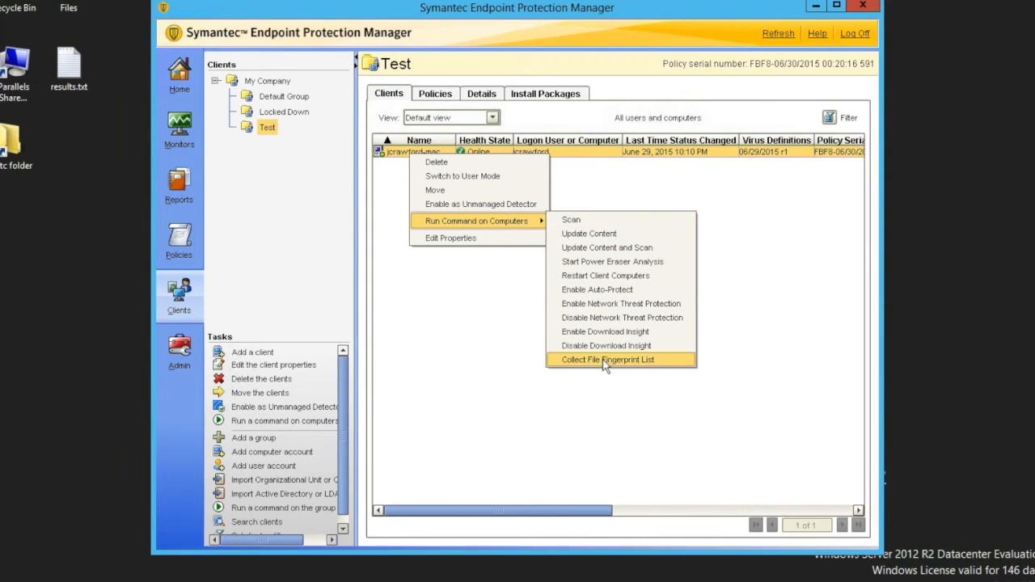
mouse_move(678, 363)
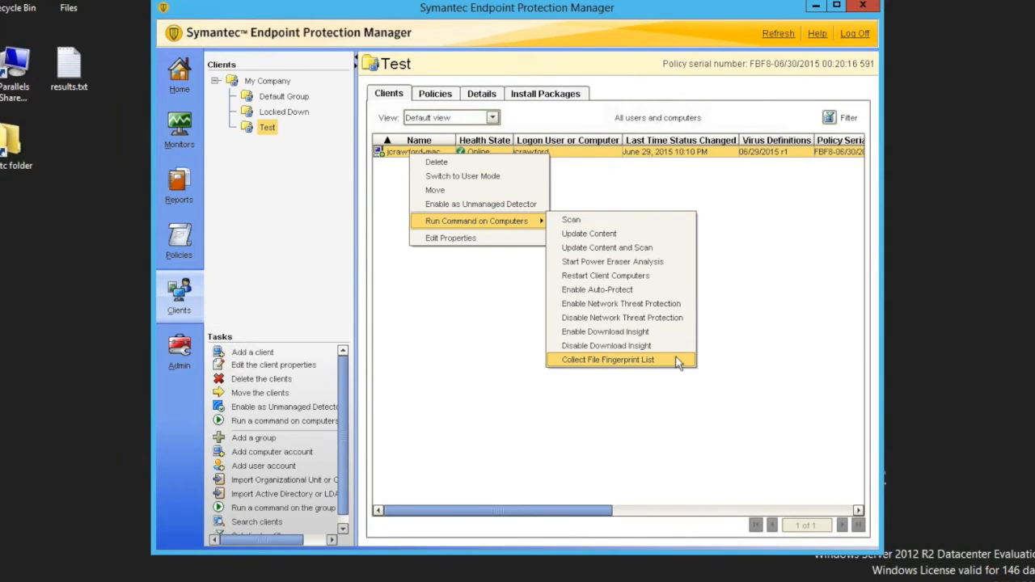
mouse_move(679, 374)
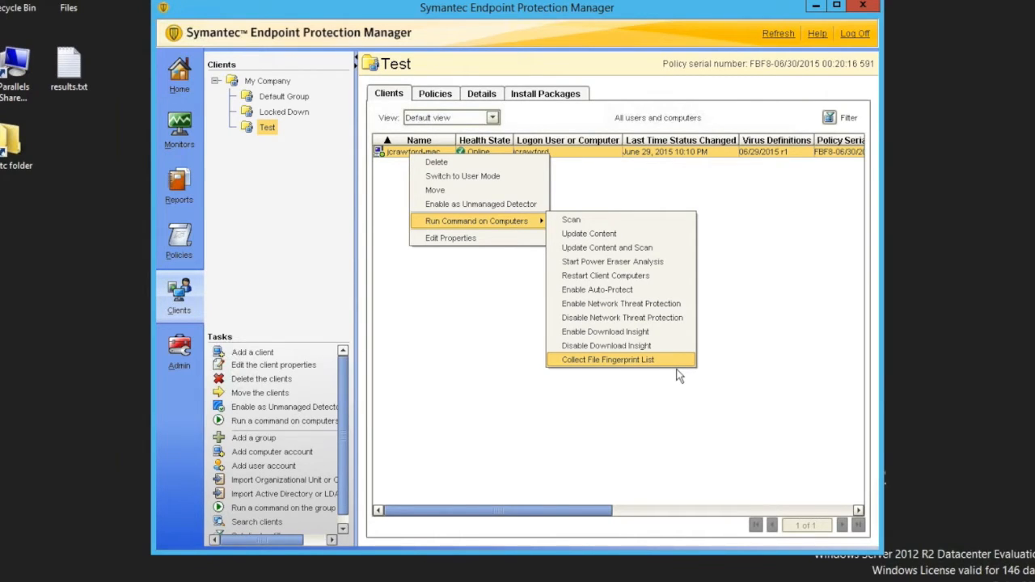
mouse_move(679, 381)
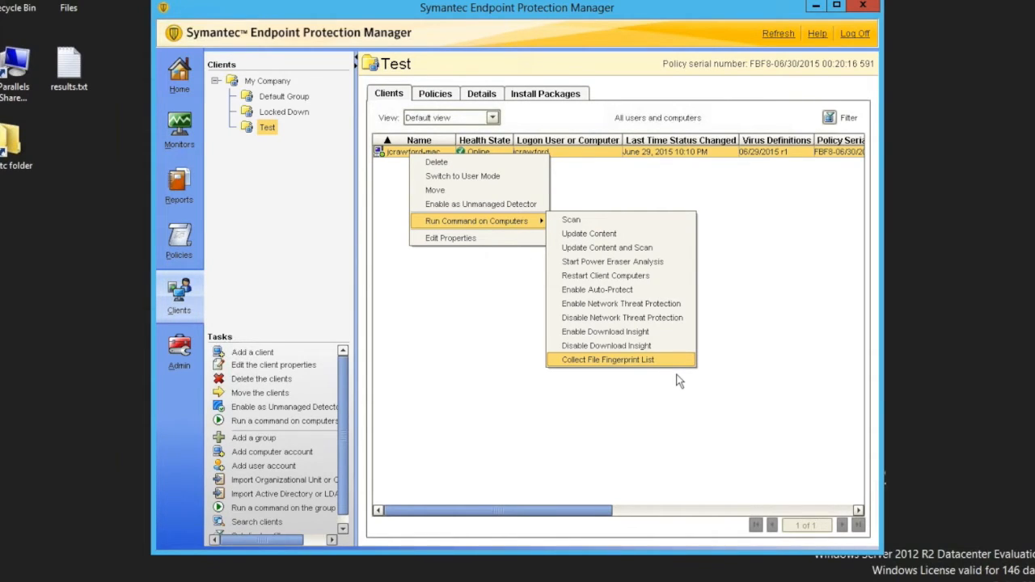
mouse_move(680, 384)
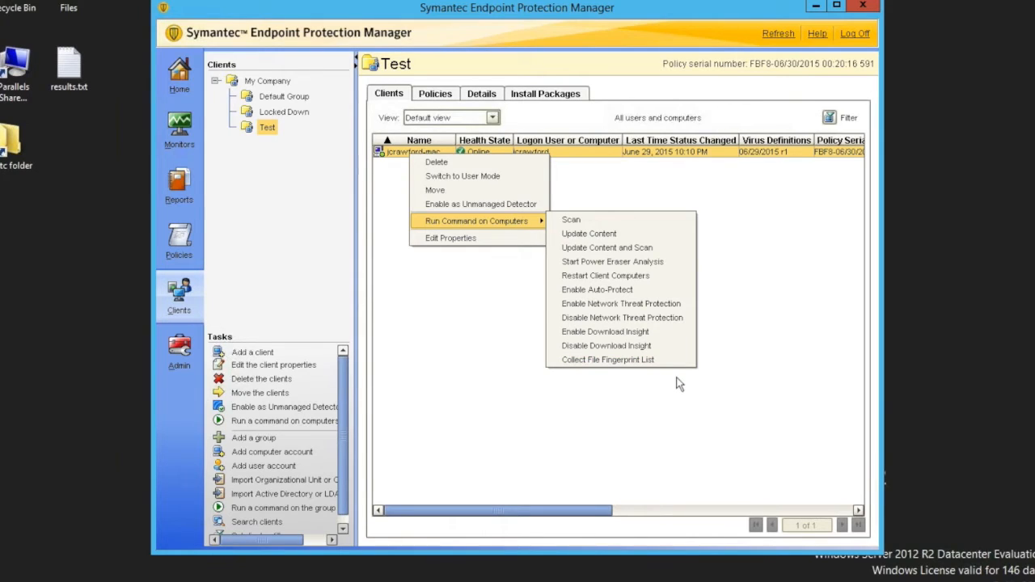
click(679, 383)
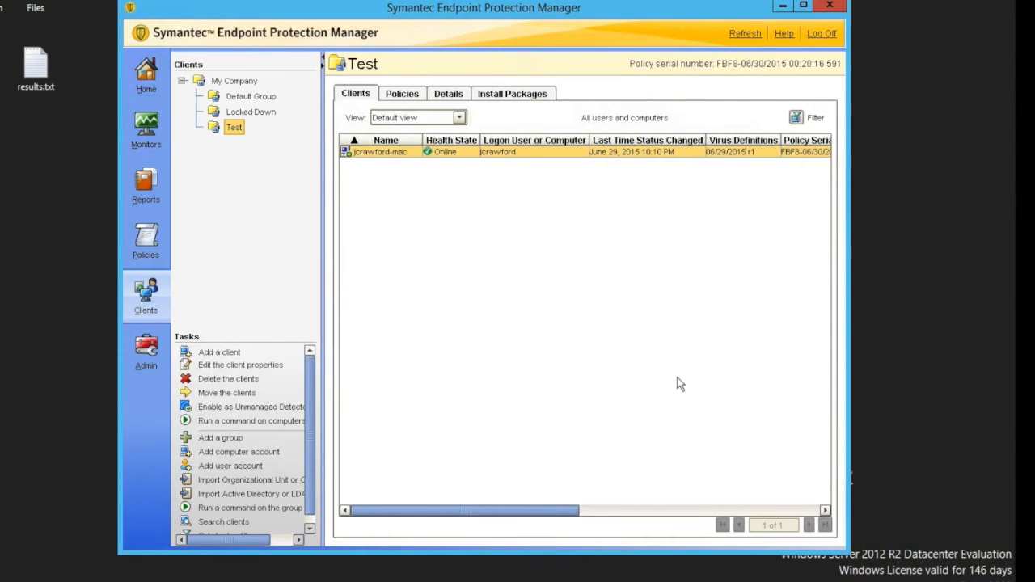
- Open the WINDOWS (C:) drive in File Explorer
click(830, 6)
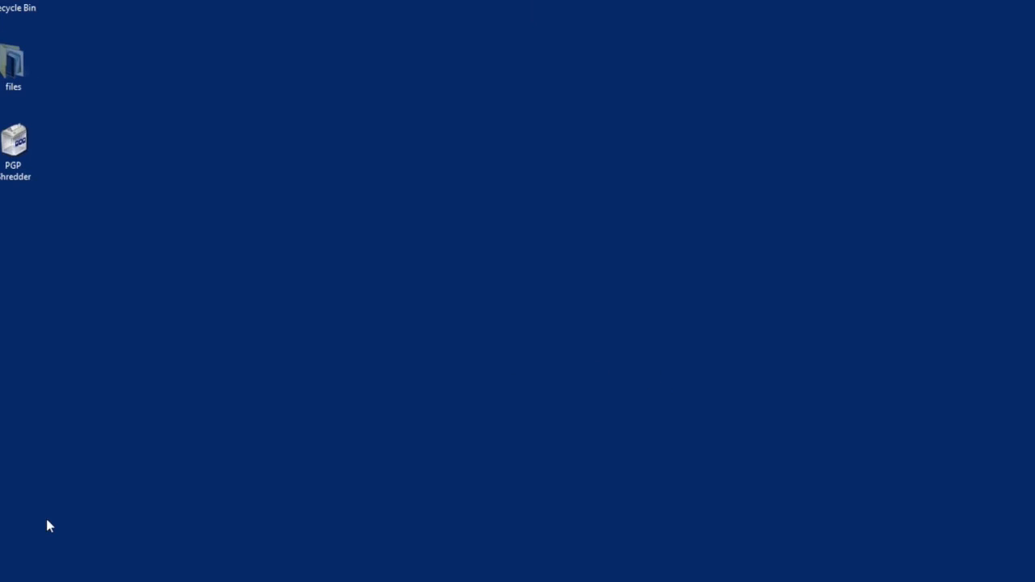
click(8, 575)
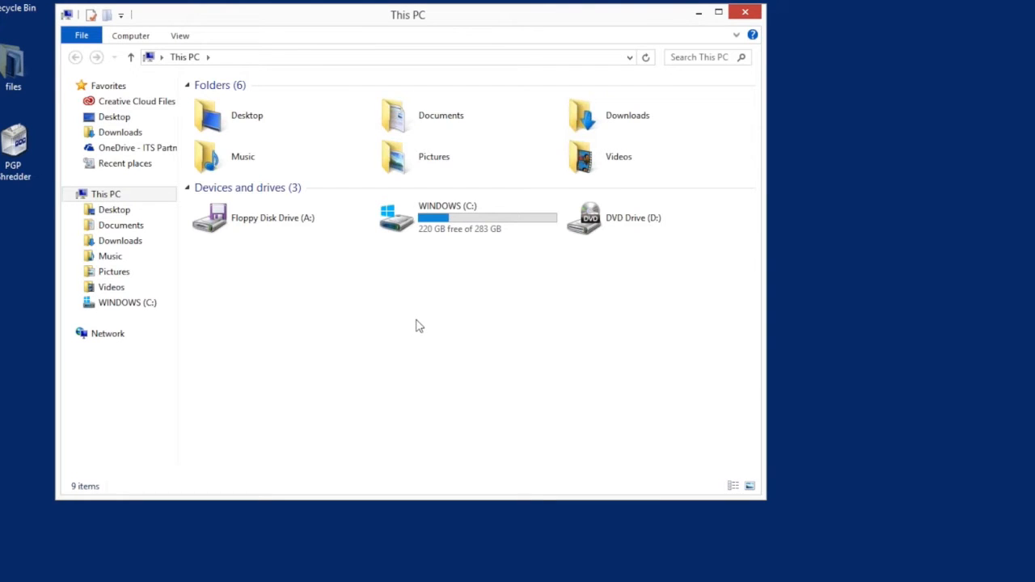
mouse_move(437, 276)
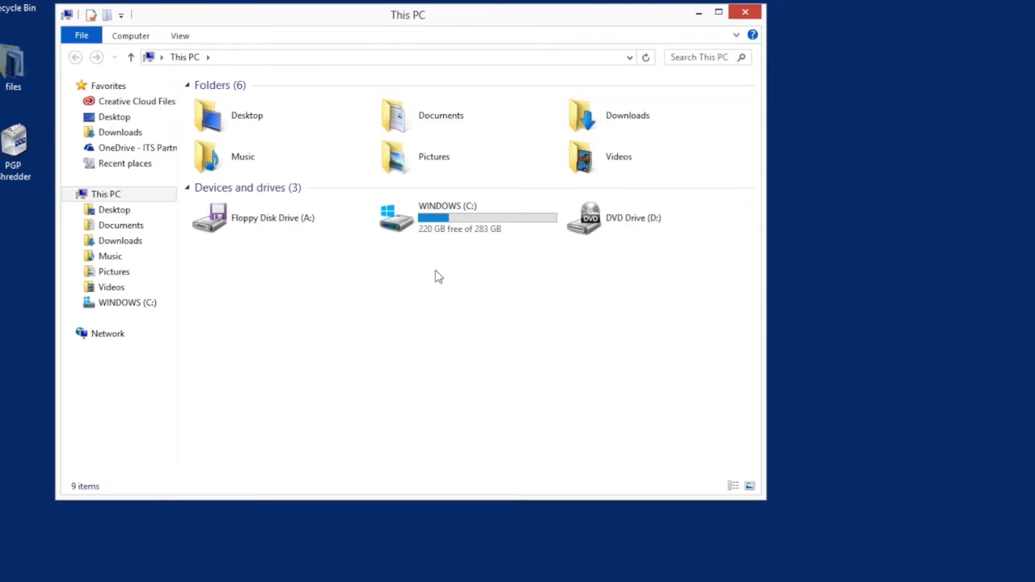
click(467, 217)
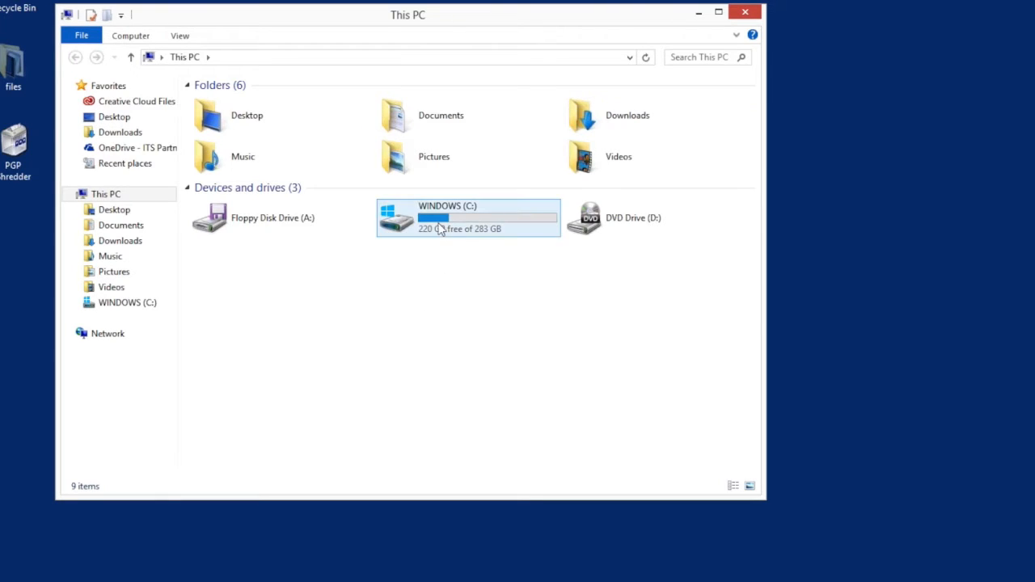
click(467, 217)
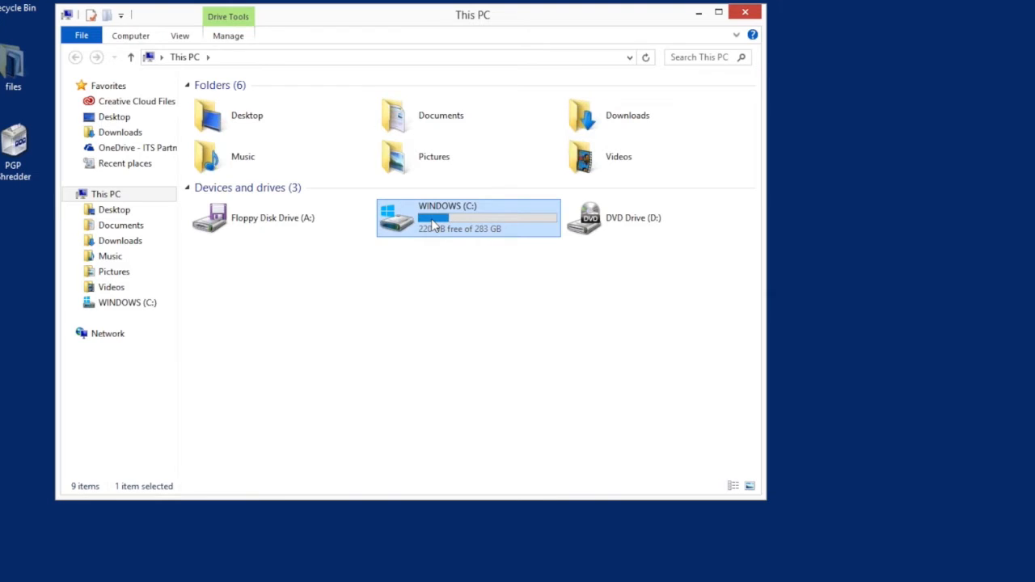
double_click(468, 218)
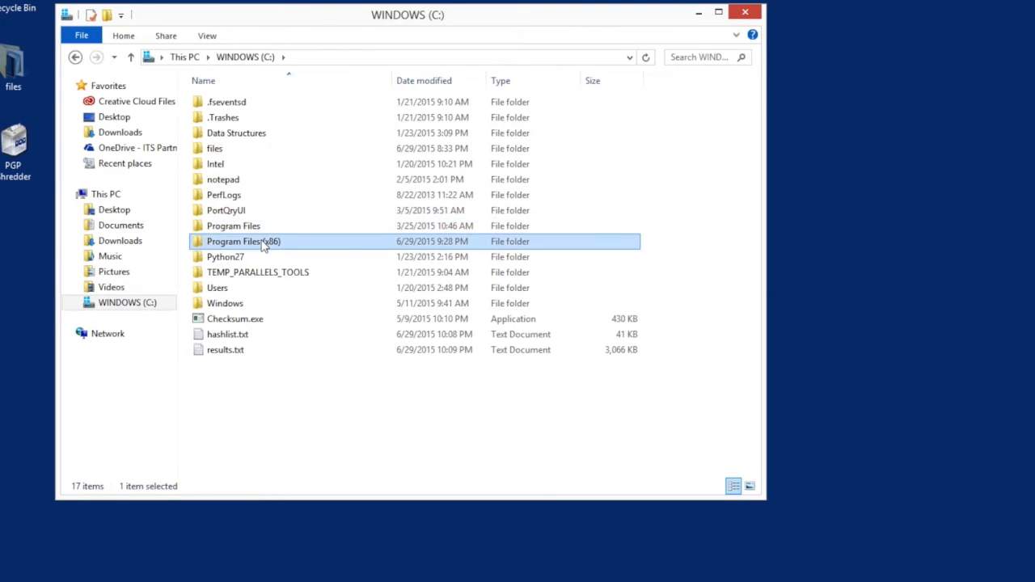
- Find Checksum.exe in Program Files (x86)\Symantec\Symantec Endpoint Protection, then return to C:\
double_click(243, 241)
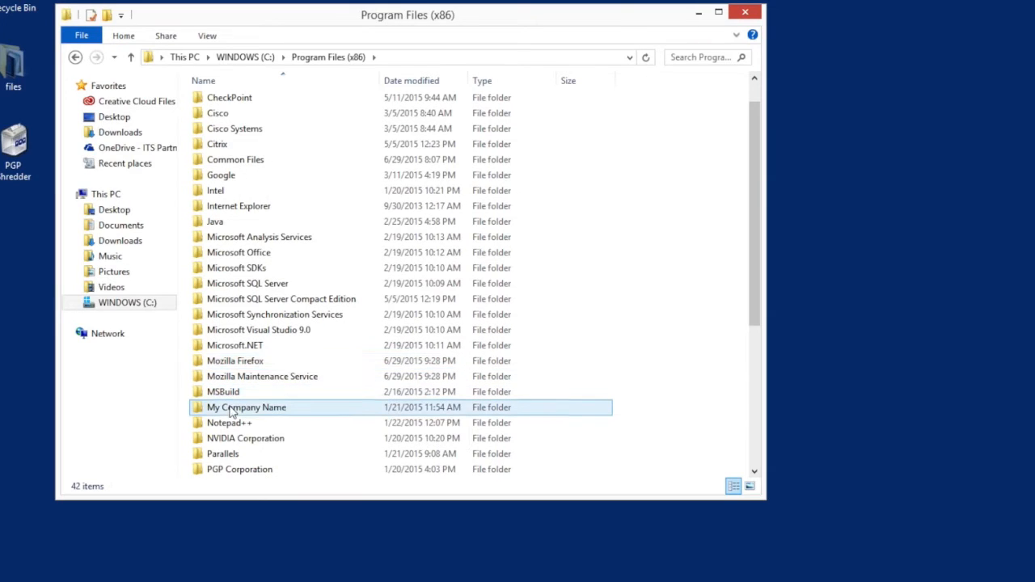
scroll(down, 3)
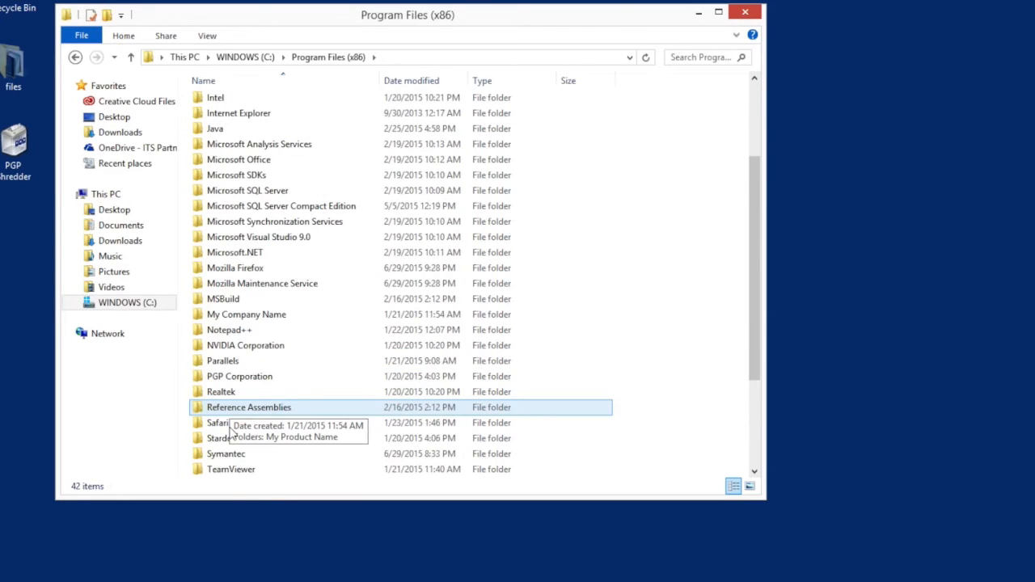
double_click(226, 453)
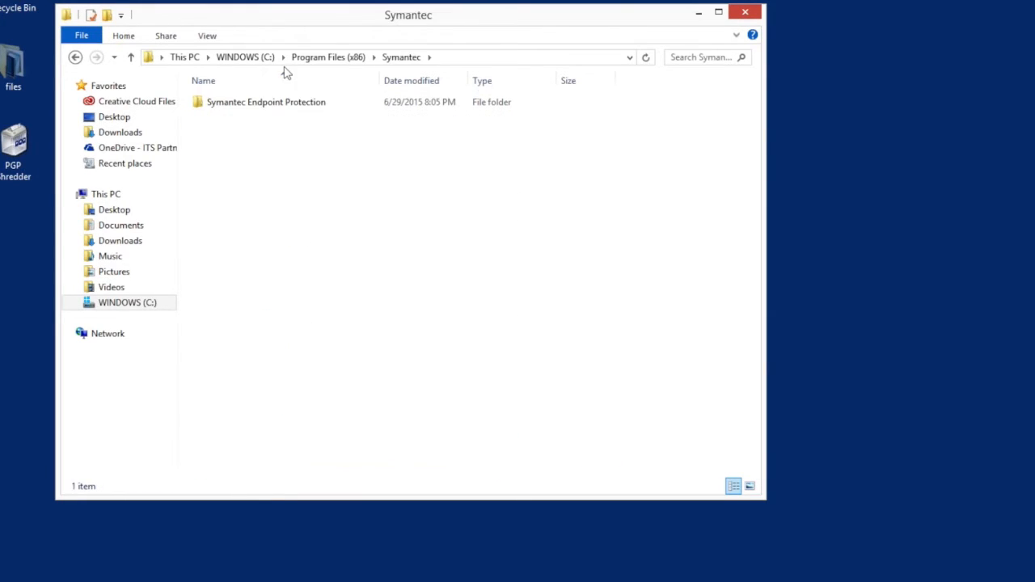
double_click(266, 101)
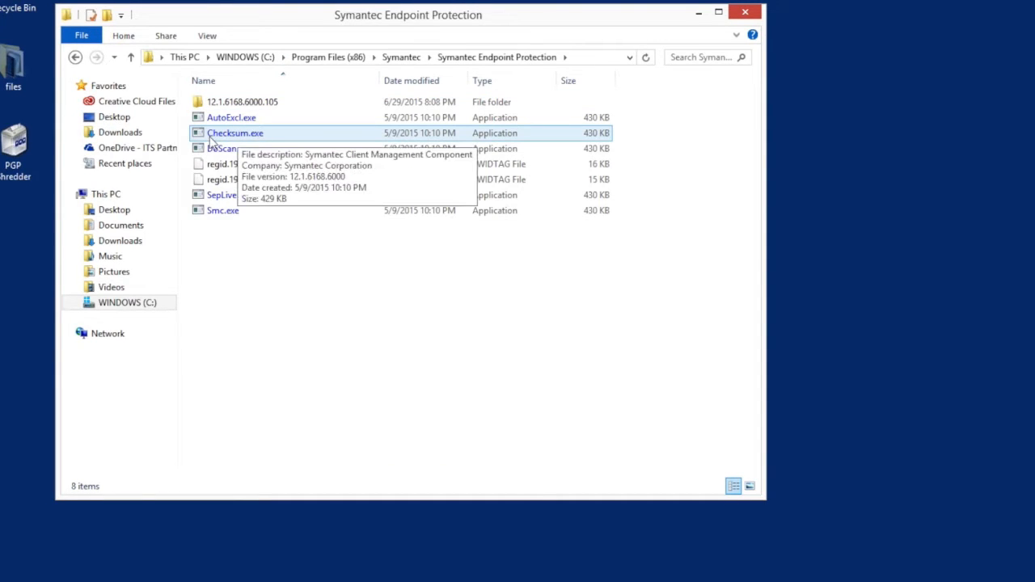
mouse_move(277, 135)
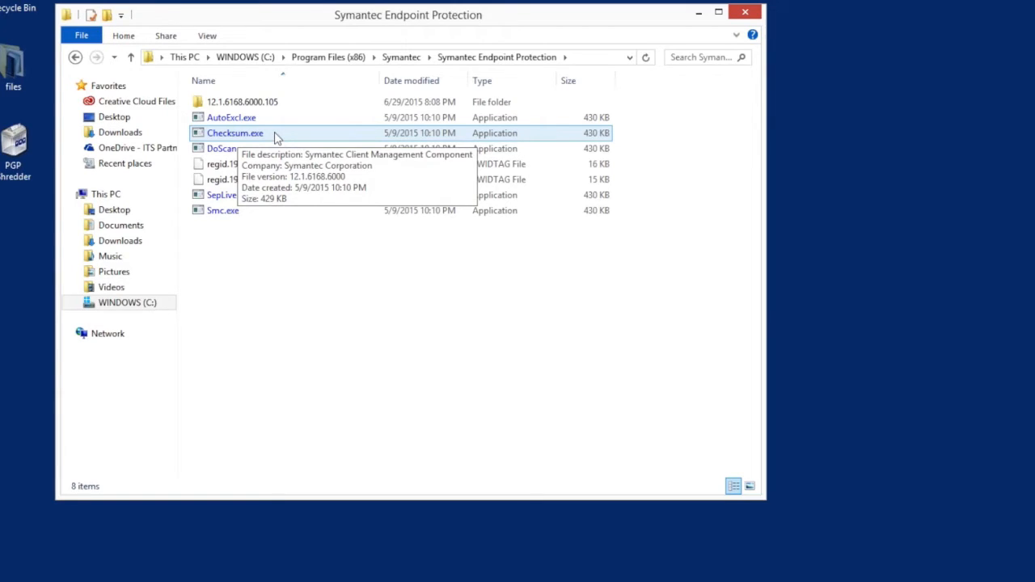
mouse_move(243, 117)
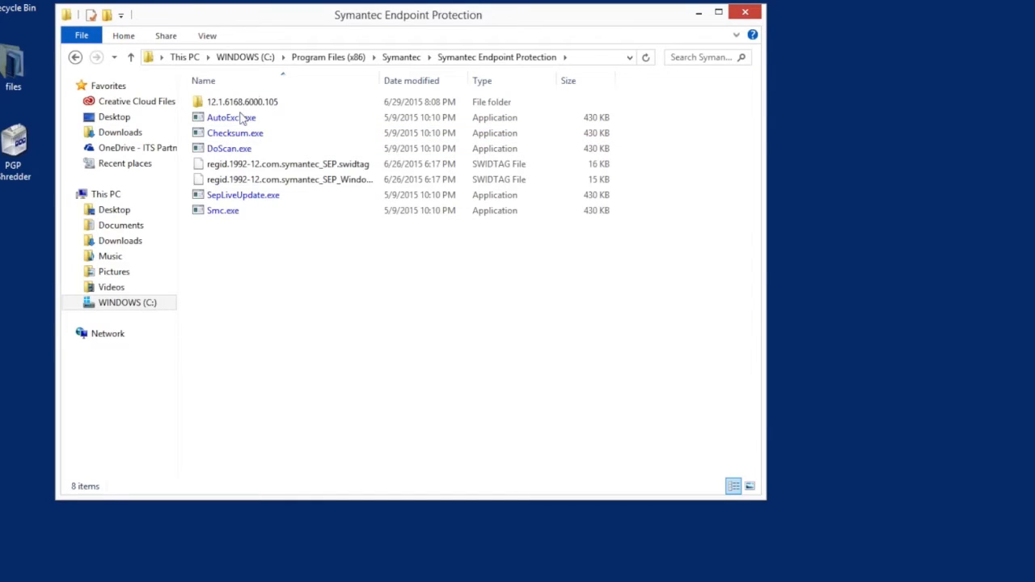
click(235, 133)
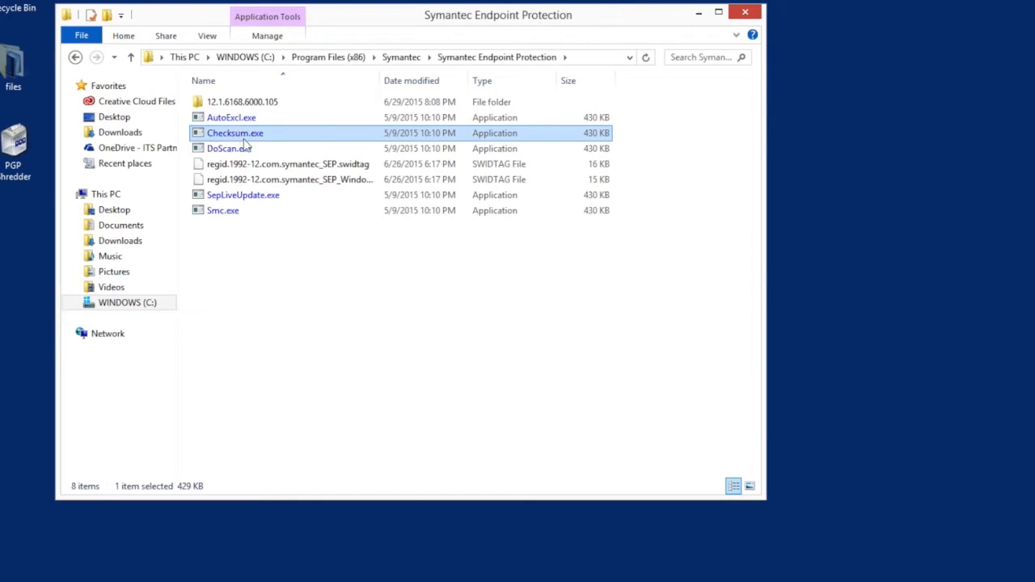
mouse_move(234, 133)
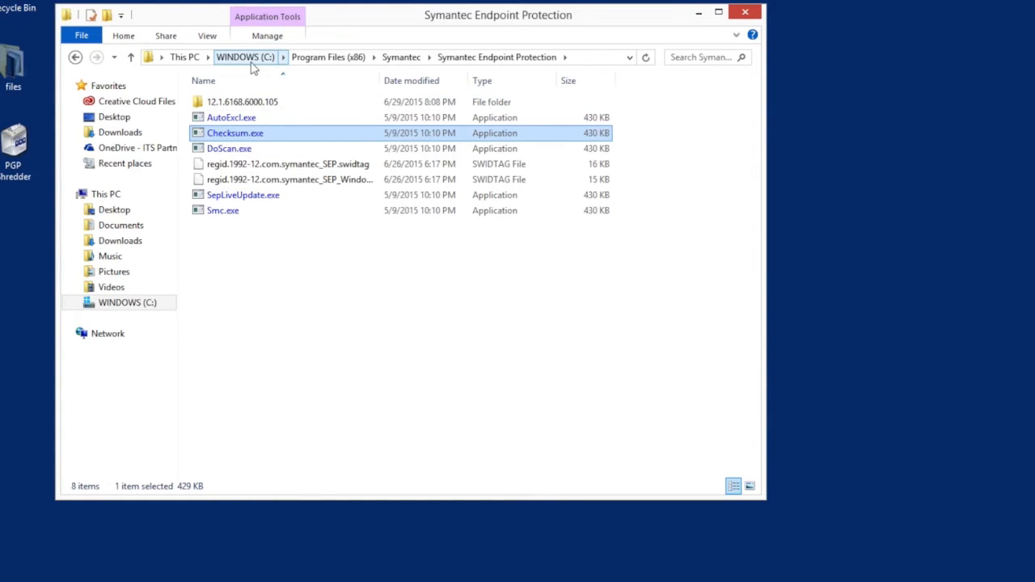
click(245, 57)
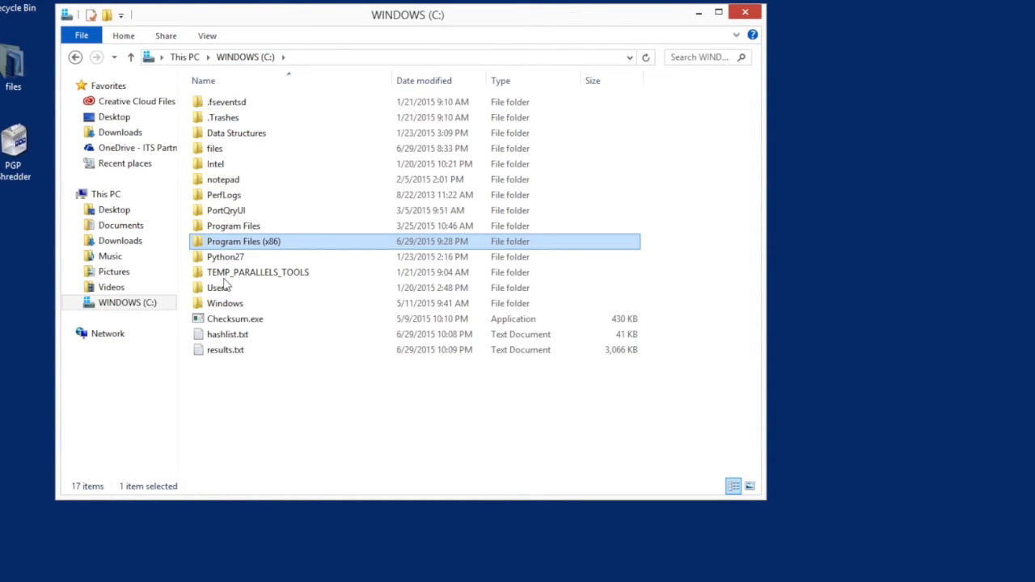
- Run 'Checksum.exe outputfile.txt c:' from the C: root in an elevated Command Prompt
click(236, 319)
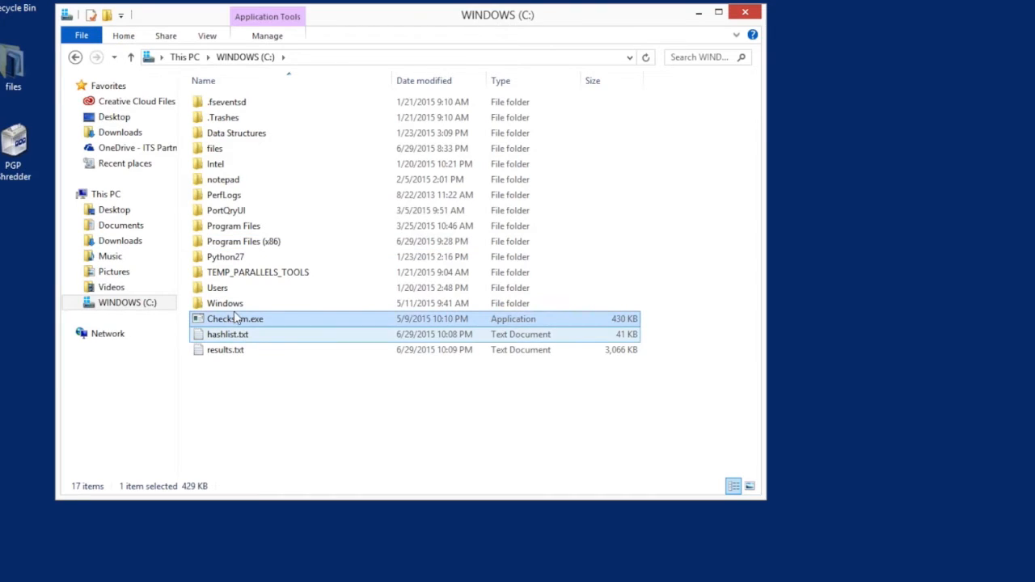
mouse_move(253, 323)
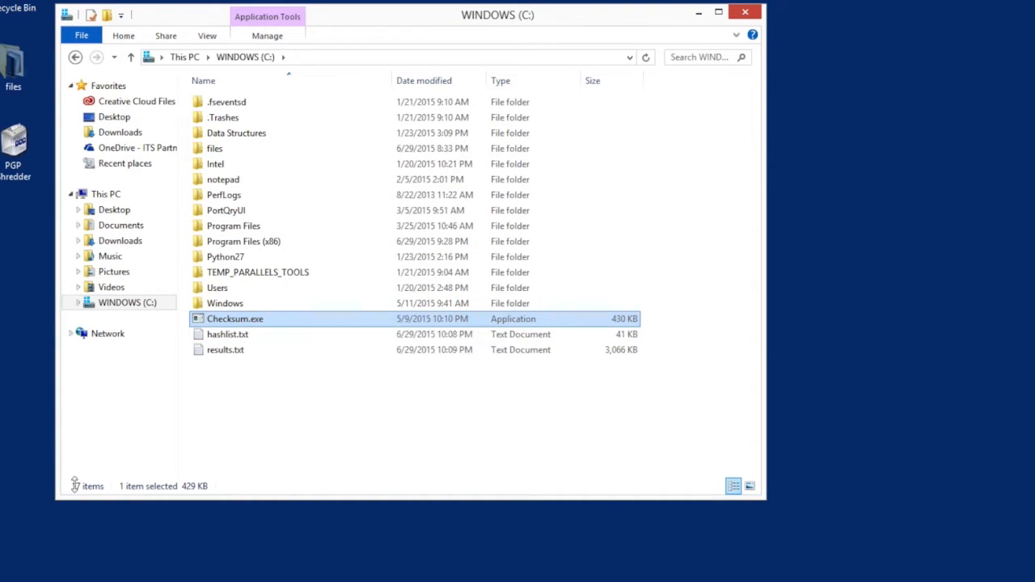
text(cmd)
text(cd)
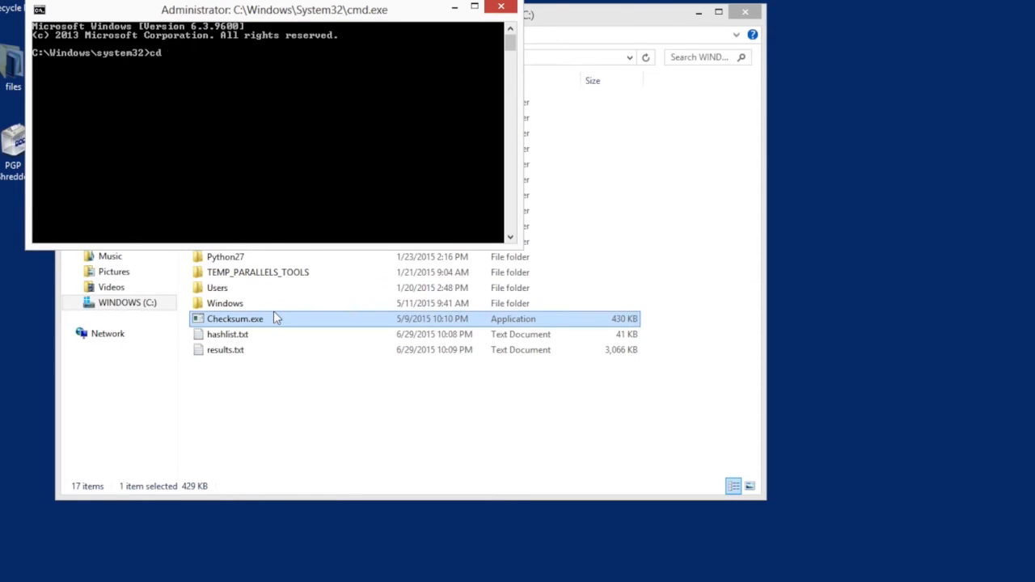
text(Checksum.exe f)
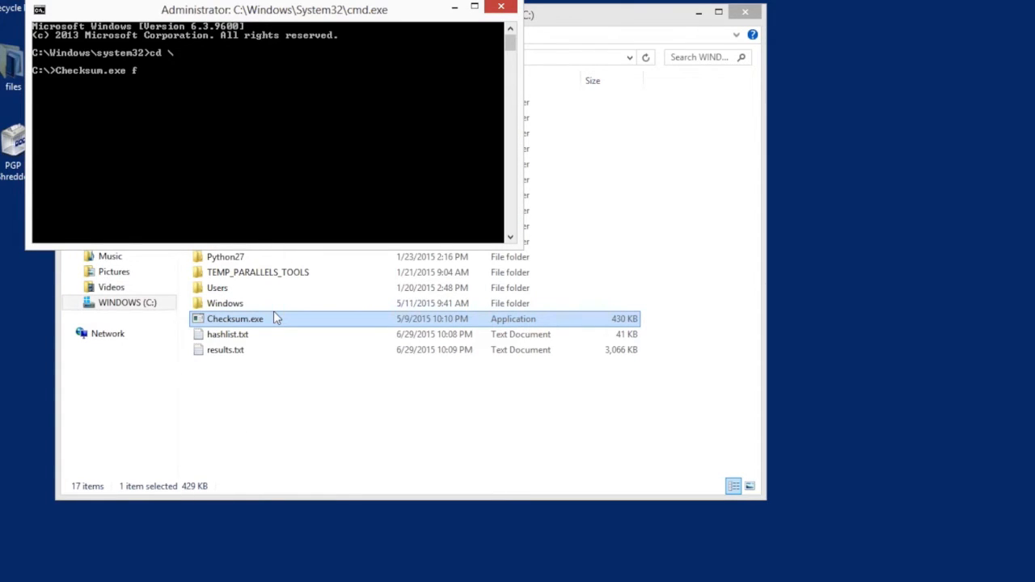
text(ile)
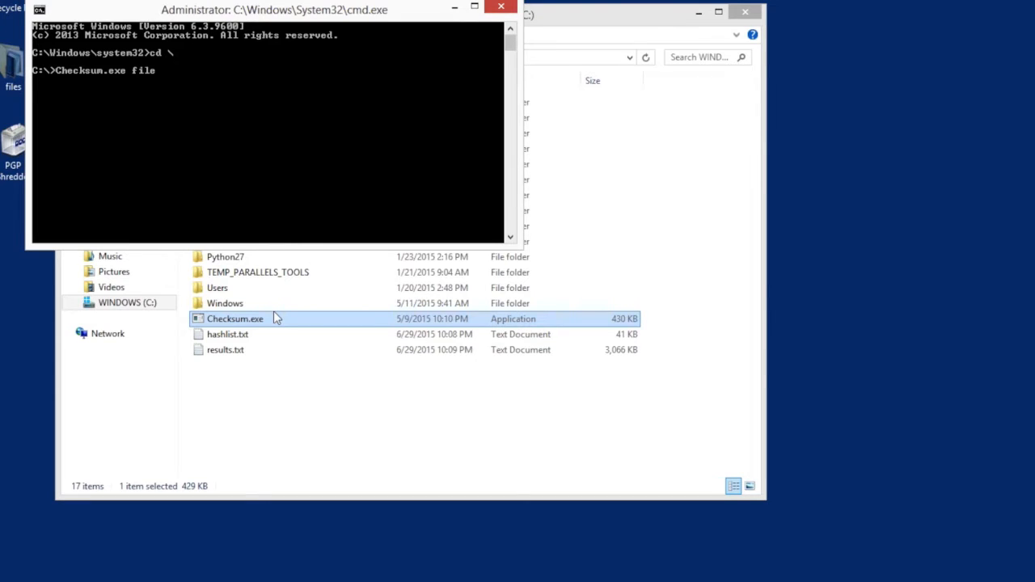
key(Backspace)
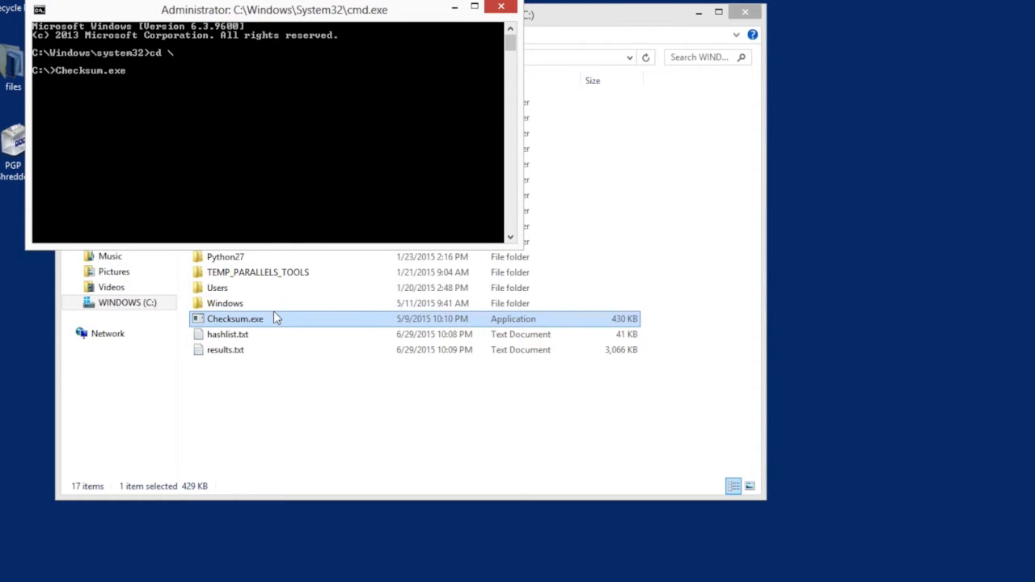
text(outputf)
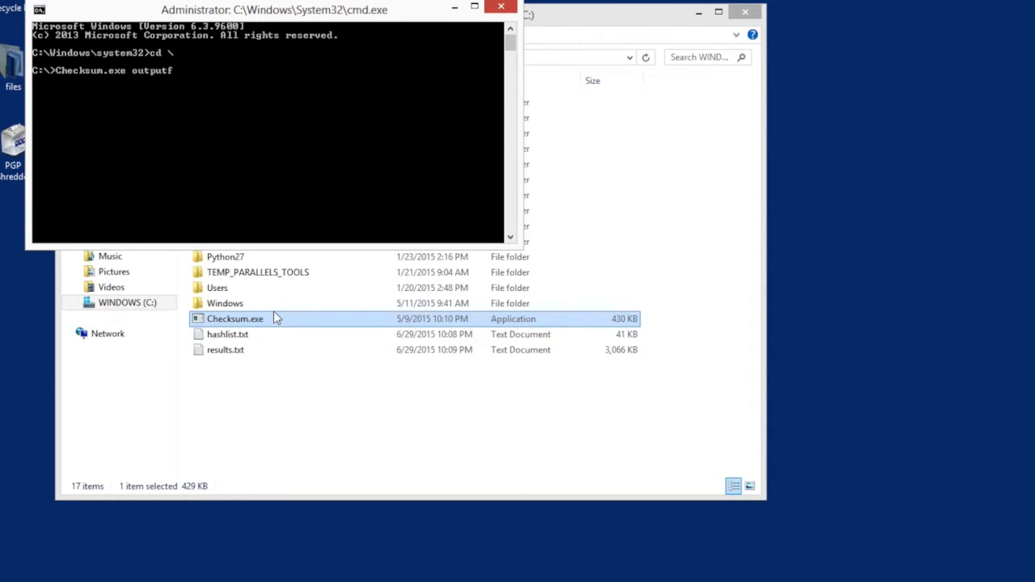
text(ile.txt c)
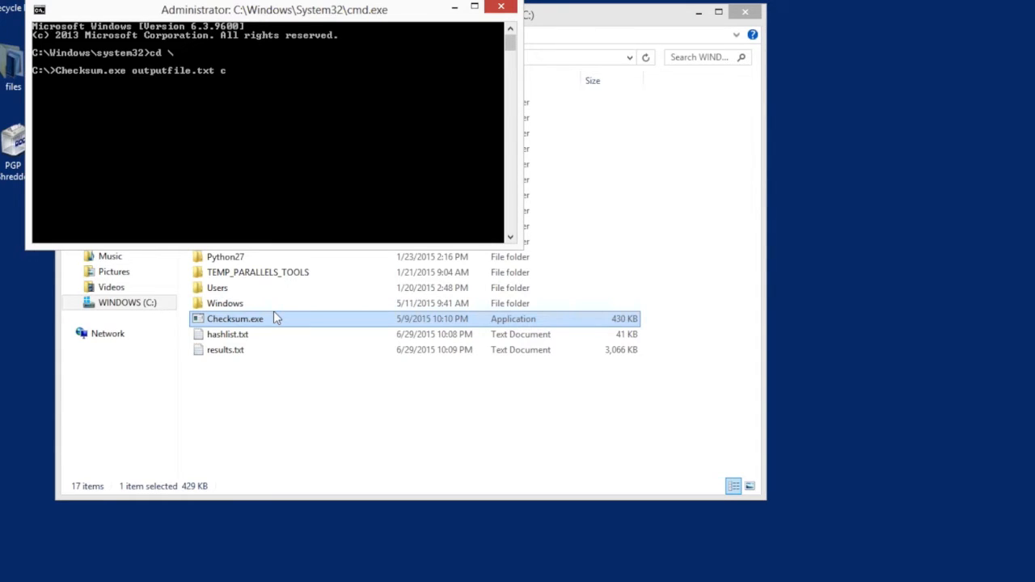
text(:)
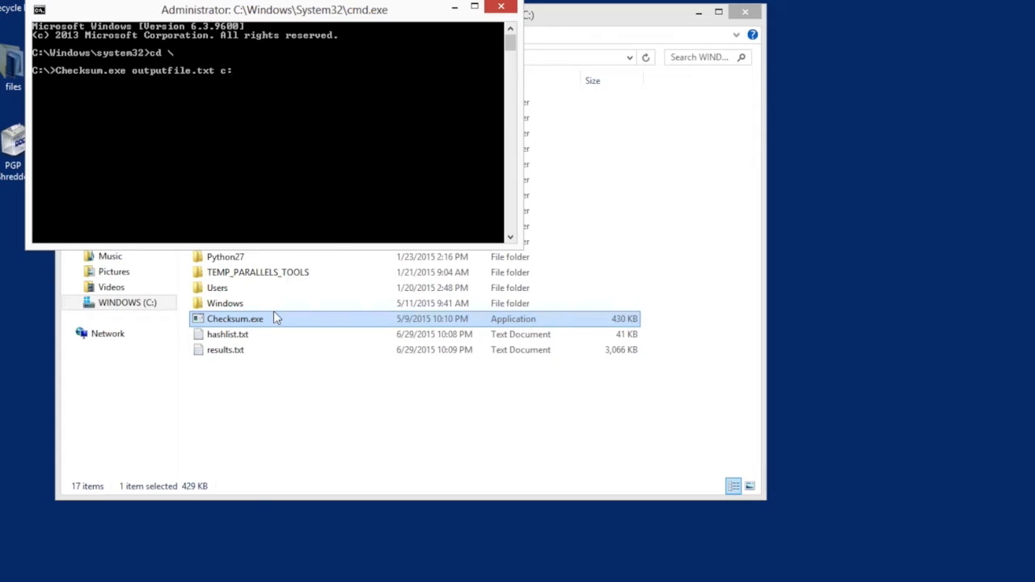
key(Return)
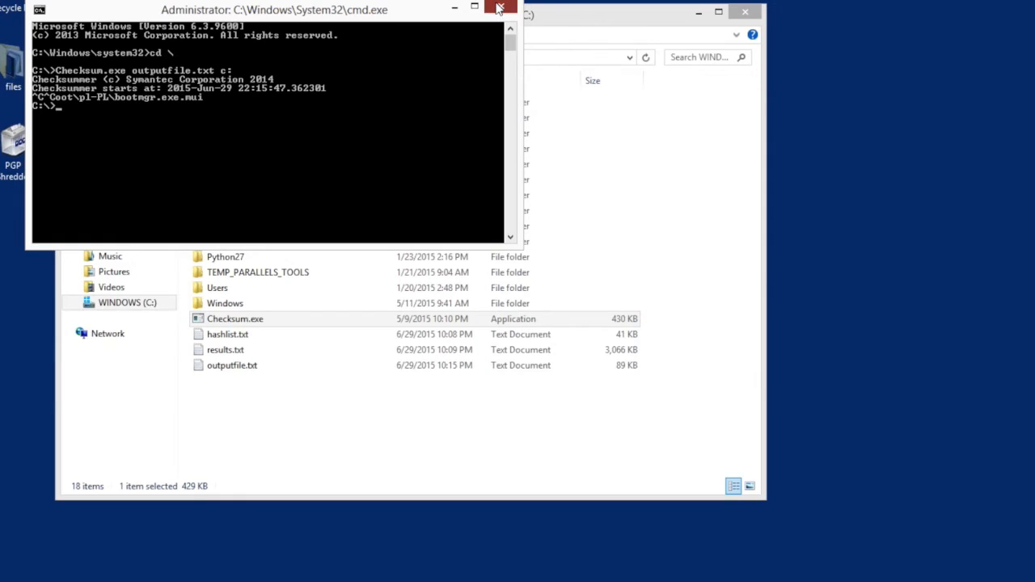
- Close the Command Prompt and select results.txt at the C: root
click(499, 9)
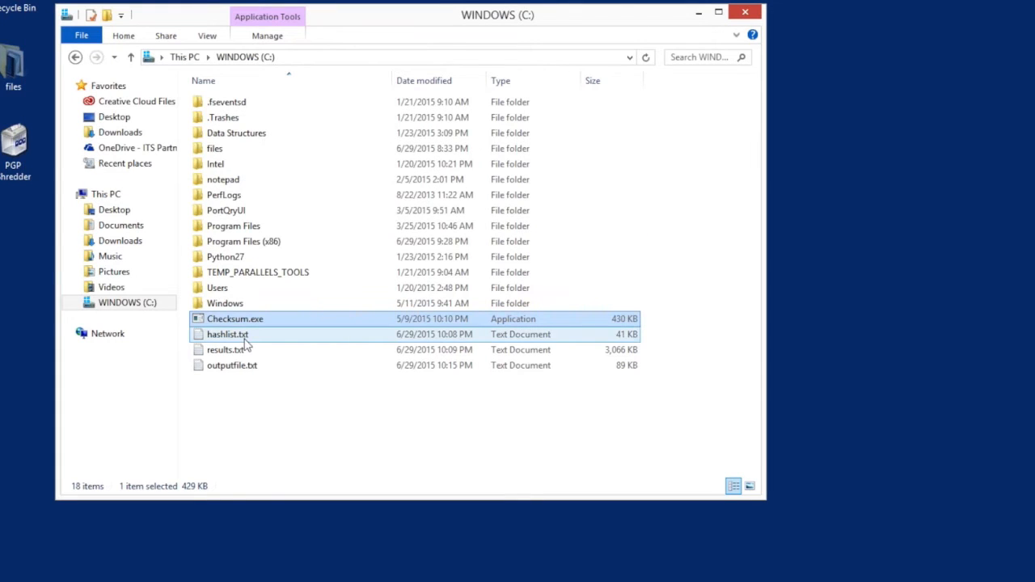
click(226, 350)
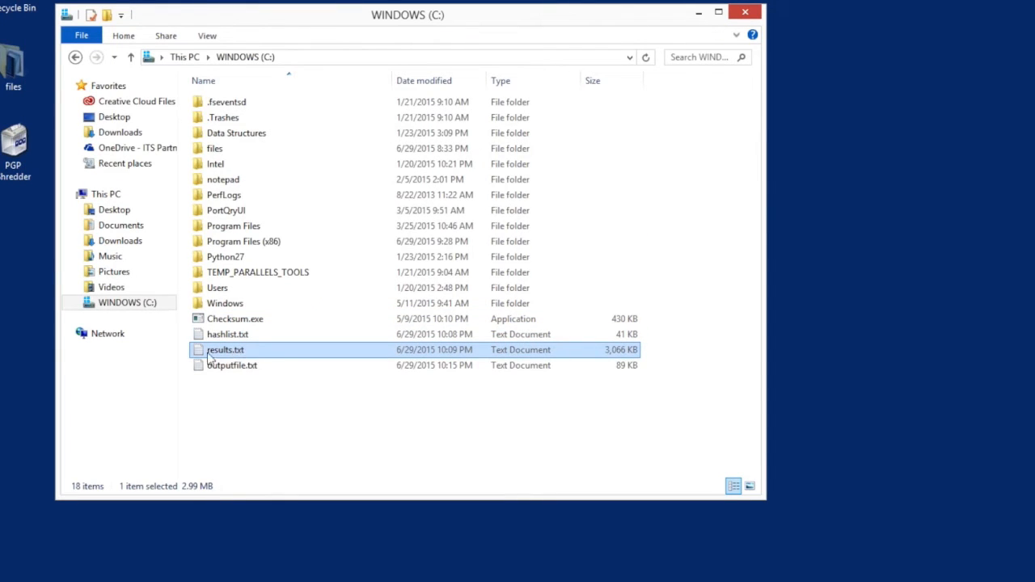
mouse_move(242, 356)
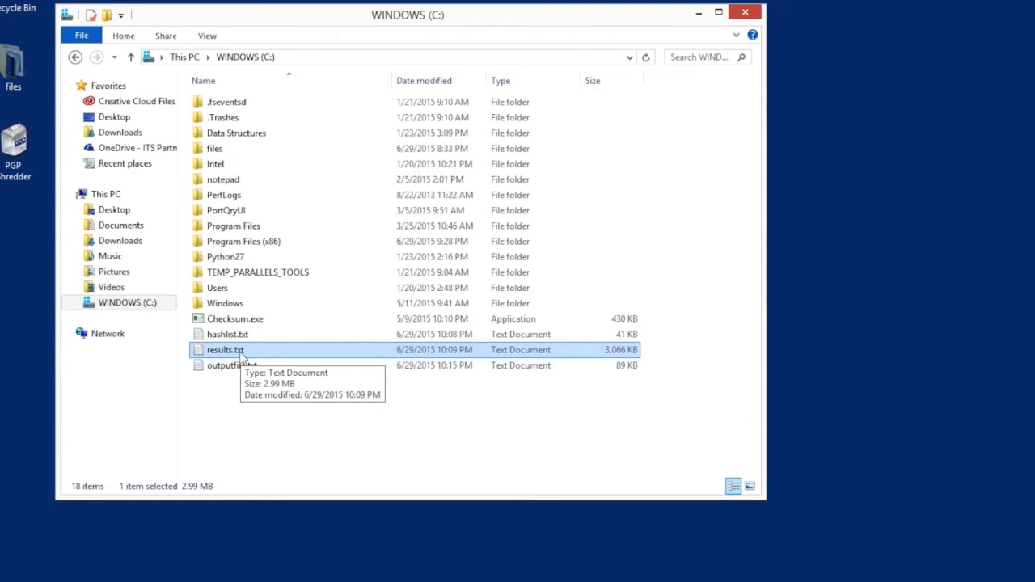
mouse_move(276, 358)
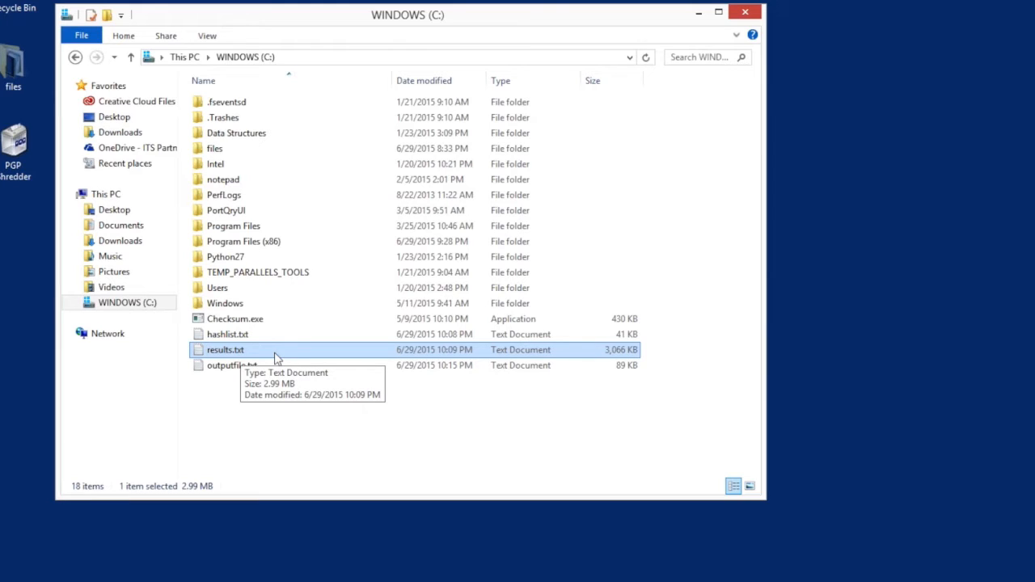
mouse_move(288, 356)
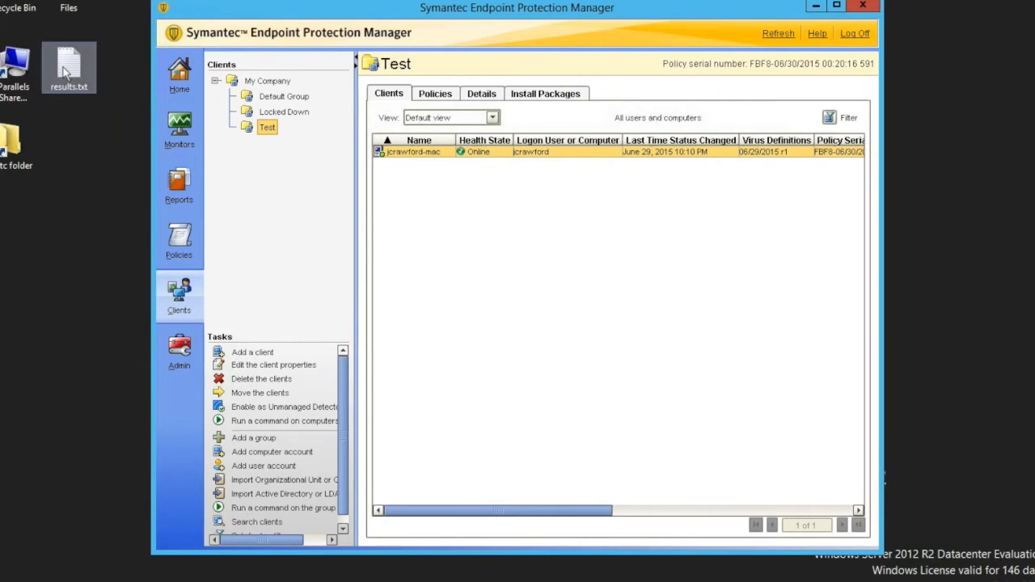
mouse_move(16, 226)
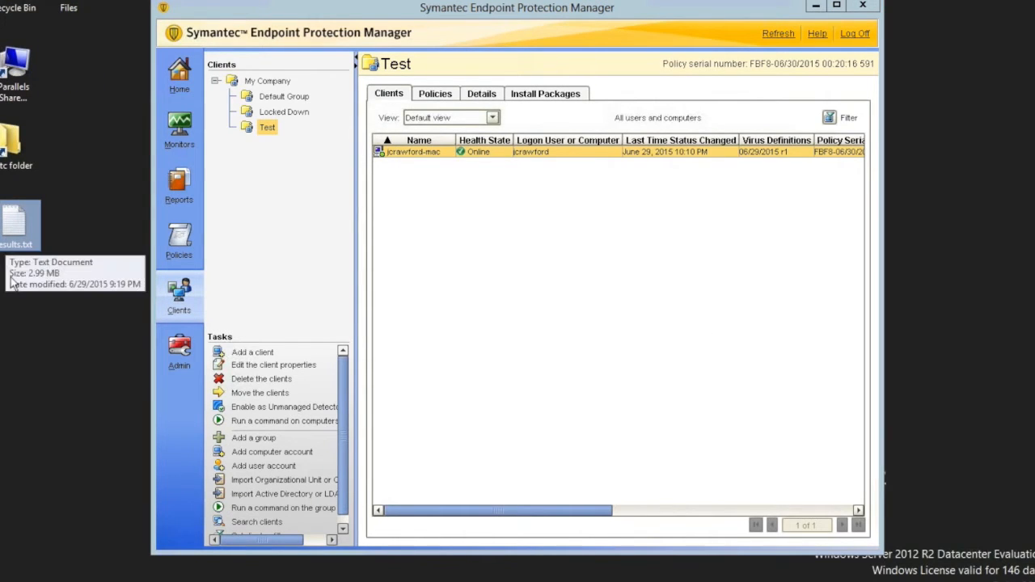
mouse_move(13, 296)
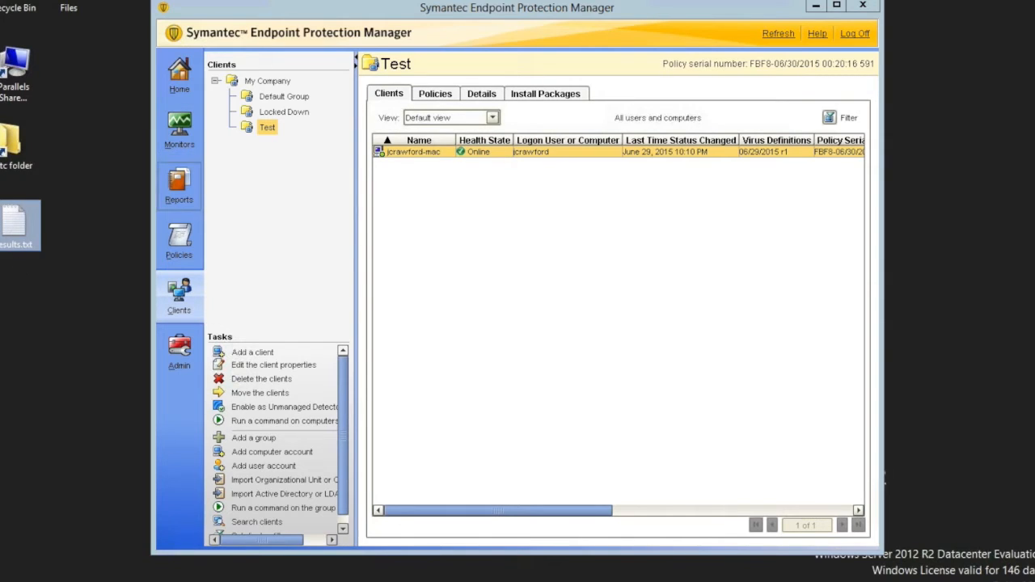
click(179, 238)
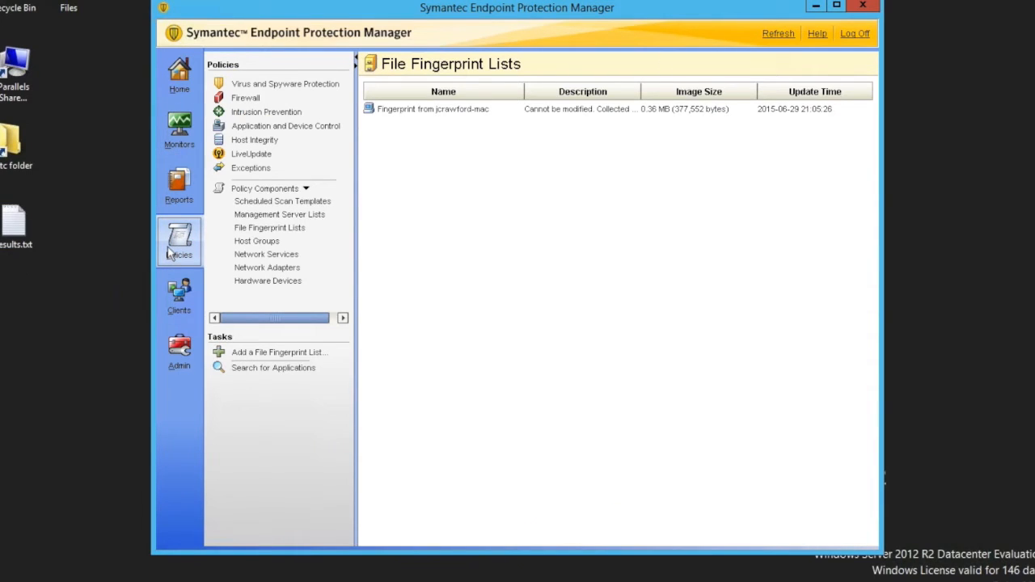
mouse_move(255, 192)
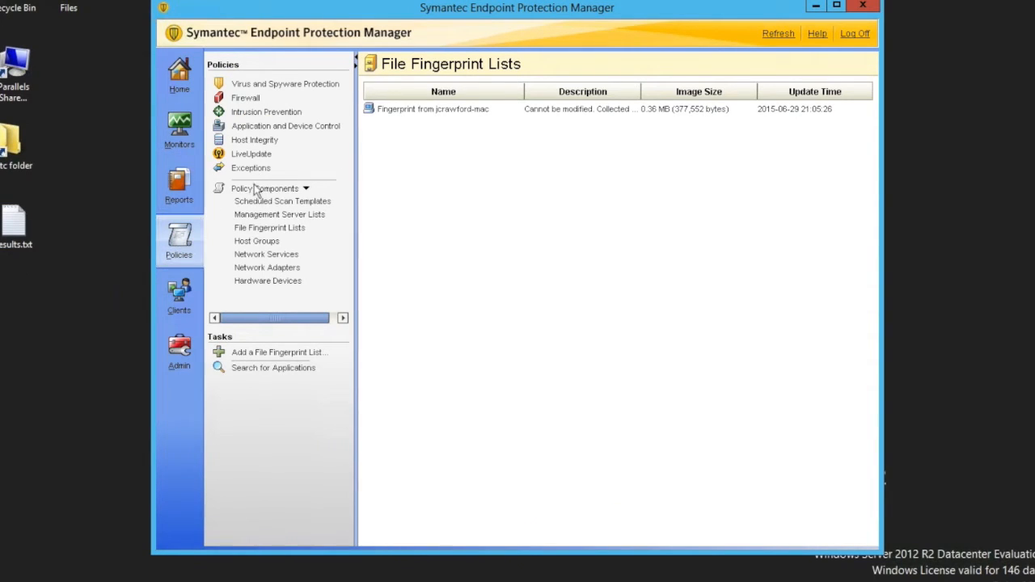
mouse_move(252, 237)
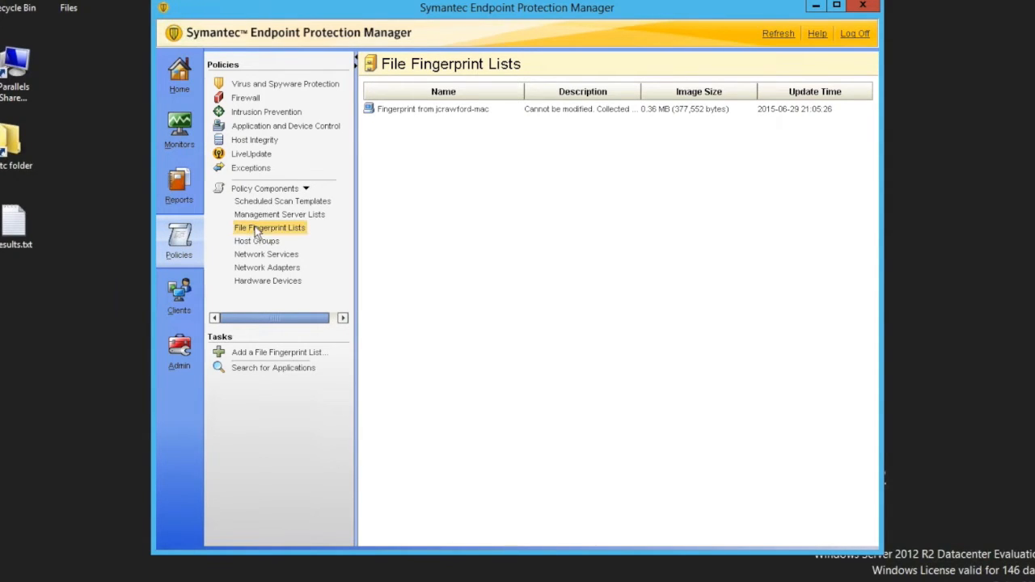
mouse_move(394, 120)
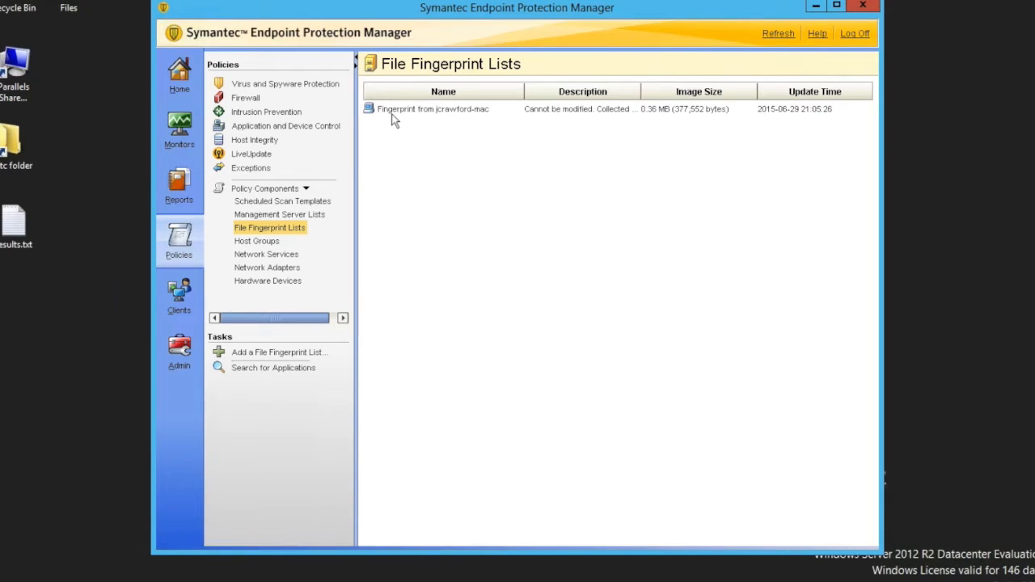
click(433, 108)
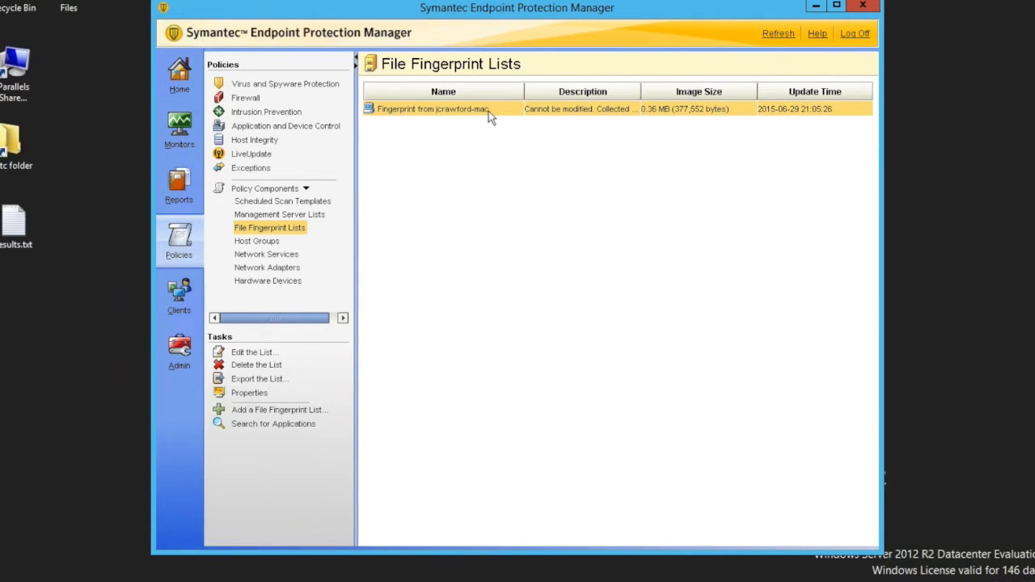
right_click(433, 108)
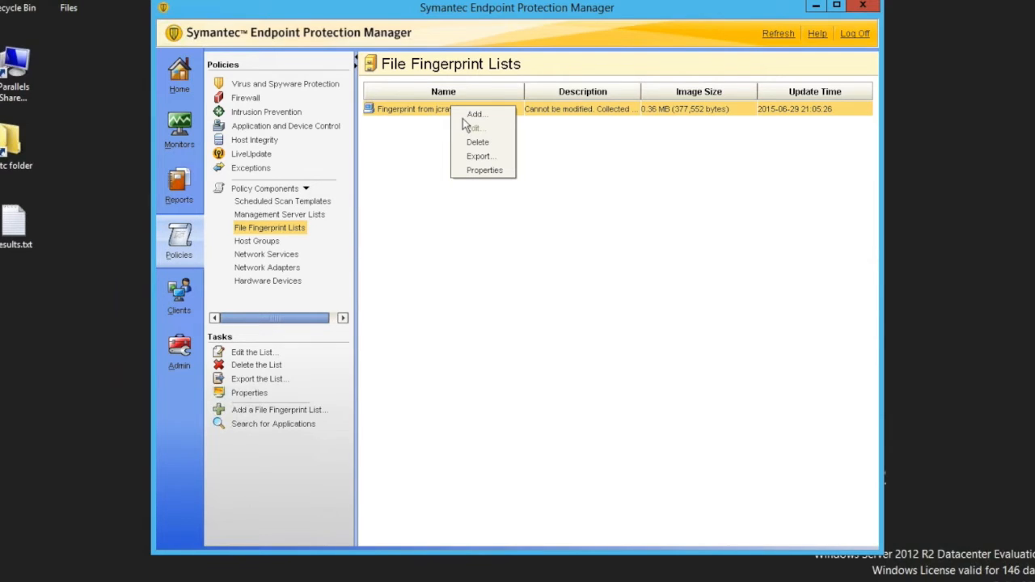
mouse_move(477, 114)
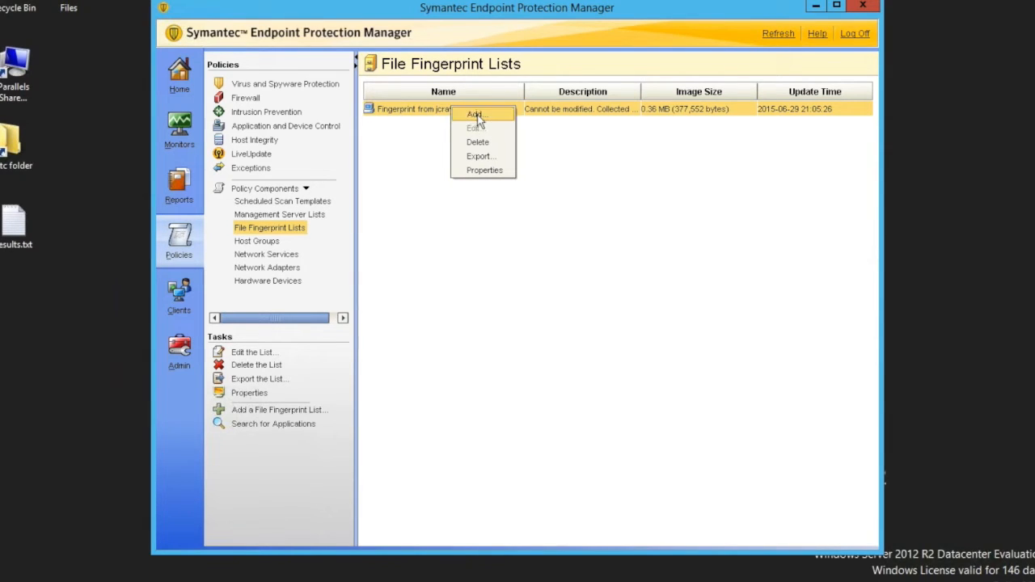
click(485, 170)
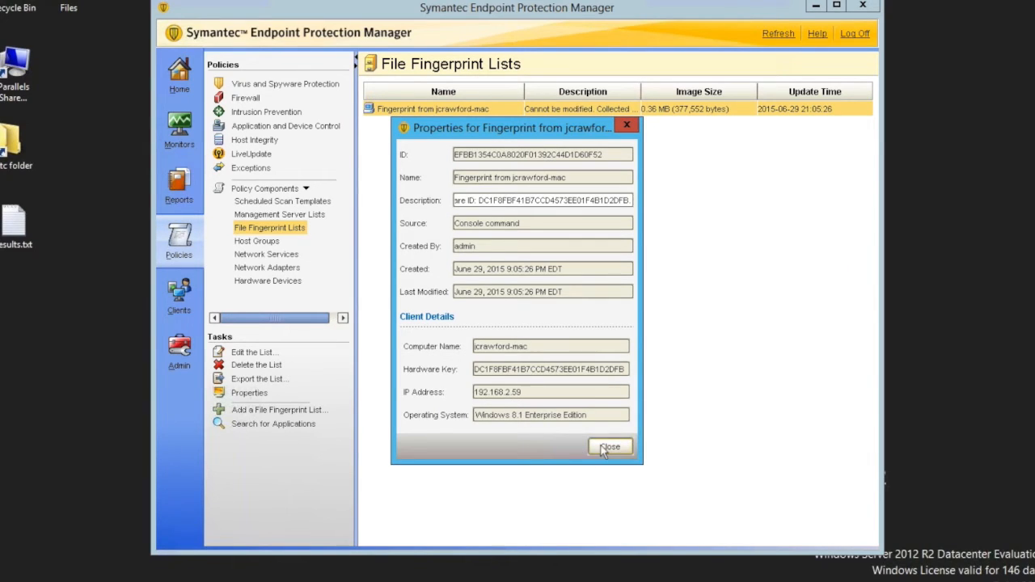
click(610, 446)
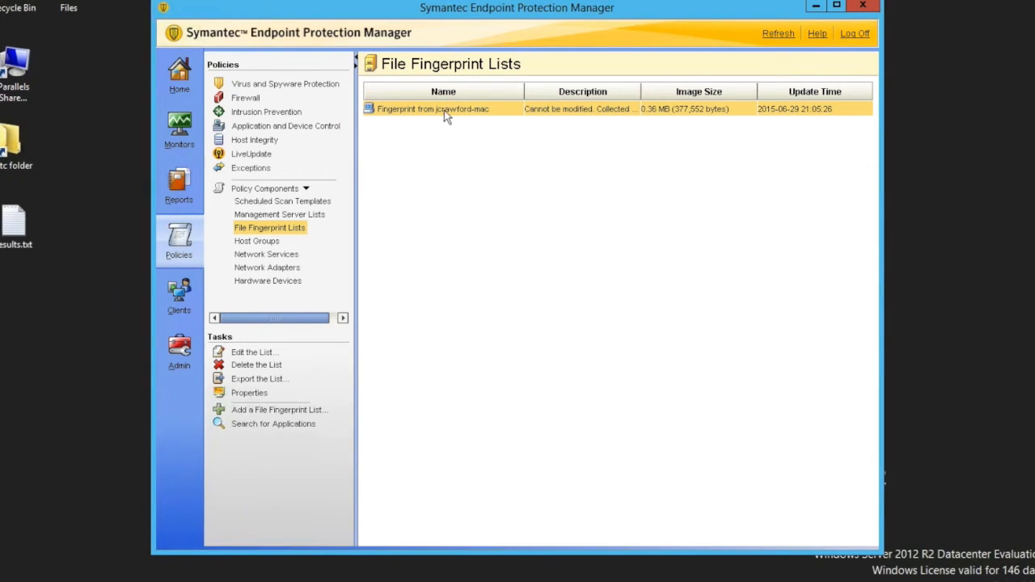
right_click(445, 109)
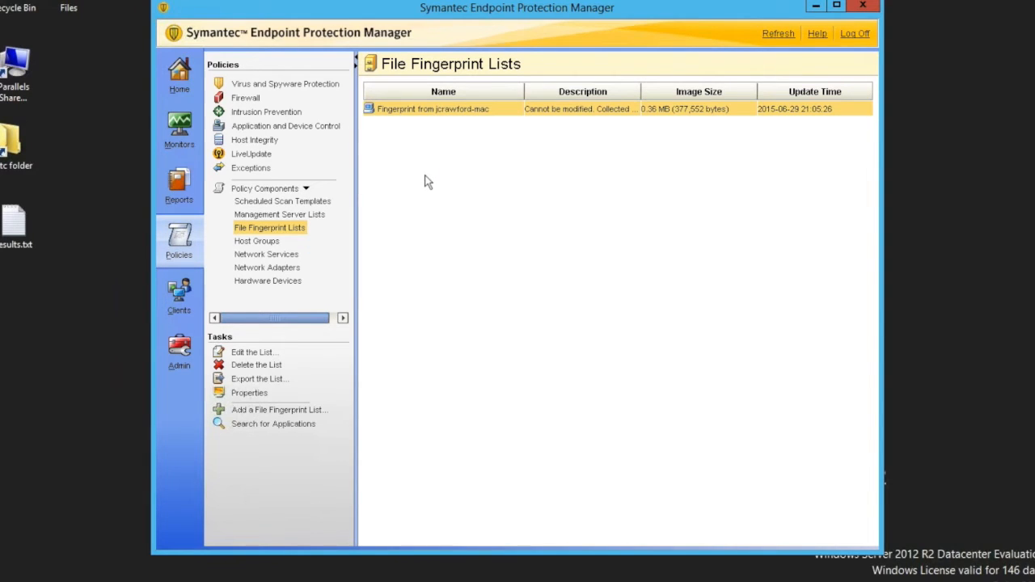
right_click(427, 182)
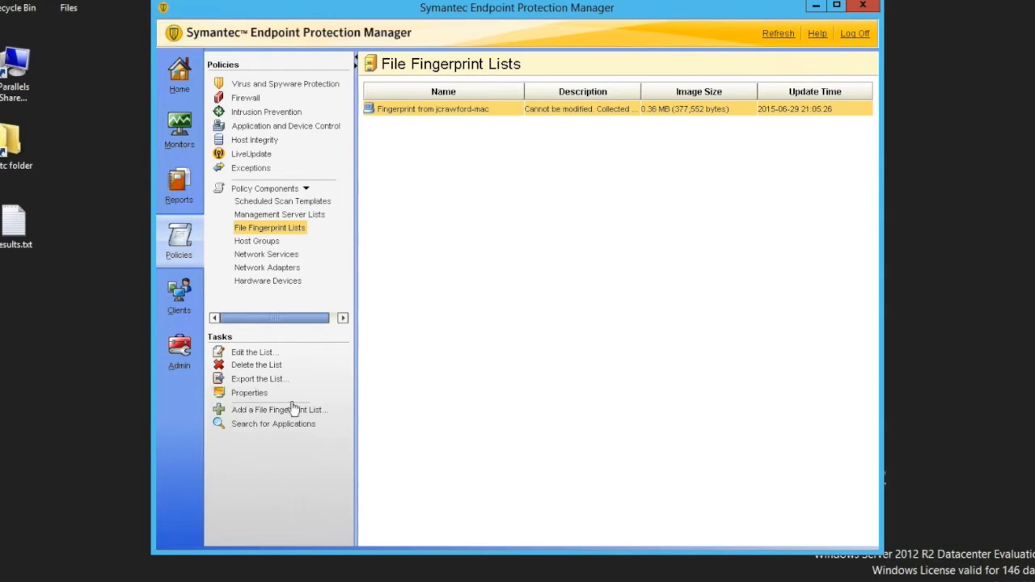
- Start a new file fingerprint list and name it Windows 8 test box
click(279, 409)
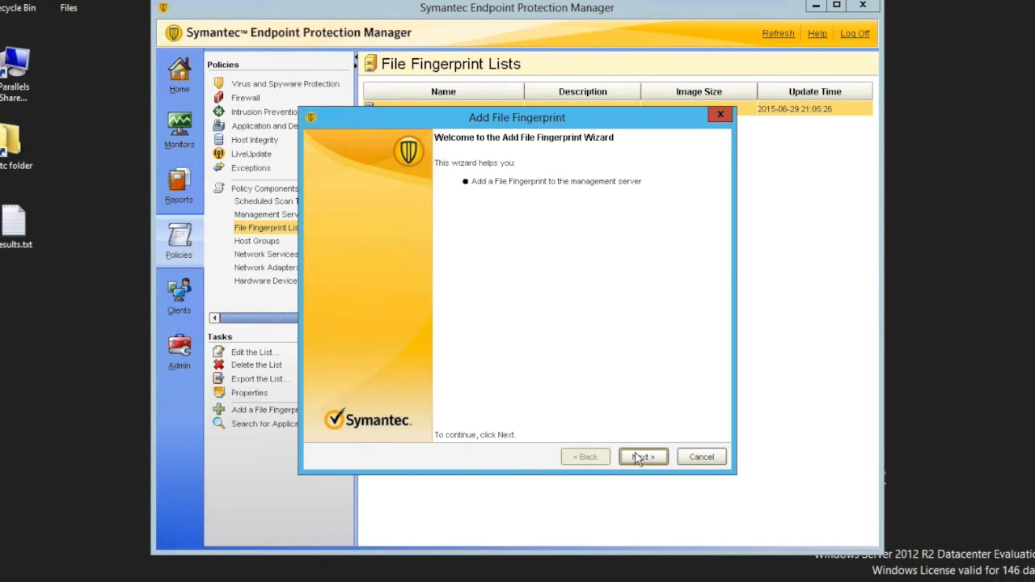
click(643, 457)
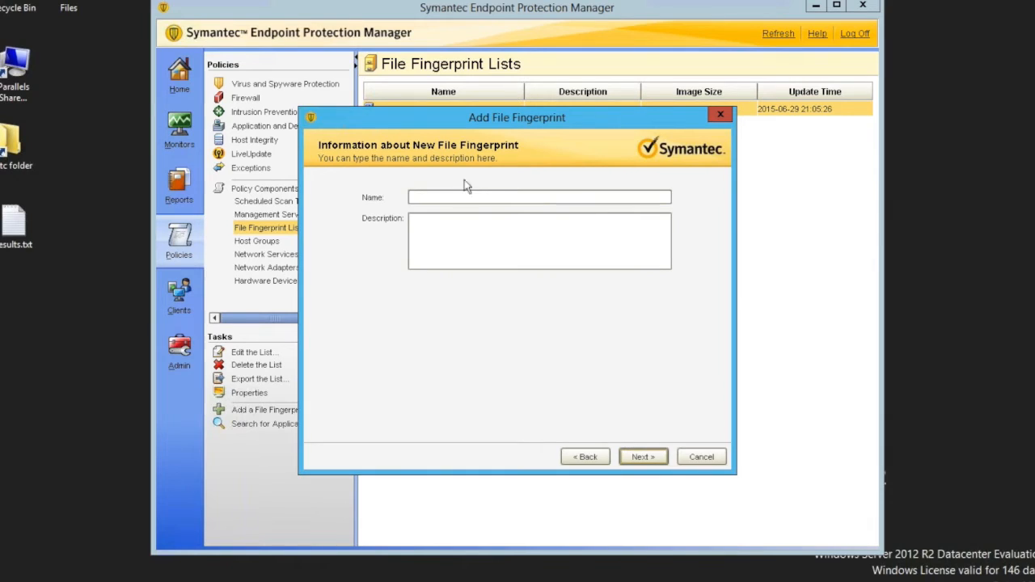
text(Windows)
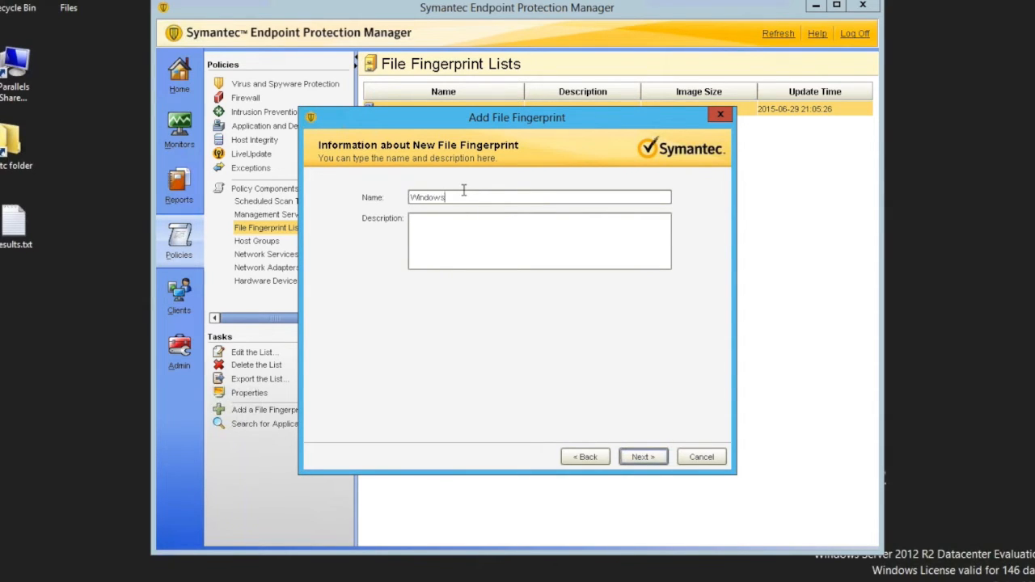
text(8 test box)
click(540, 241)
text(re)
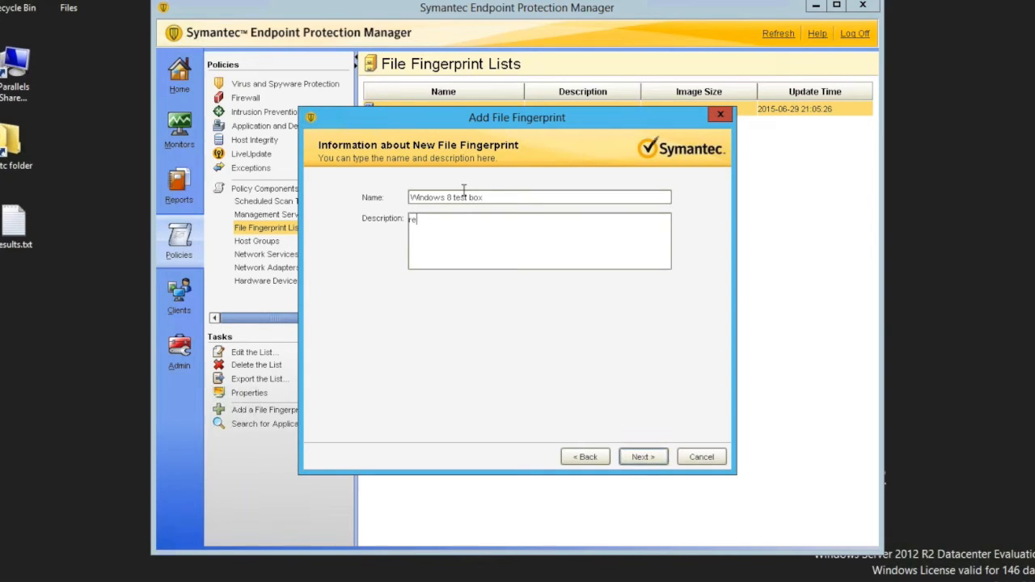
text(vision 1)
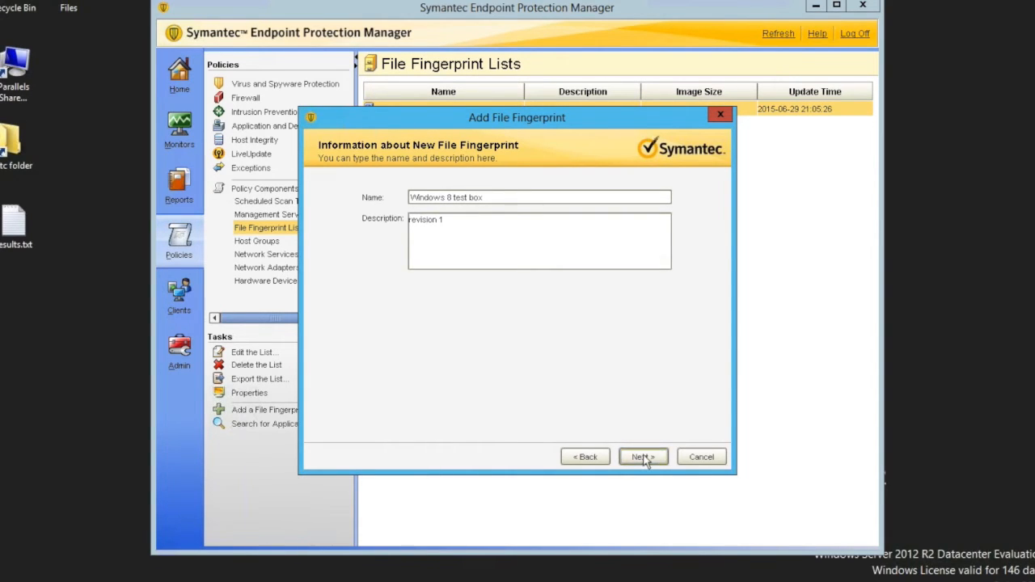
click(644, 458)
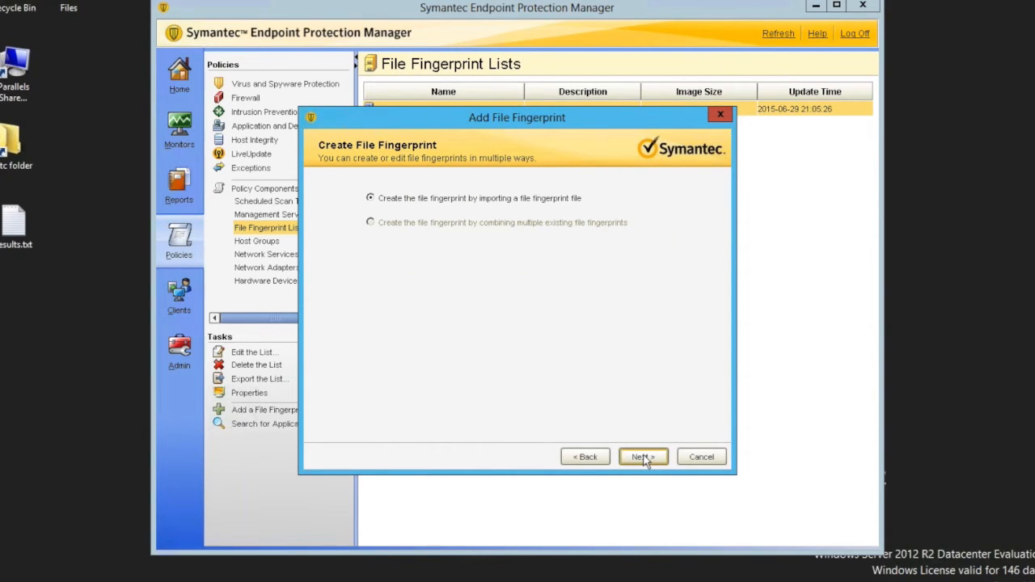
mouse_move(591, 385)
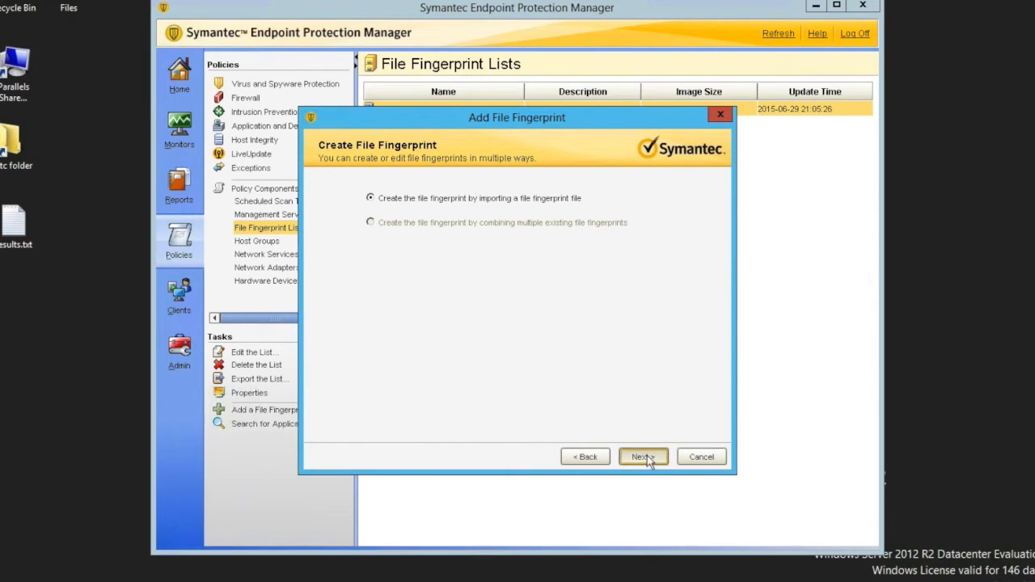
- Import results.txt.txt from the Desktop as the fingerprint and finish the wizard
click(644, 457)
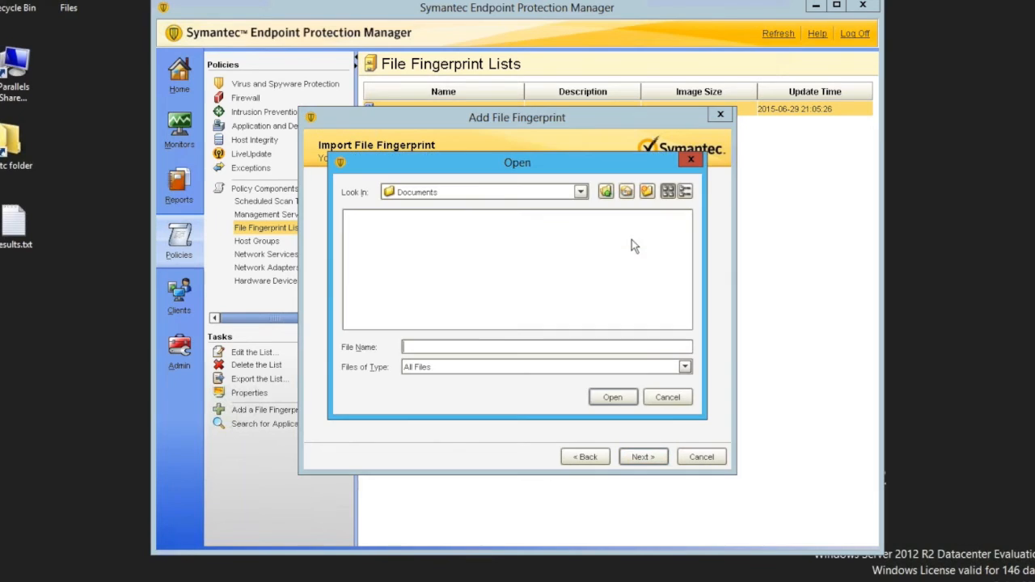
click(606, 192)
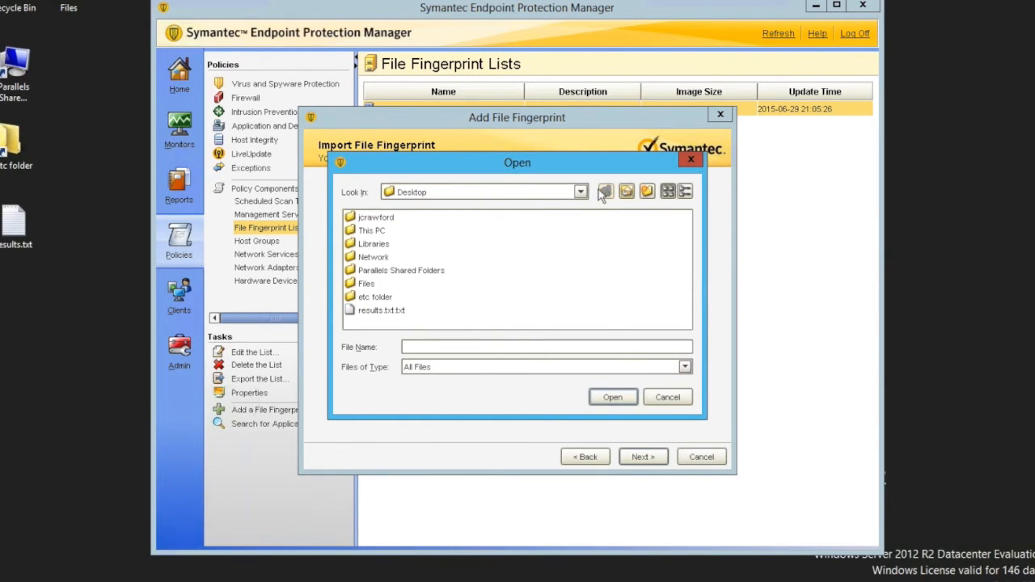
mouse_move(381, 316)
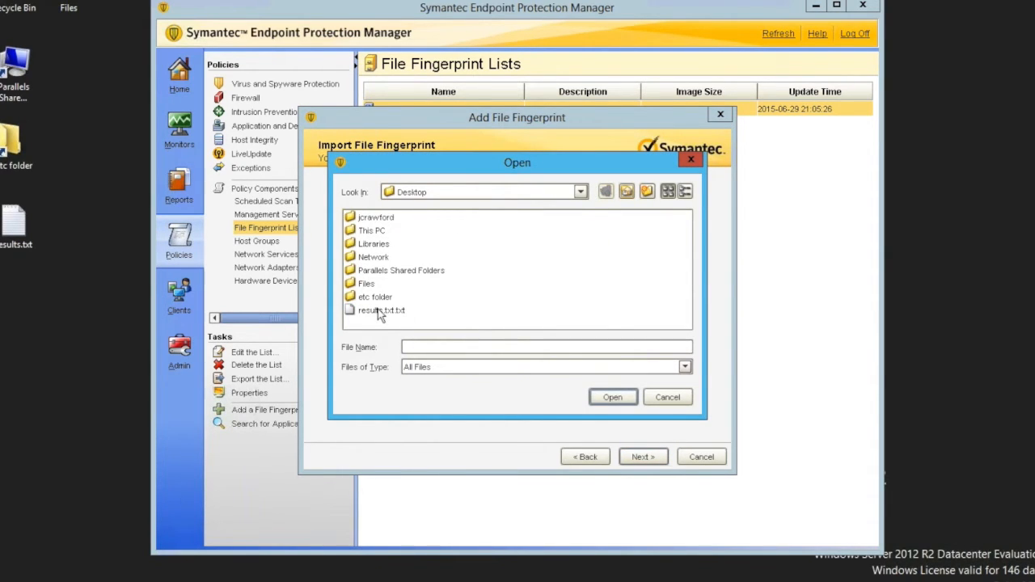
click(381, 309)
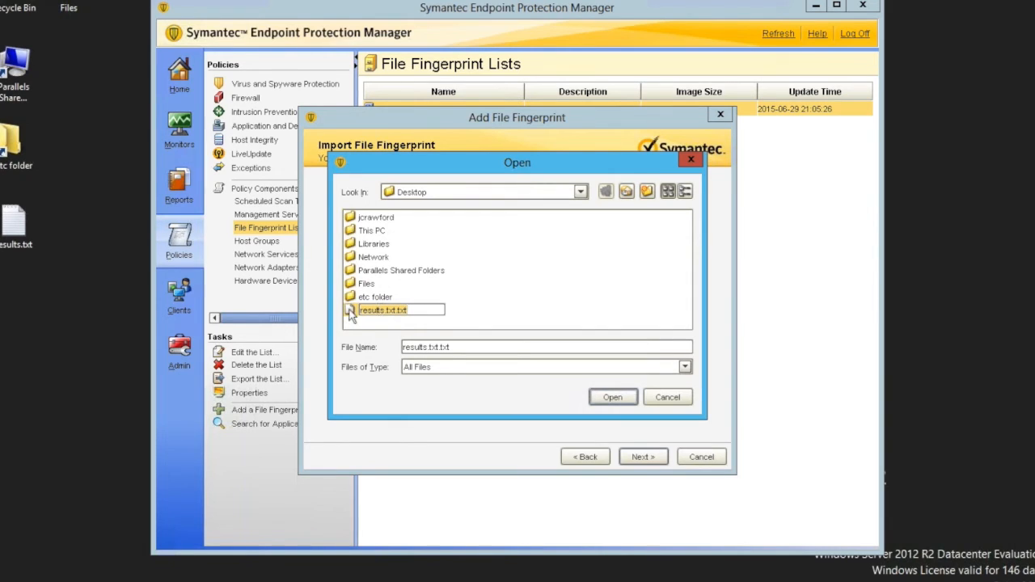
click(612, 396)
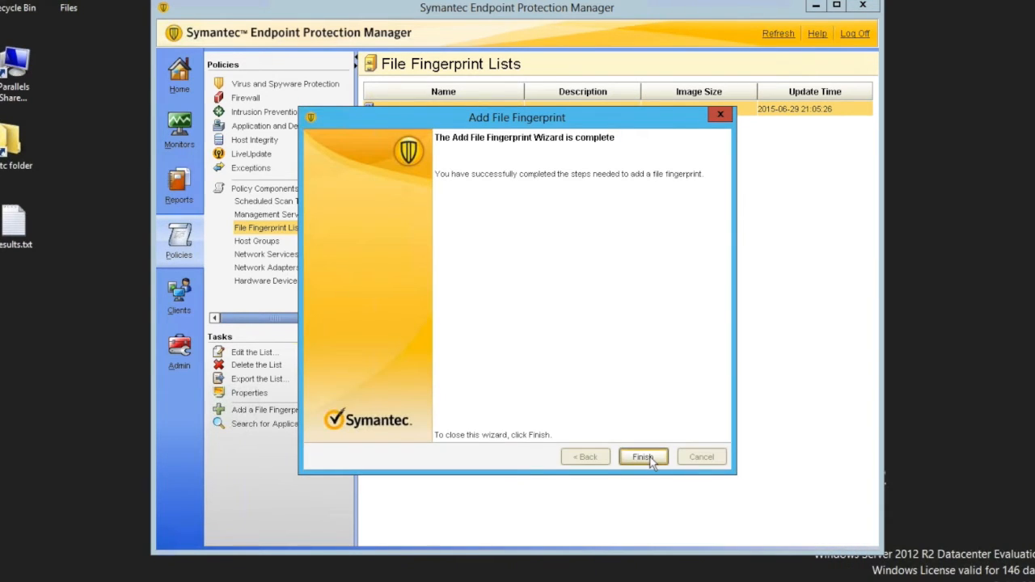
click(644, 457)
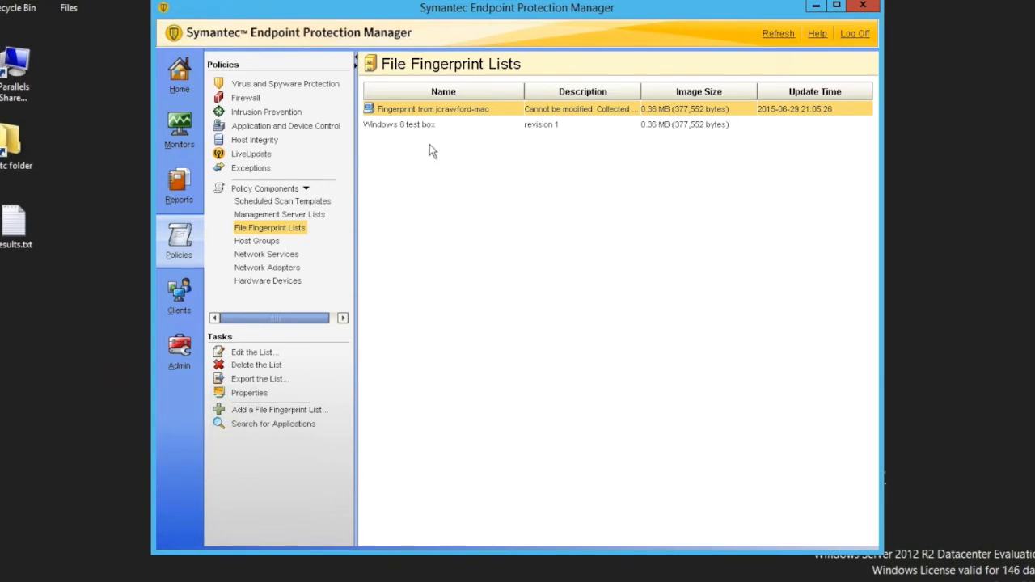
- Select the Windows 8 test box list, then show the Locked Down group's Policies tab
click(421, 125)
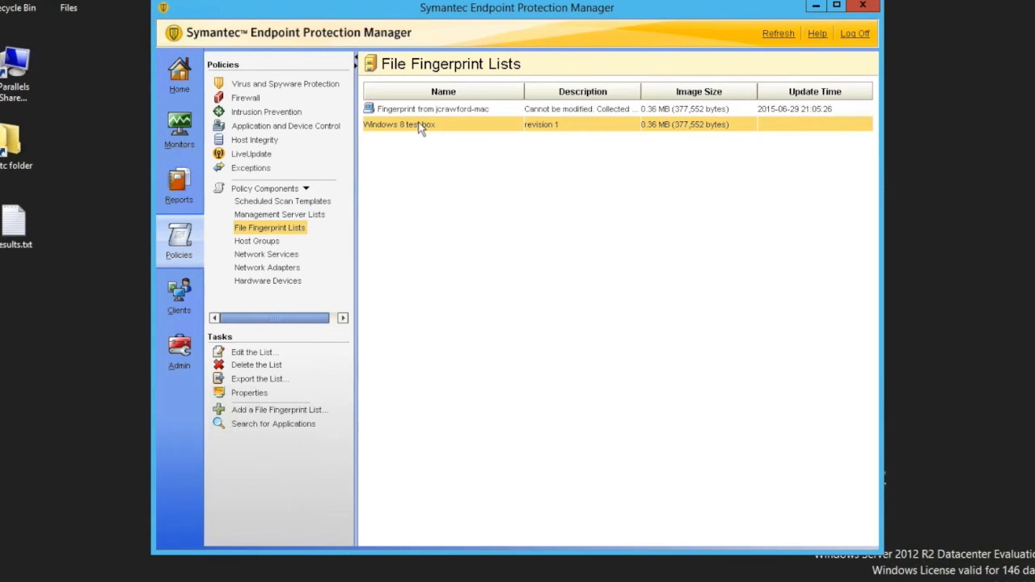
mouse_move(315, 212)
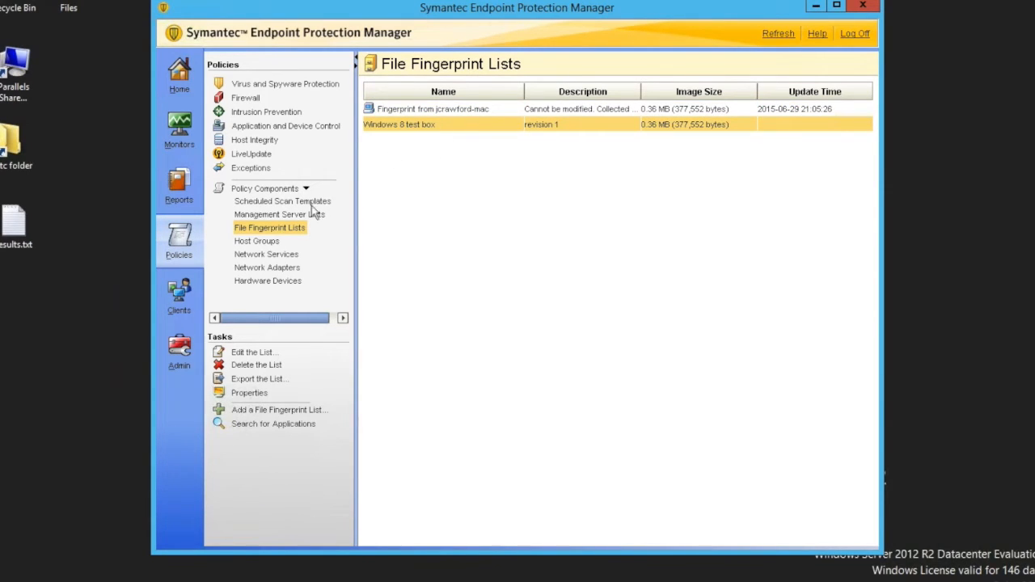
mouse_move(178, 292)
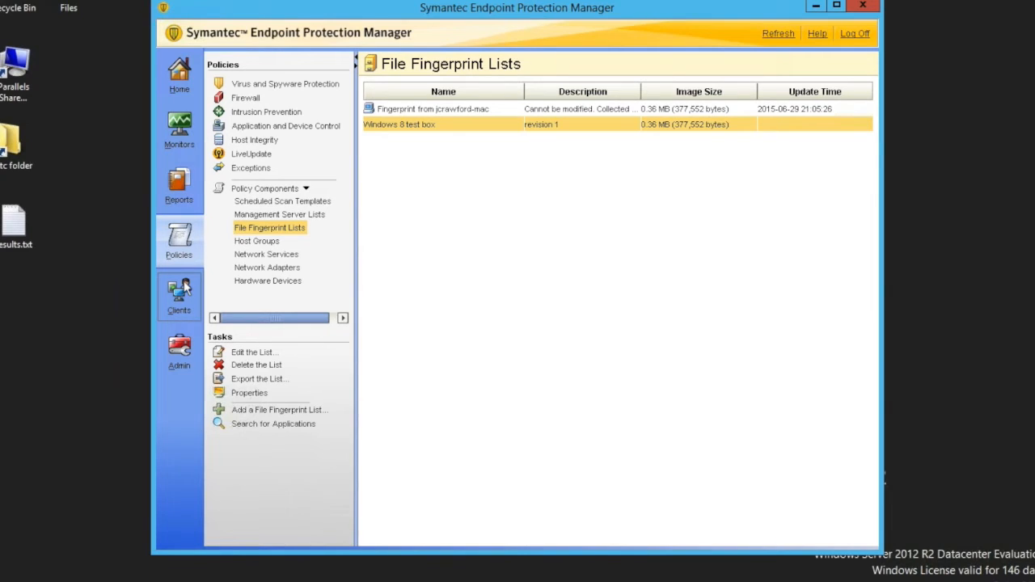
click(179, 296)
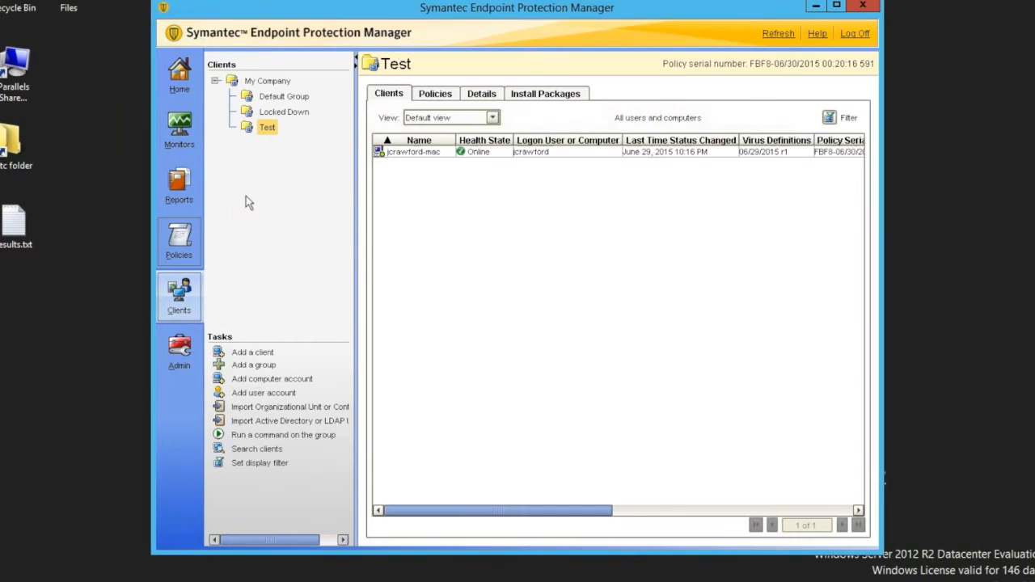
mouse_move(297, 114)
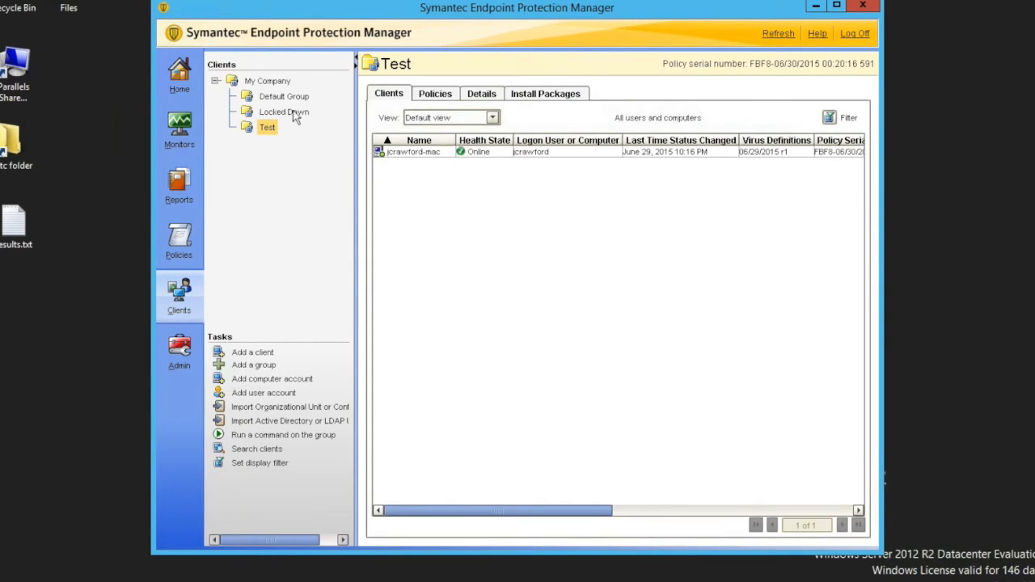
click(284, 112)
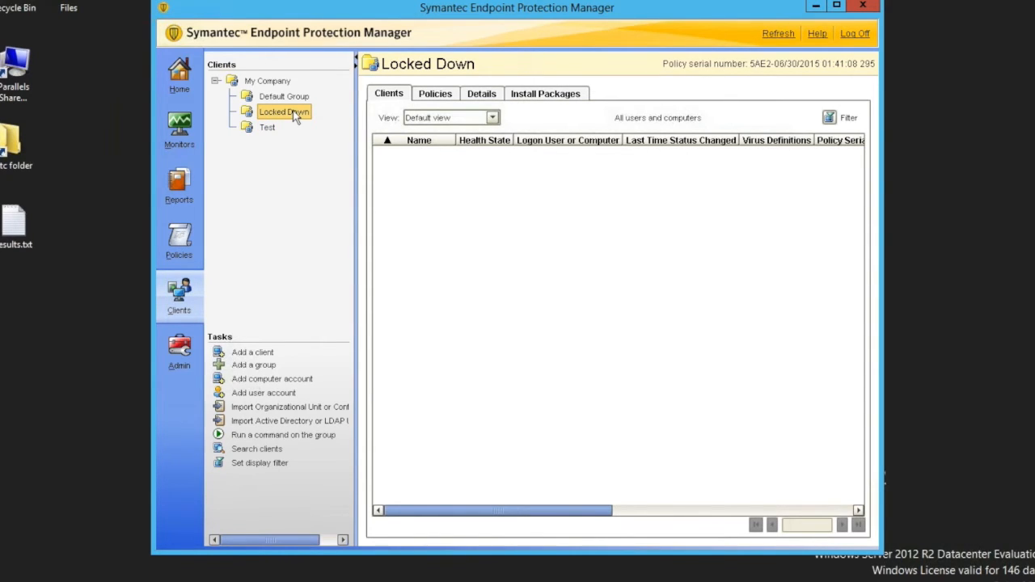
mouse_move(314, 112)
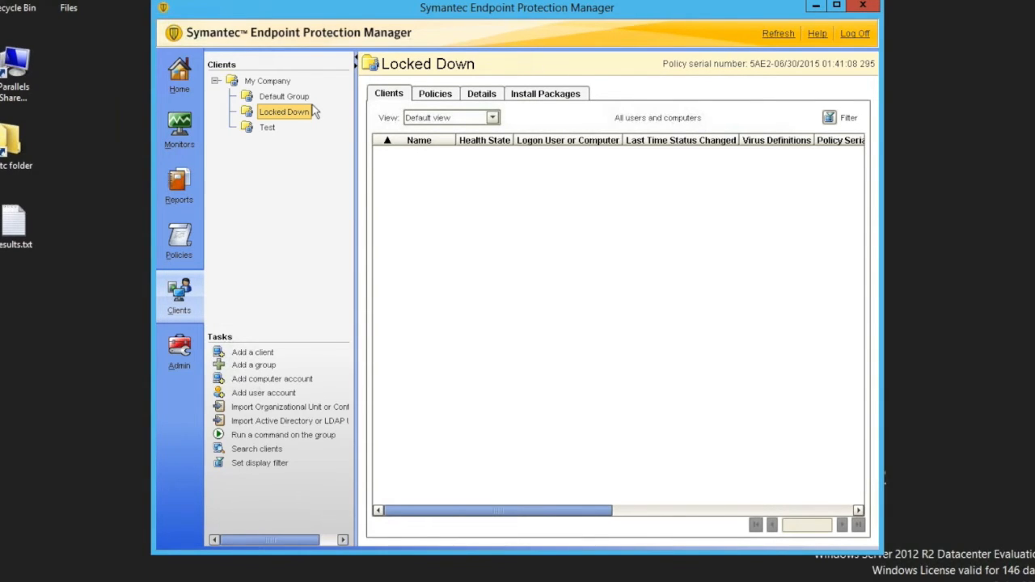
click(436, 93)
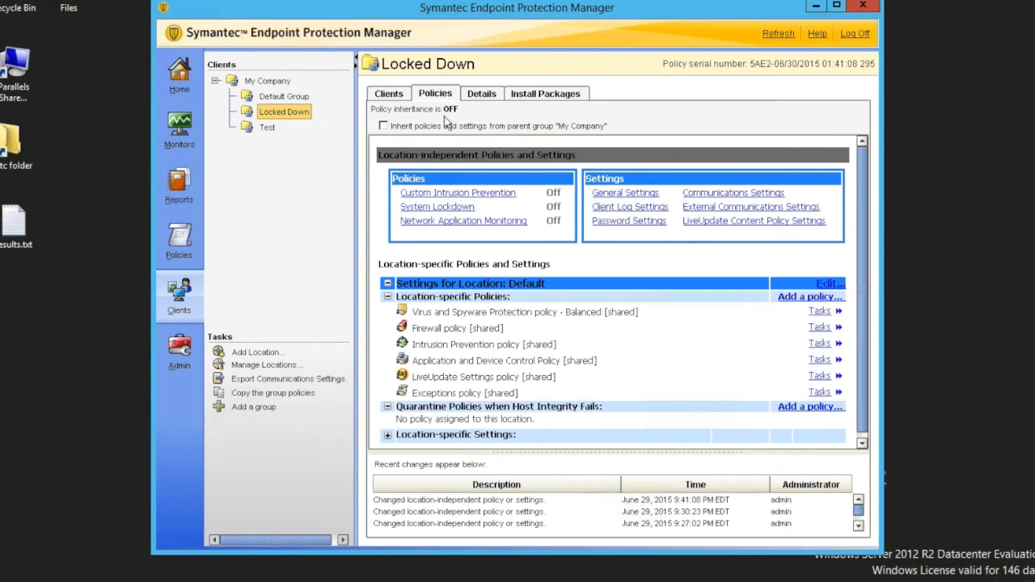
mouse_move(417, 137)
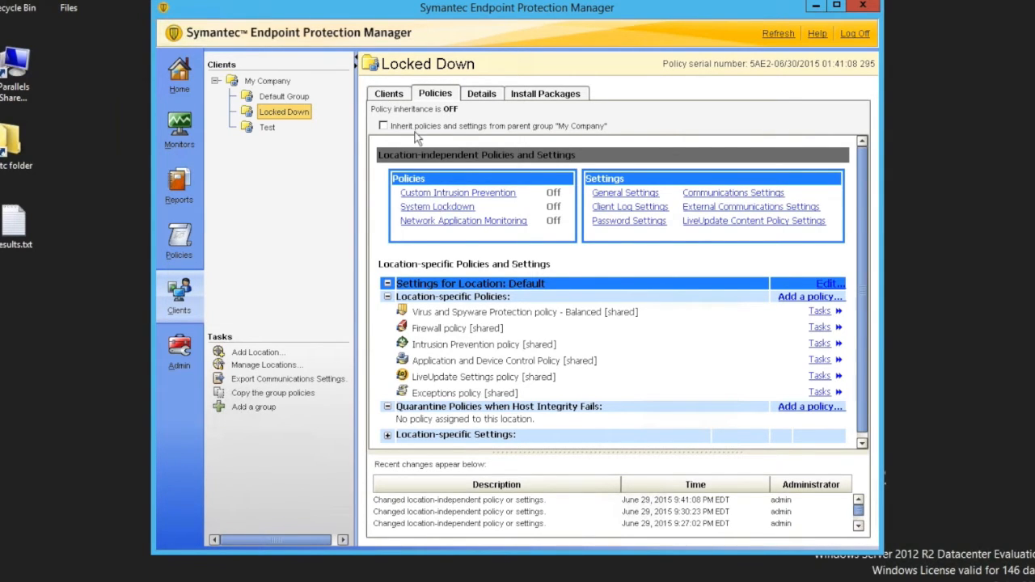
mouse_move(433, 214)
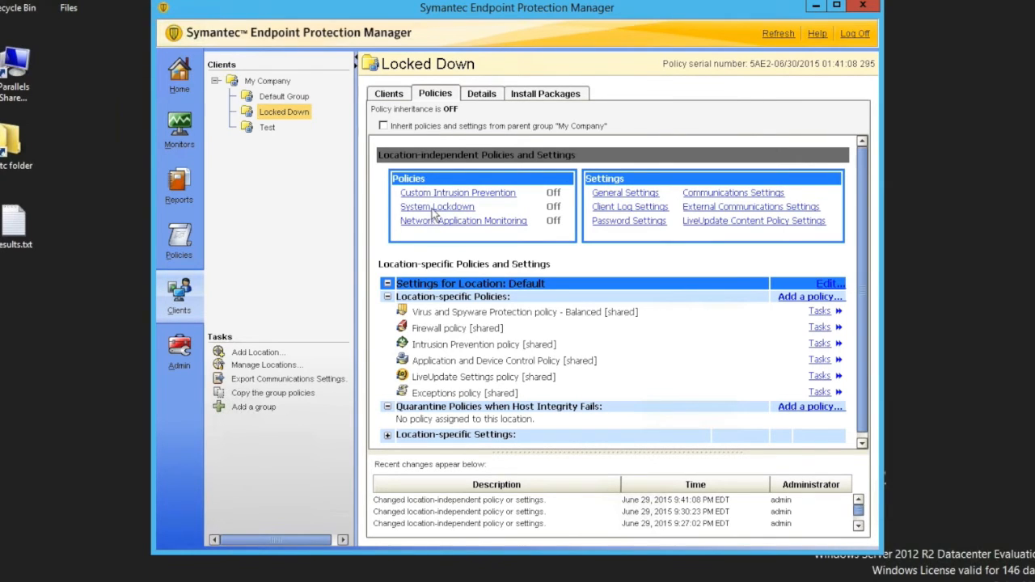
- Set Locked Down's System Lockdown to Log Unapproved Applications after briefly trying Enable System Lockdown
click(437, 207)
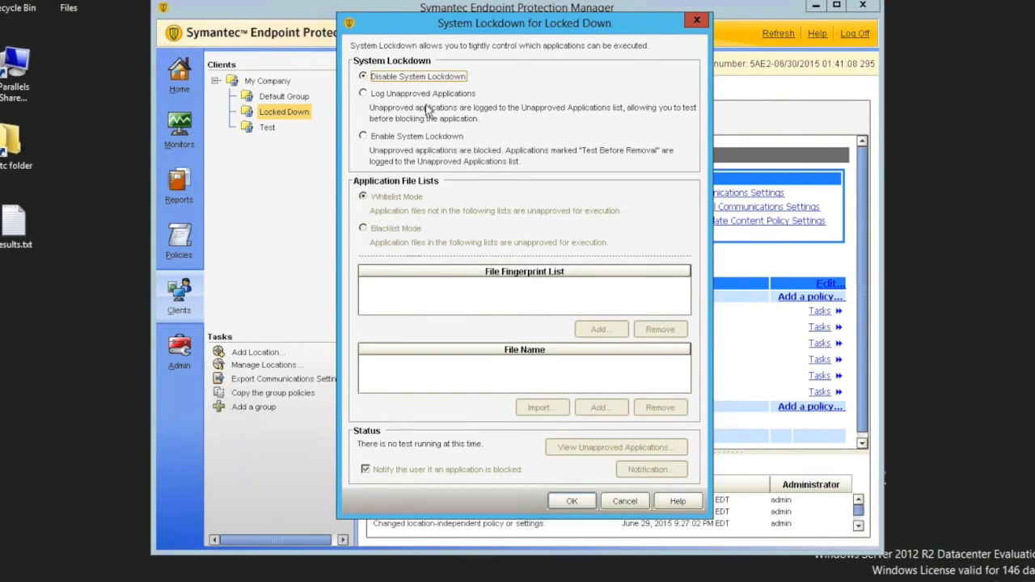
mouse_move(384, 95)
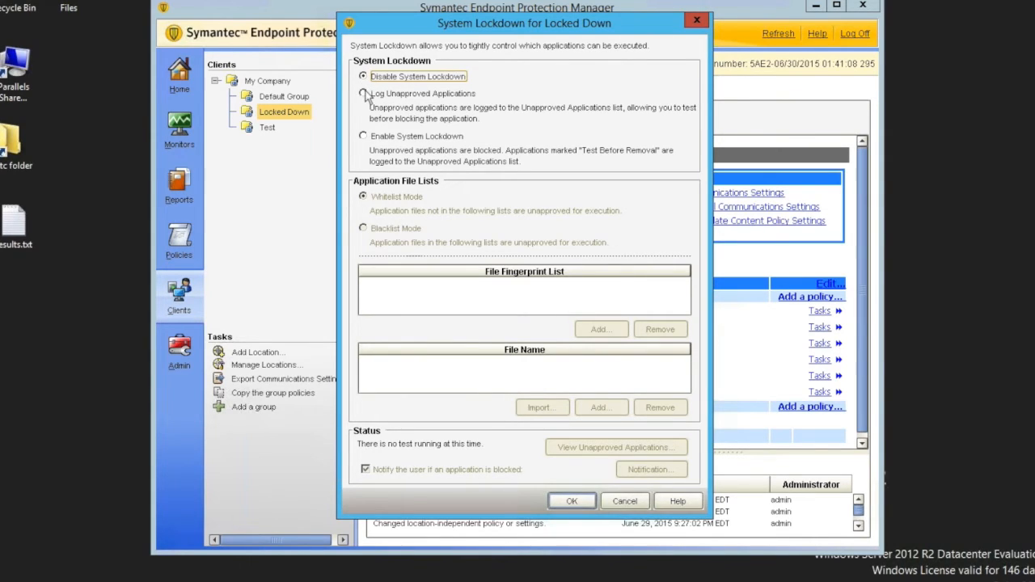
mouse_move(419, 213)
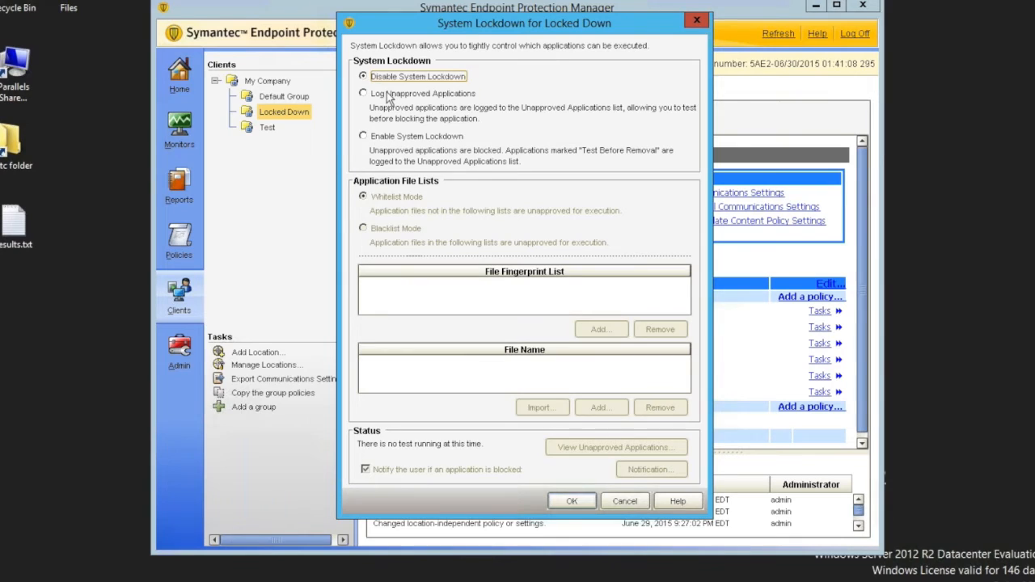
click(364, 92)
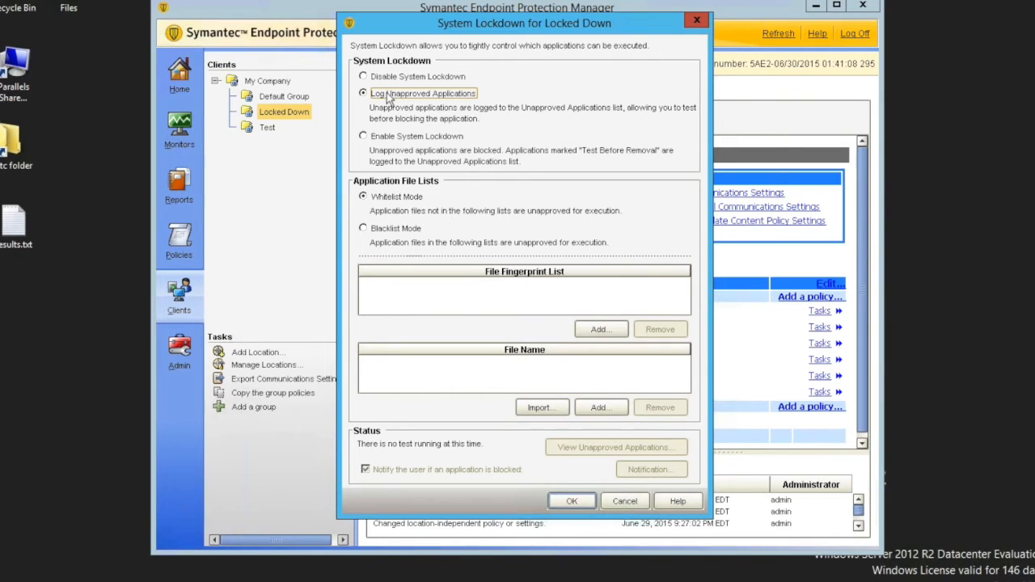
click(363, 136)
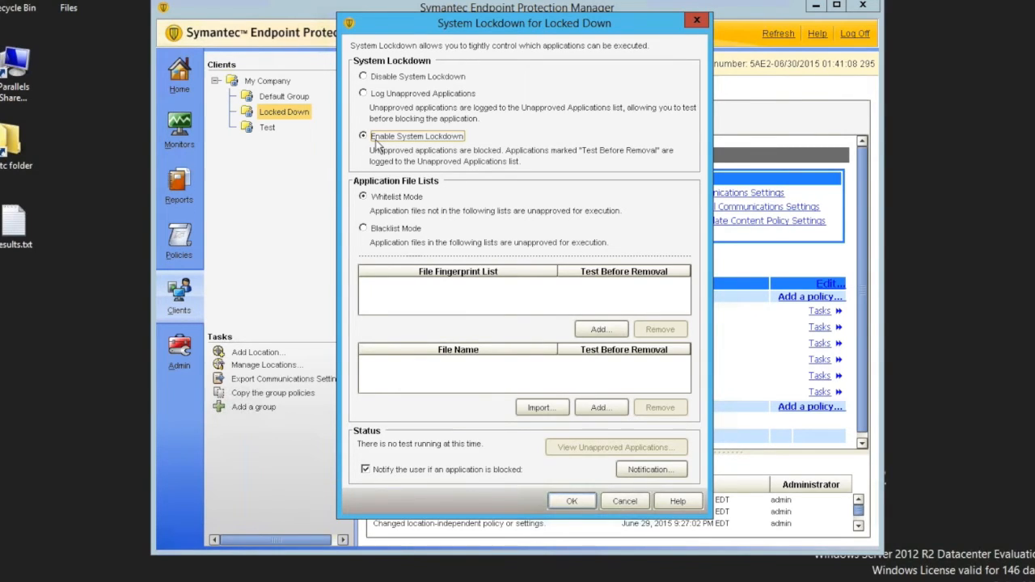
mouse_move(396, 166)
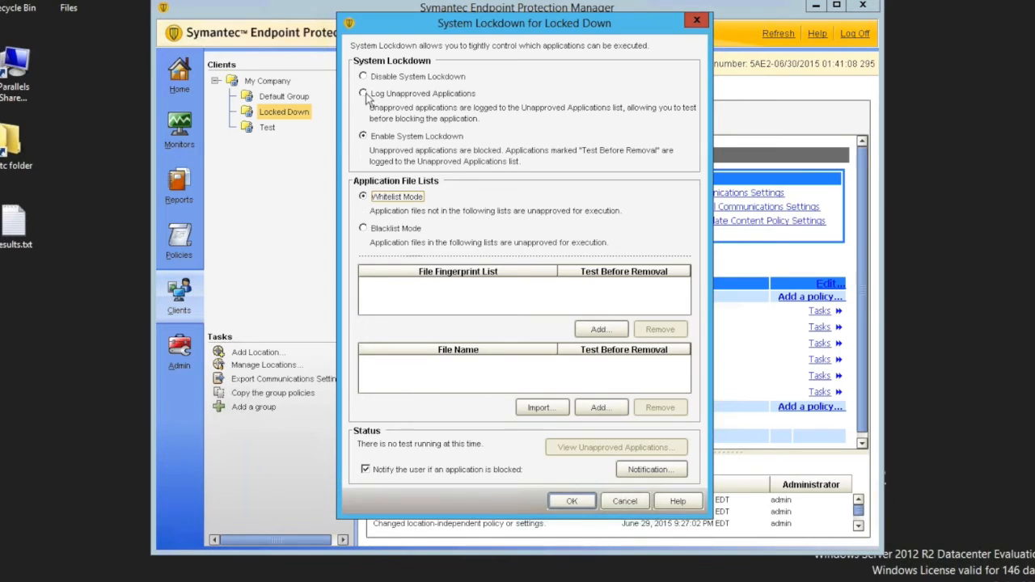
click(363, 94)
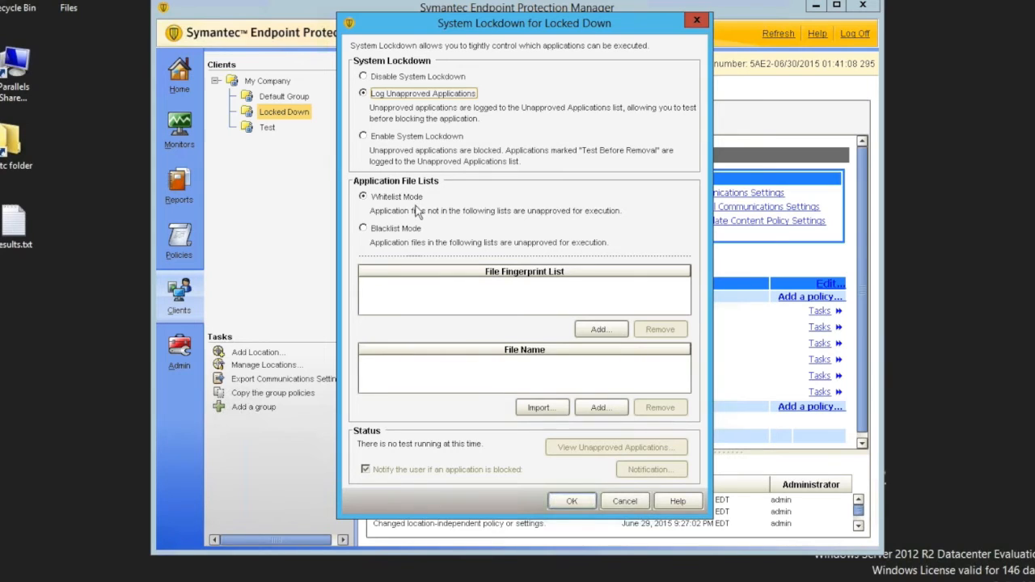
mouse_move(576, 317)
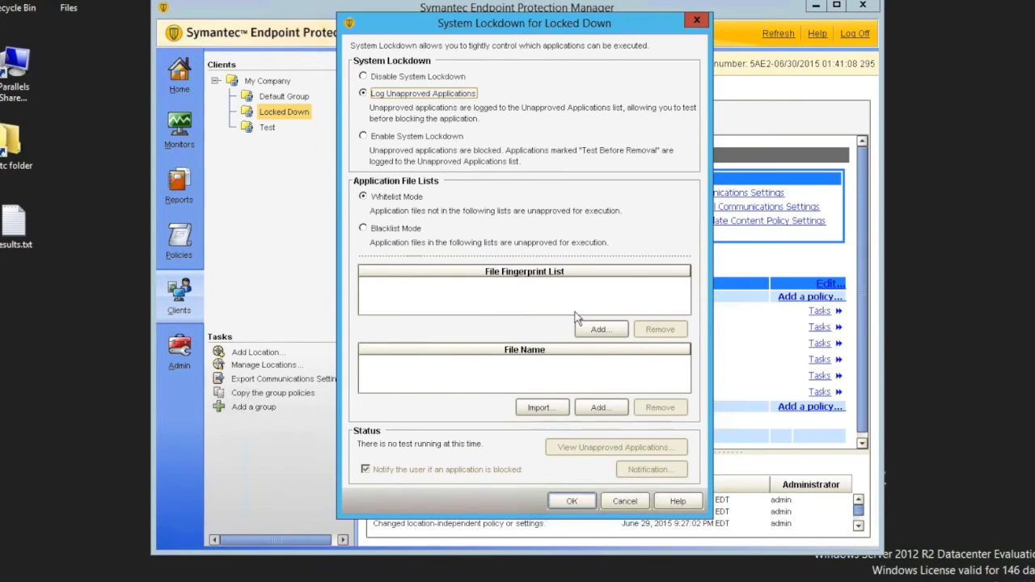
- Add the Windows 8 test box list to System Lockdown's approved file fingerprint lists
click(600, 329)
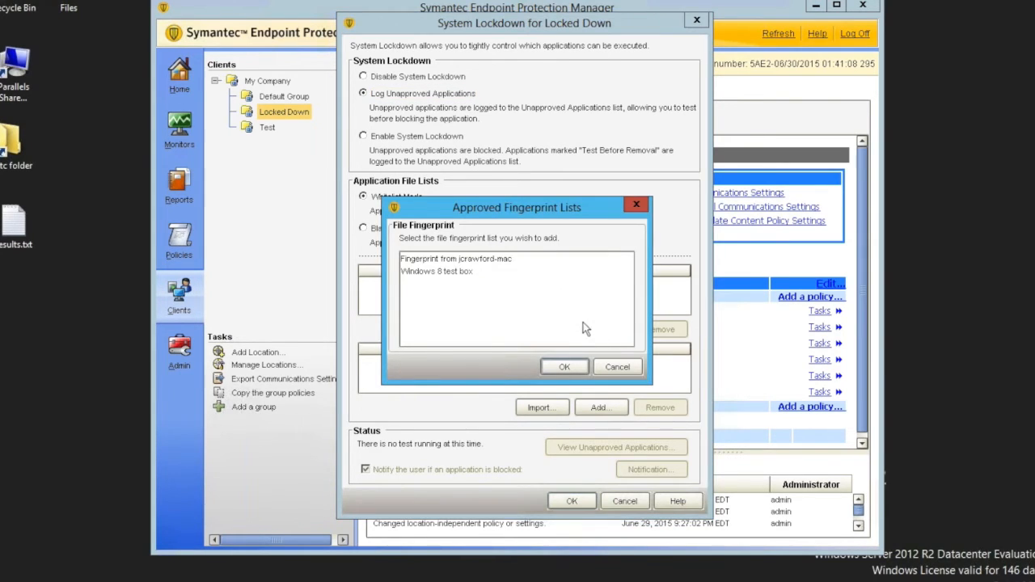
click(437, 271)
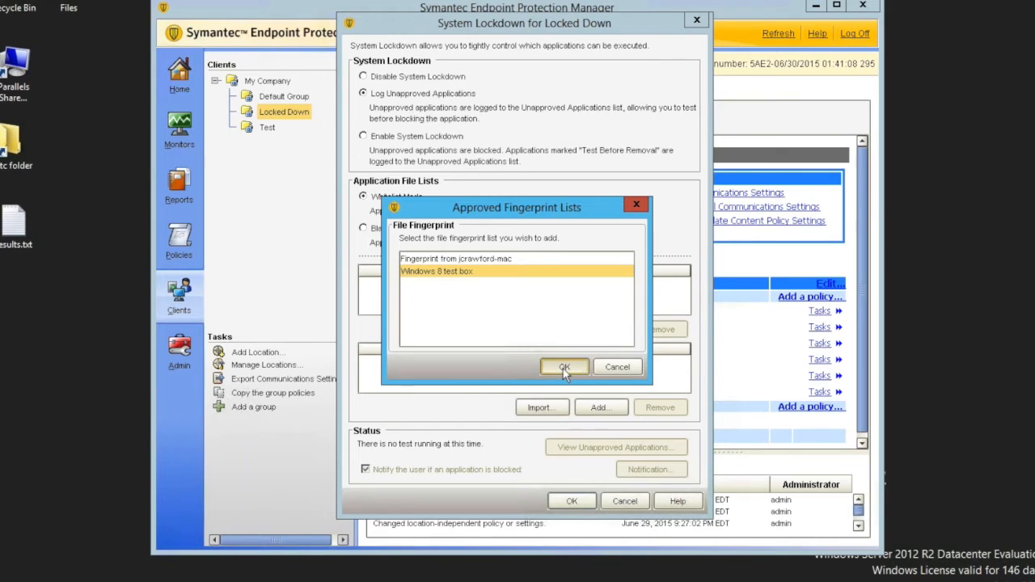
click(565, 367)
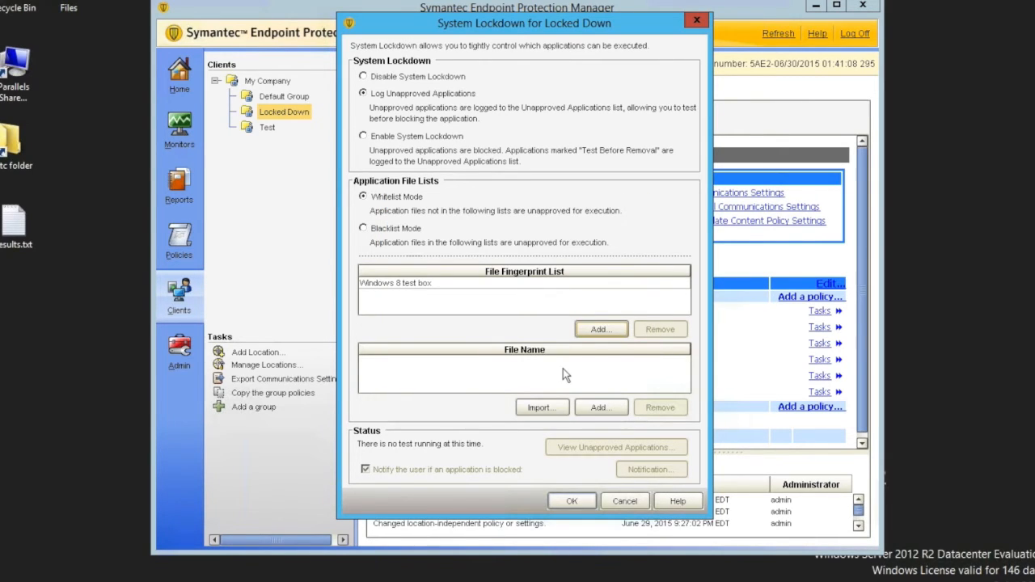
mouse_move(546, 375)
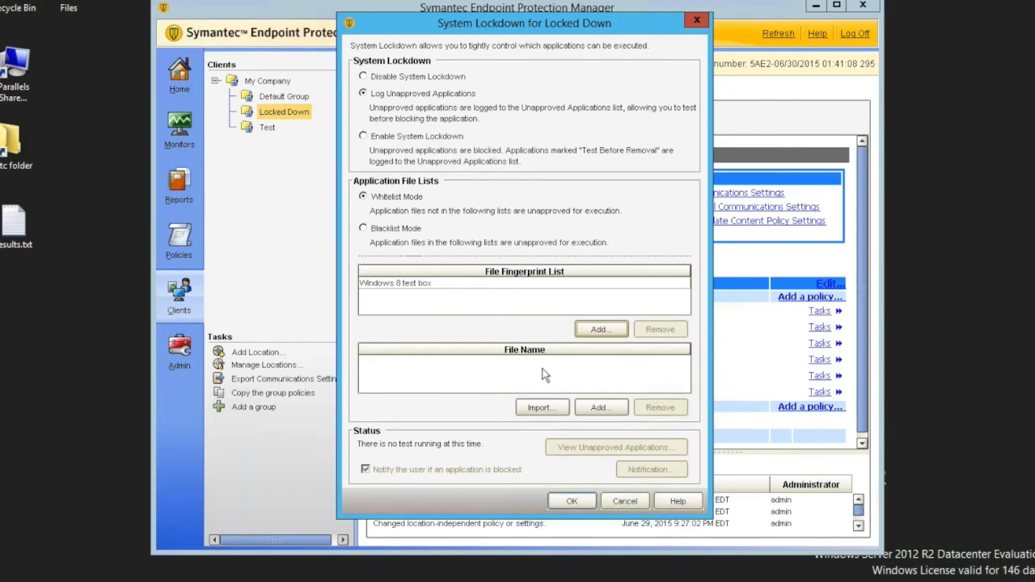
mouse_move(591, 410)
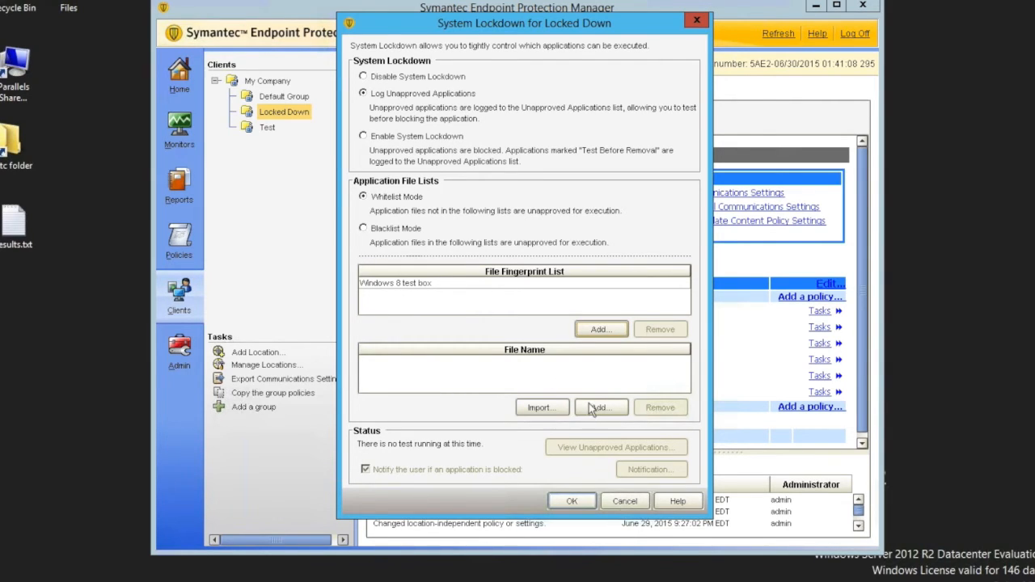
- Cancel a file name definition, save System Lockdown, and confirm it shows ON
click(600, 407)
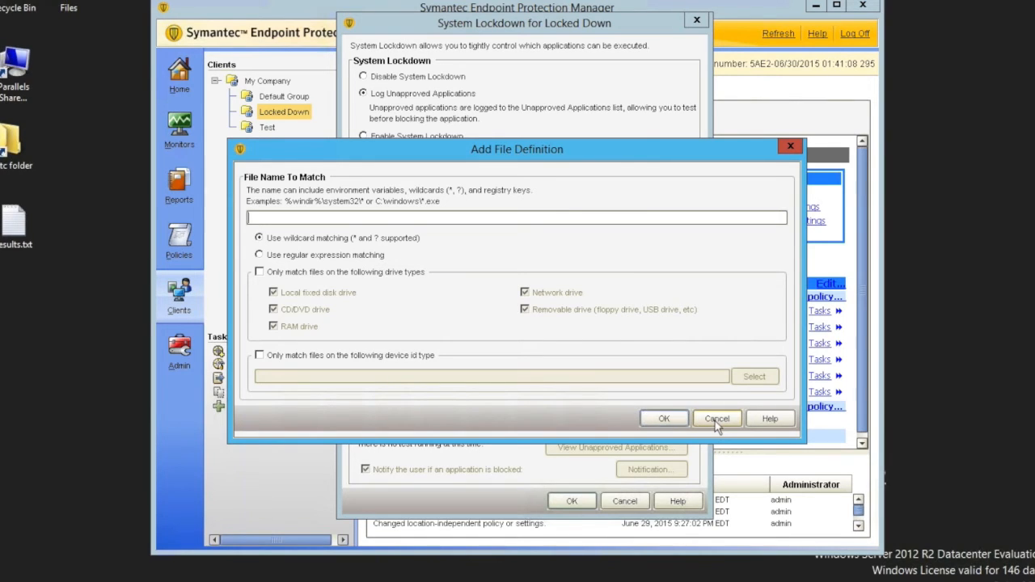
click(717, 418)
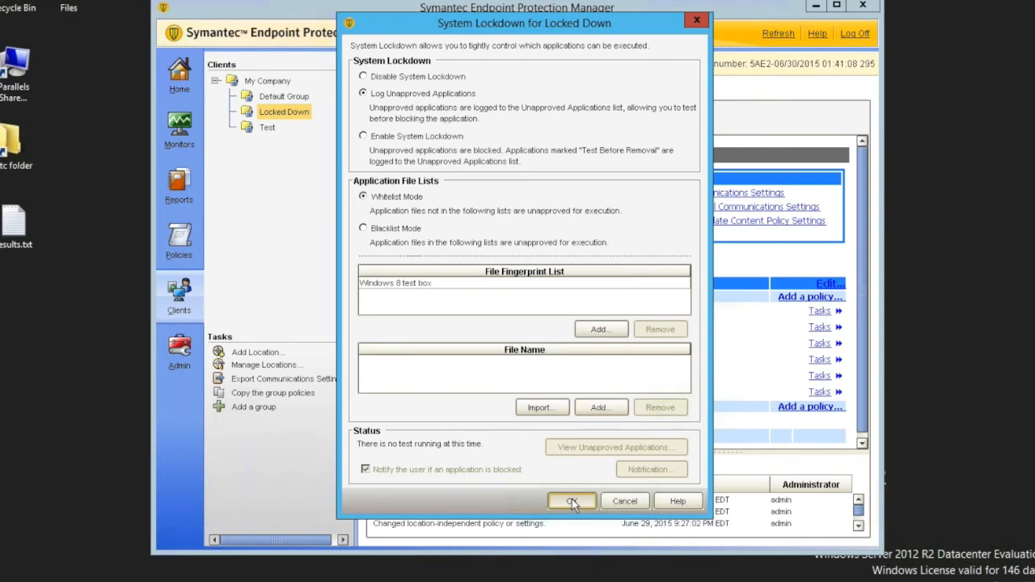
click(572, 501)
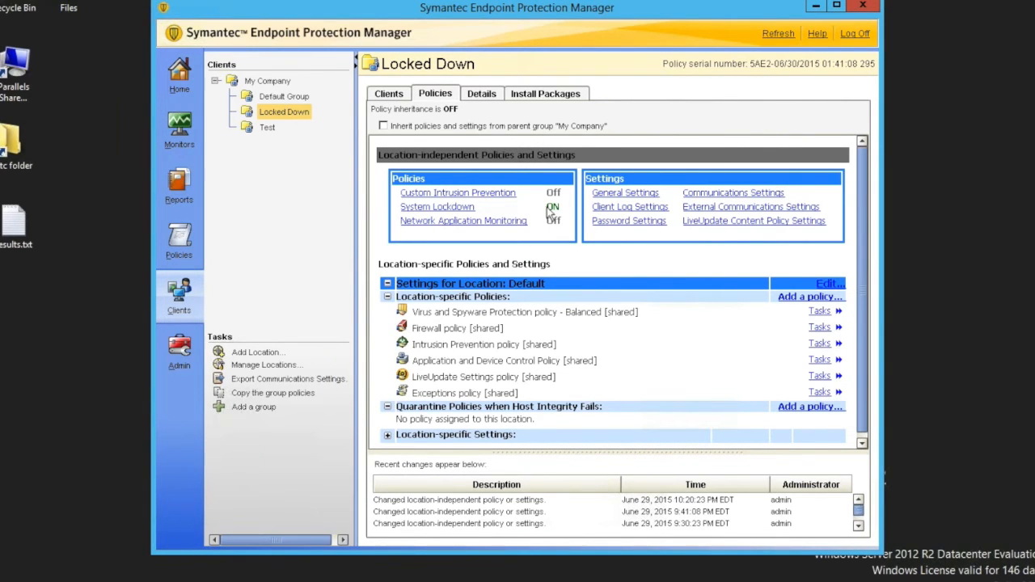
click(388, 93)
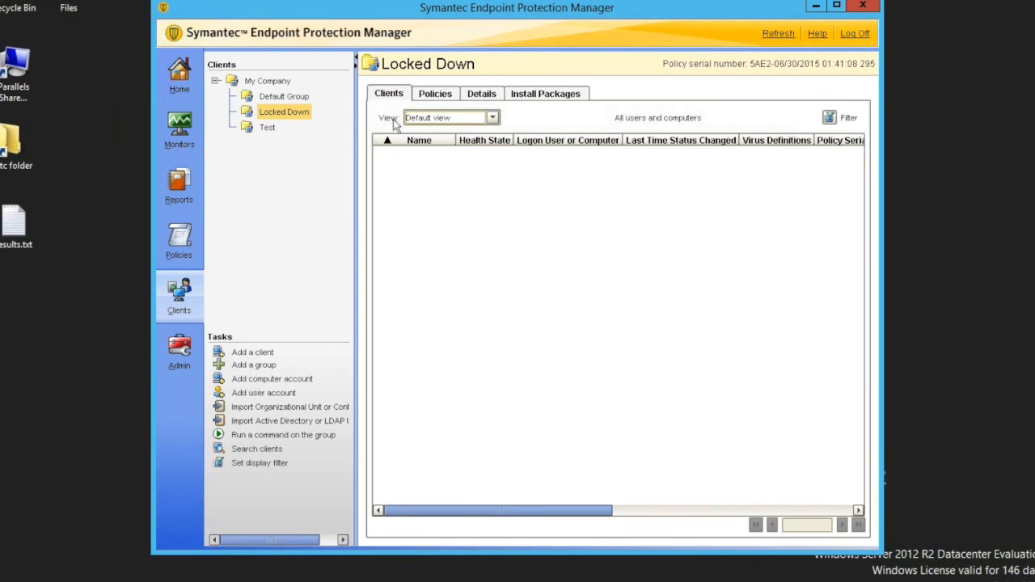
click(435, 93)
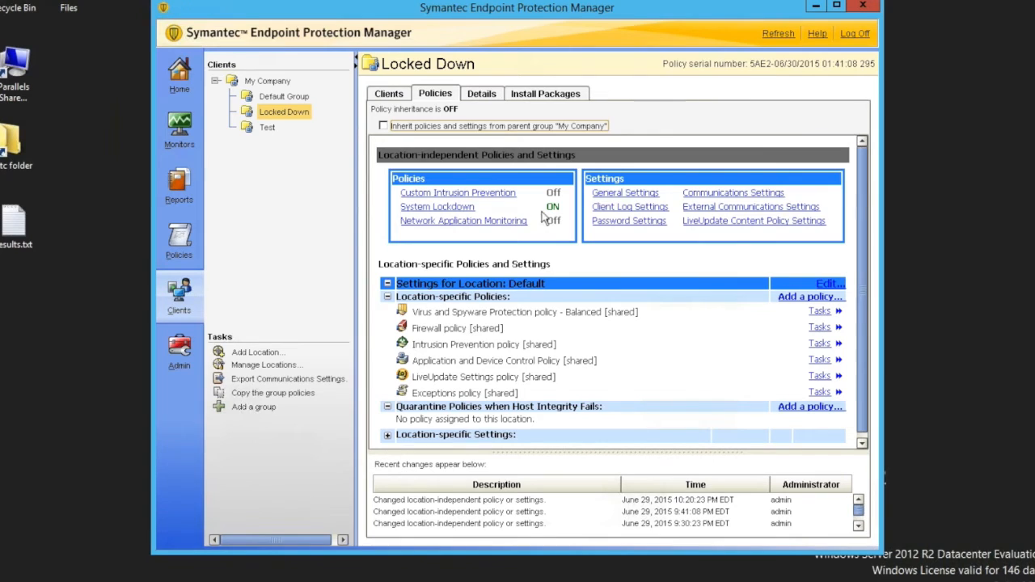
click(267, 127)
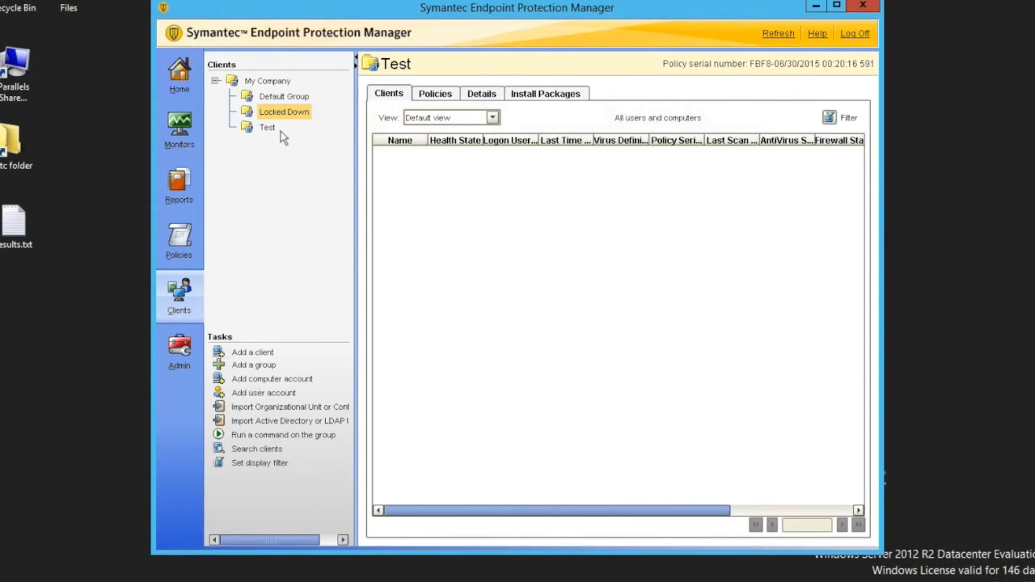
right_click(413, 152)
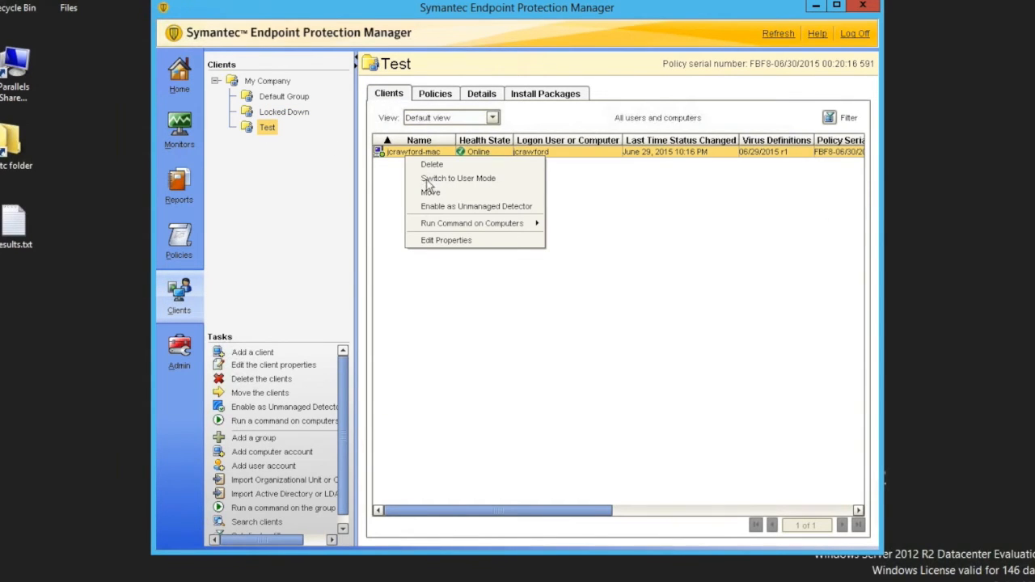
click(431, 192)
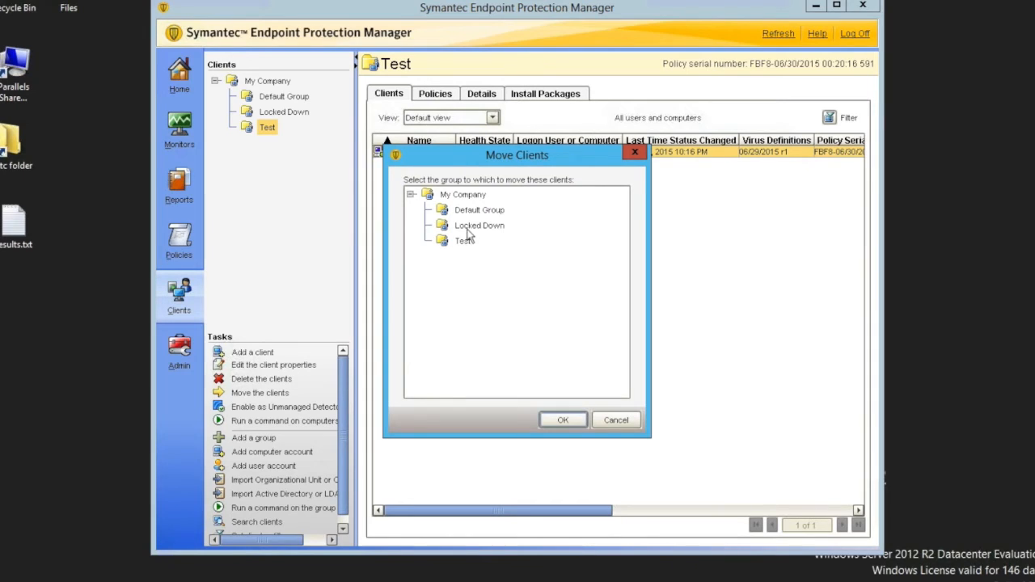
click(563, 419)
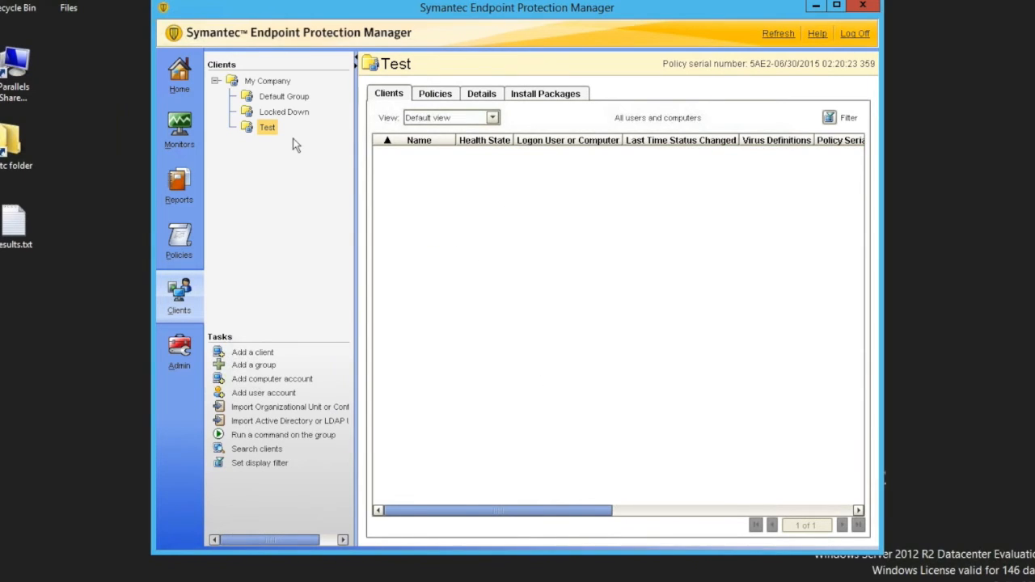
click(284, 112)
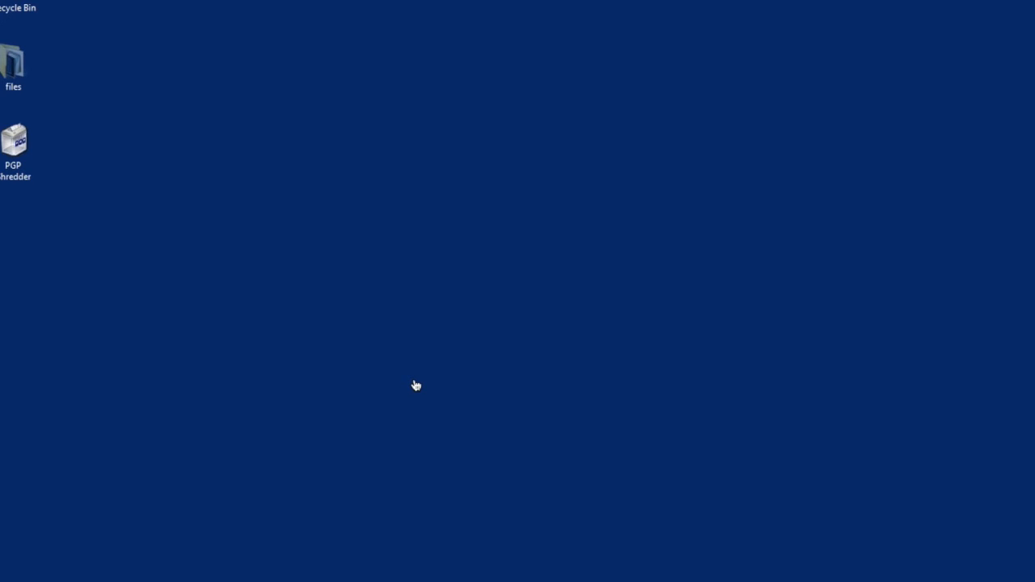
mouse_move(416, 386)
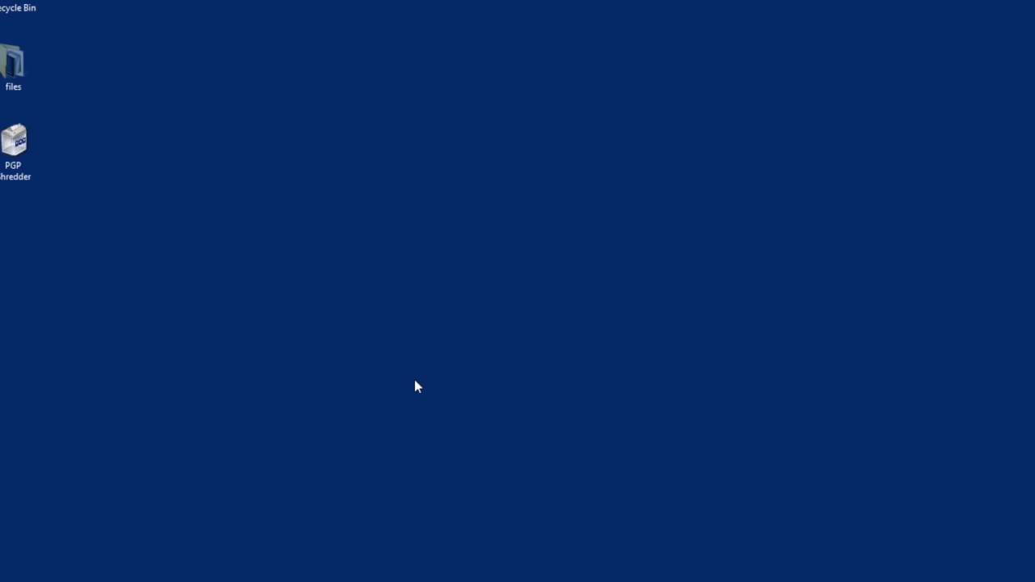
mouse_move(340, 411)
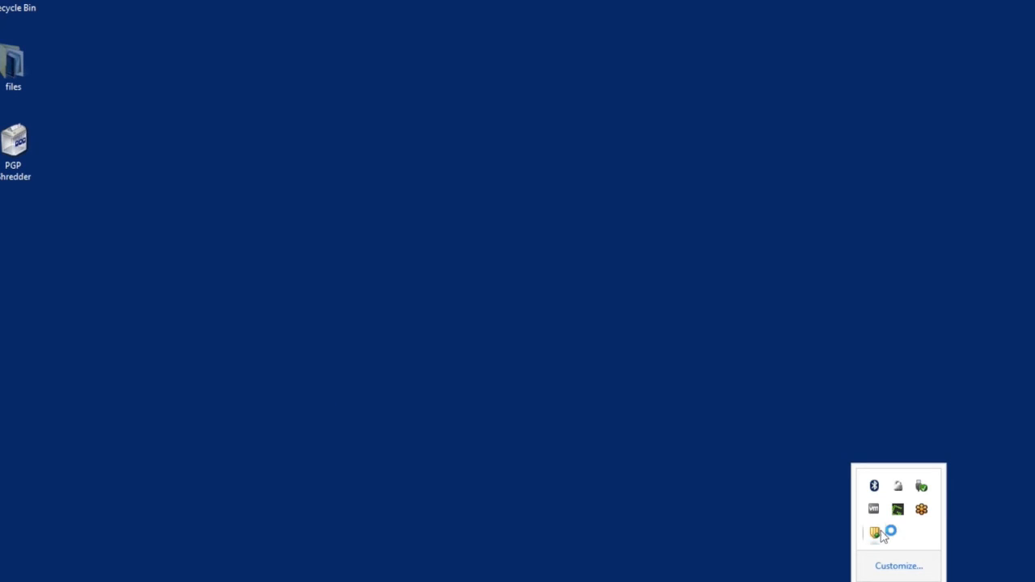
mouse_move(583, 300)
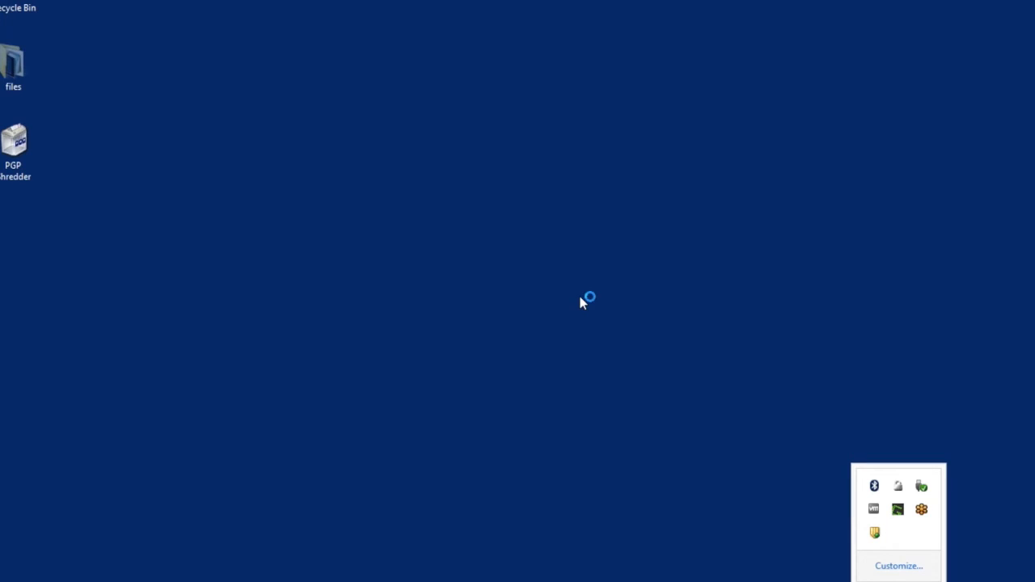
double_click(874, 533)
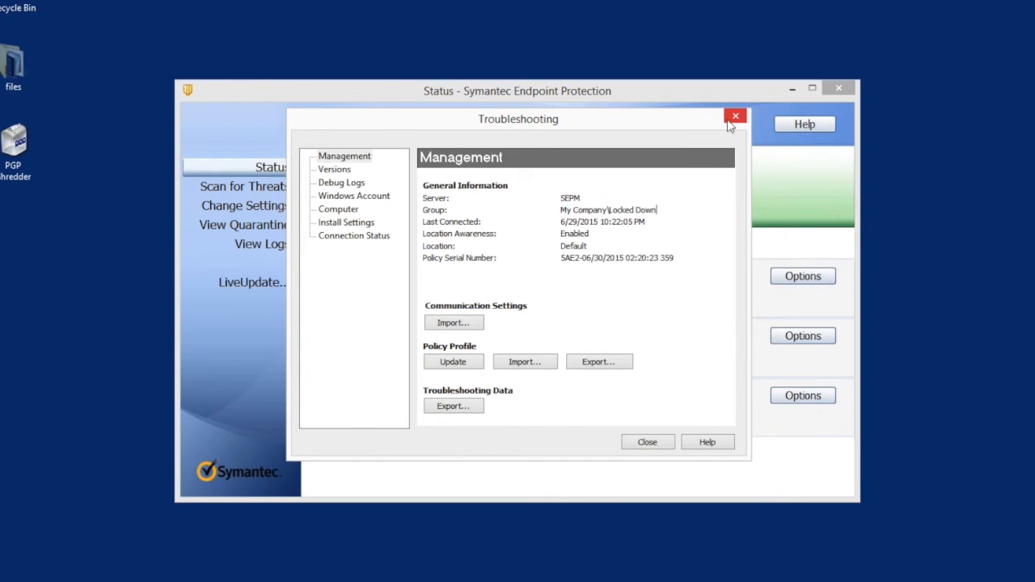
click(735, 116)
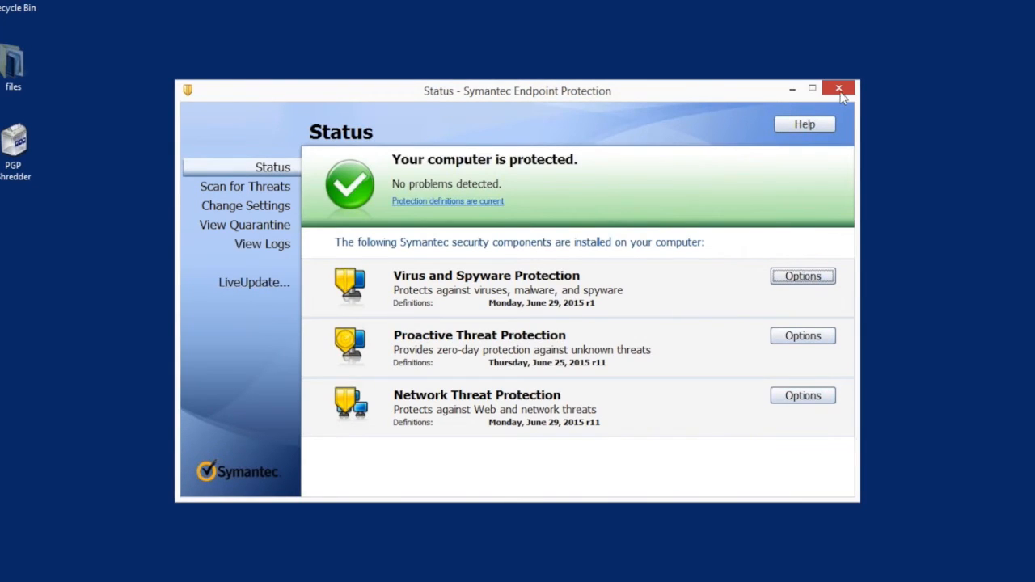
click(839, 87)
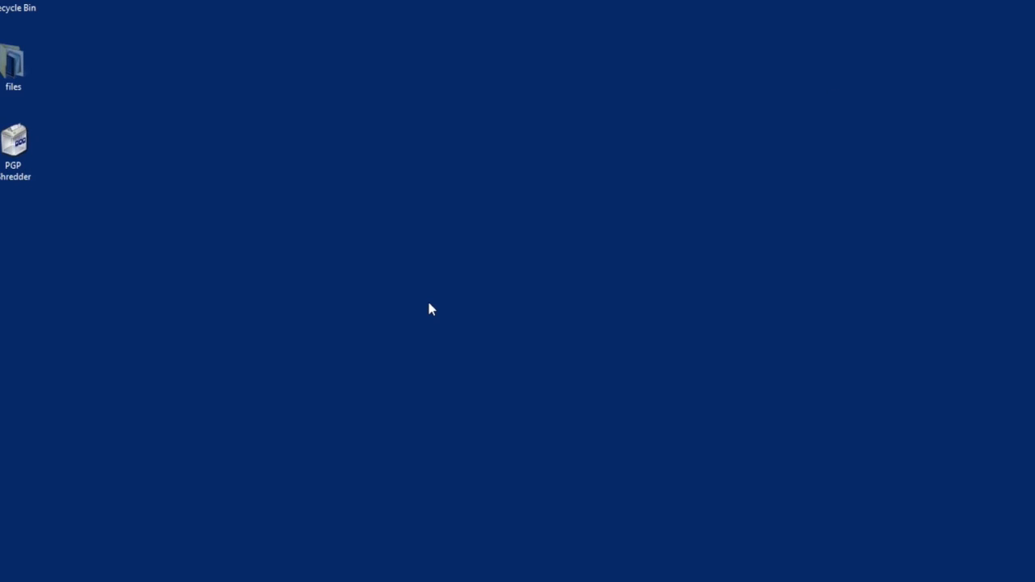
mouse_move(418, 275)
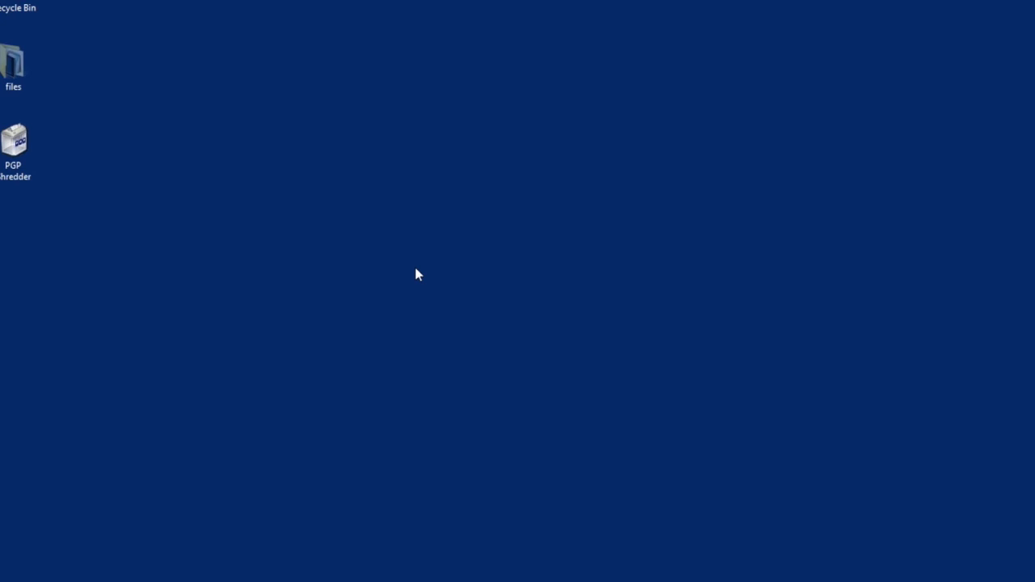
mouse_move(451, 109)
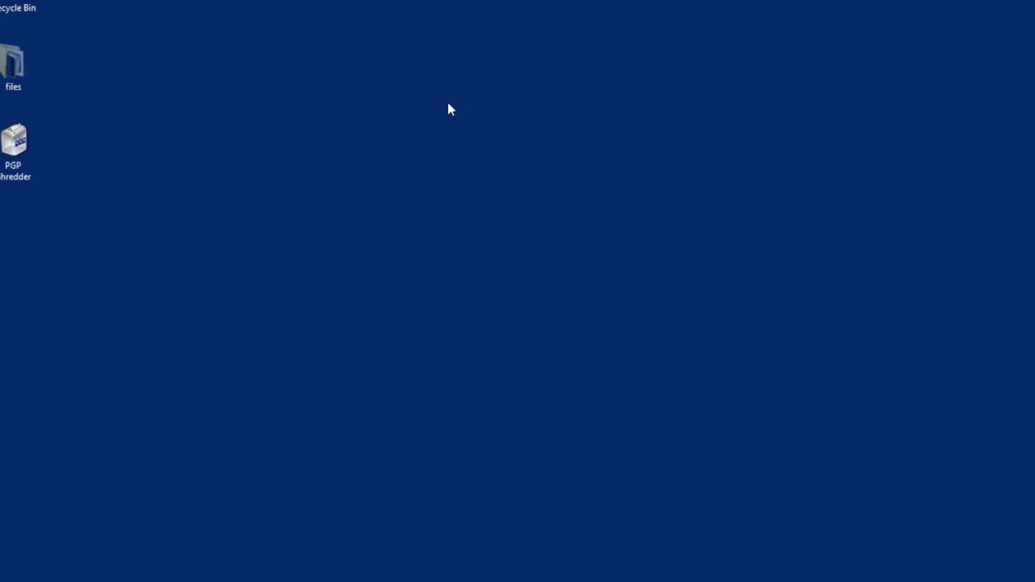
mouse_move(295, 313)
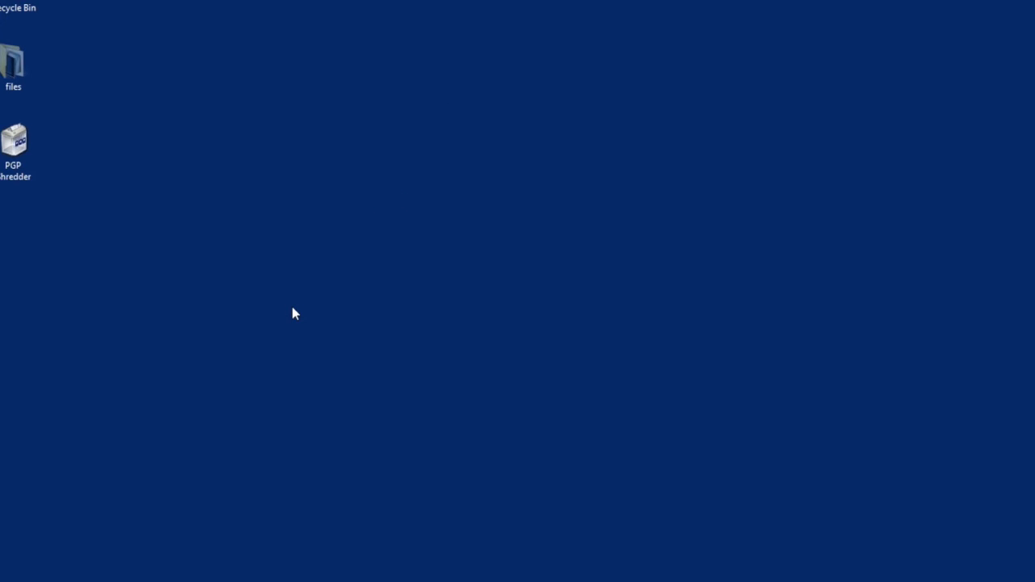
mouse_move(256, 413)
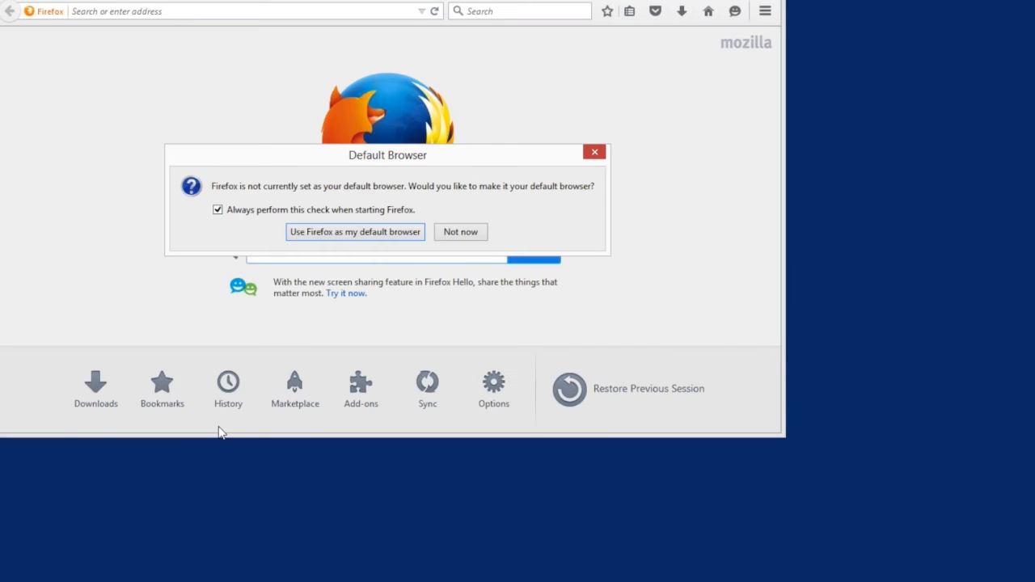
- Answer Not now to Firefox's default-browser prompt
click(460, 232)
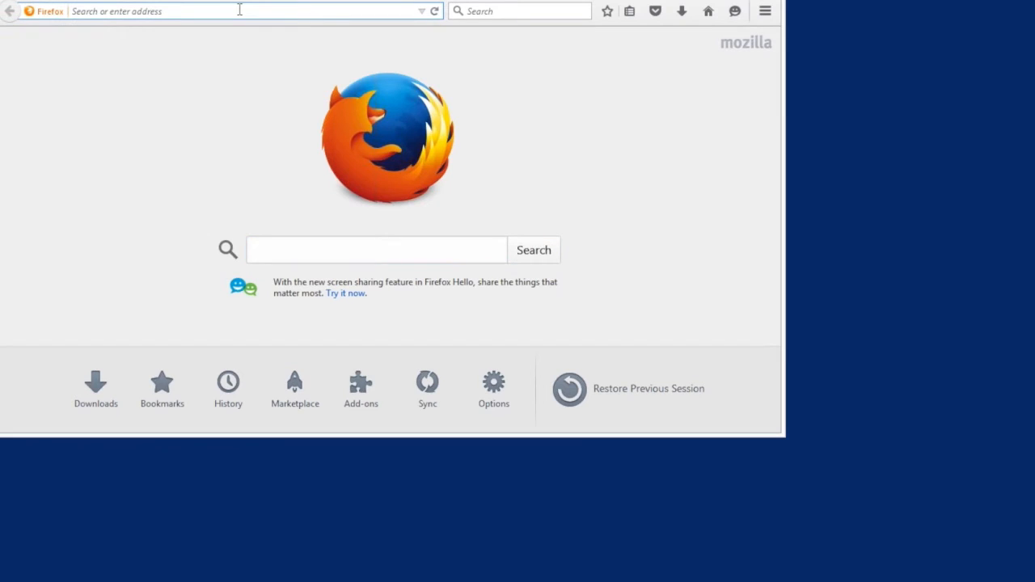
mouse_move(698, 6)
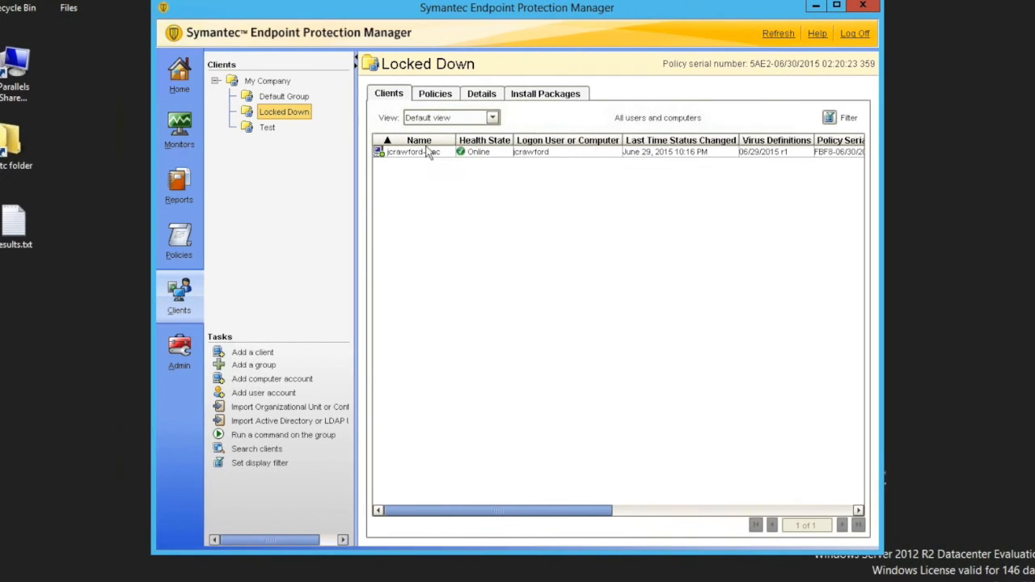
- Open System Lockdown from the Locked Down group's Policies tab
click(436, 93)
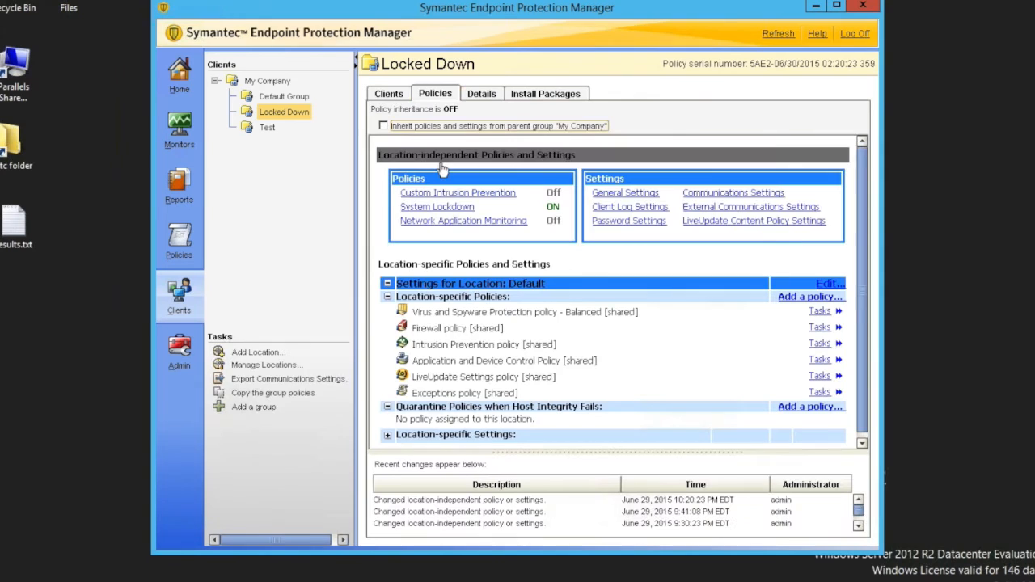
click(437, 206)
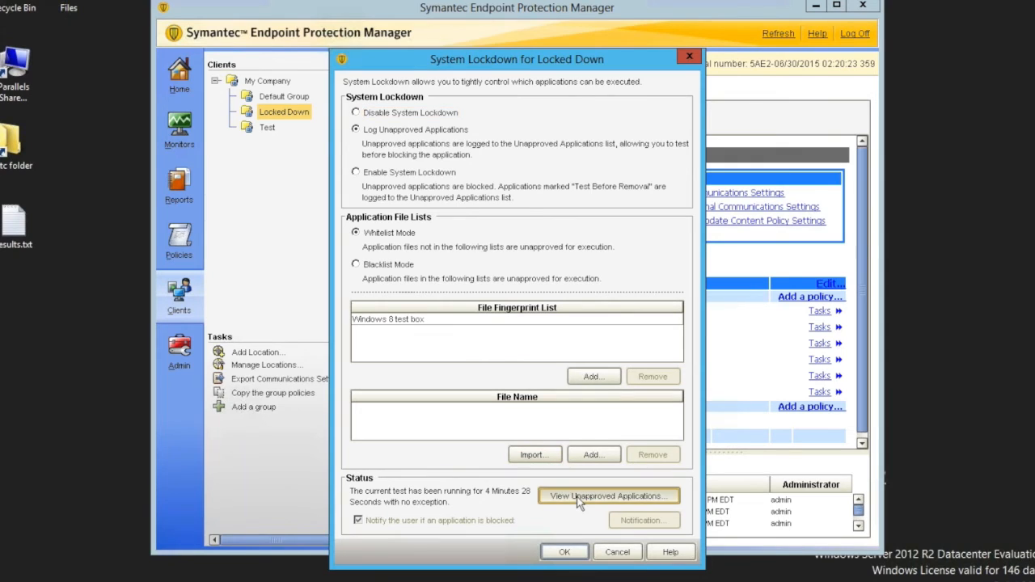
- Check the empty unapproved applications log, then enable System Lockdown blocking and confirm with Yes
click(608, 495)
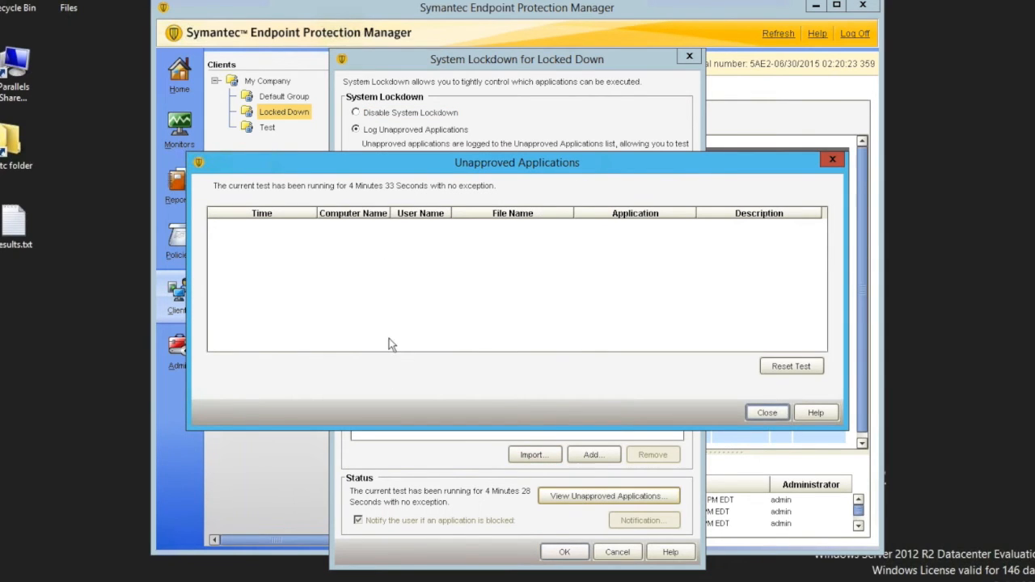
mouse_move(581, 259)
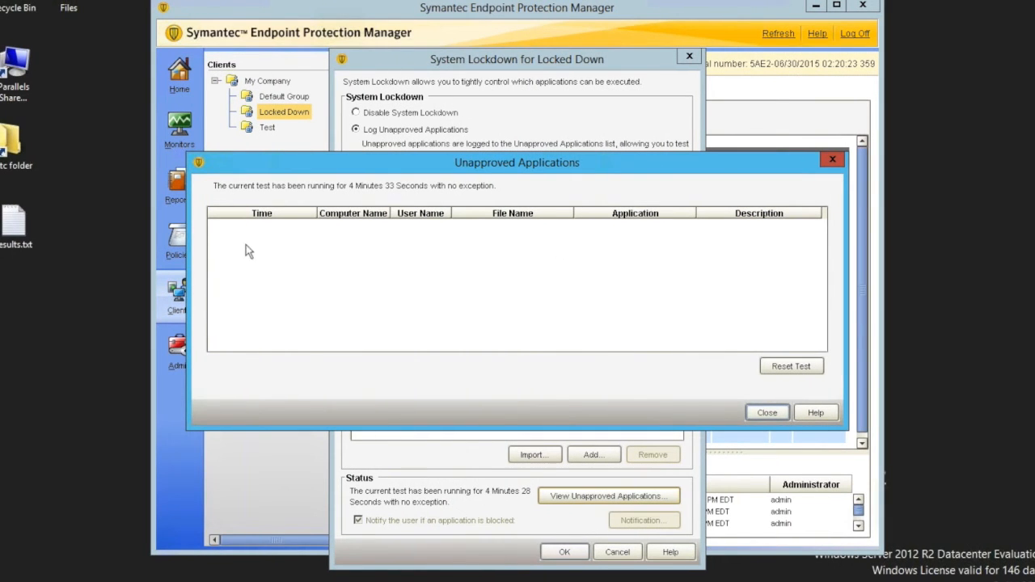
mouse_move(411, 173)
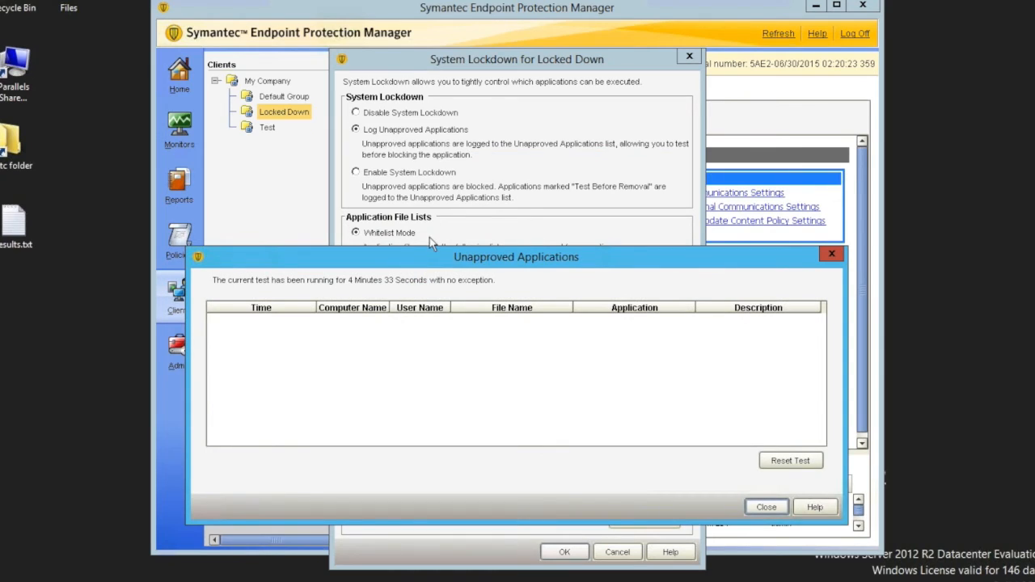
mouse_move(354, 348)
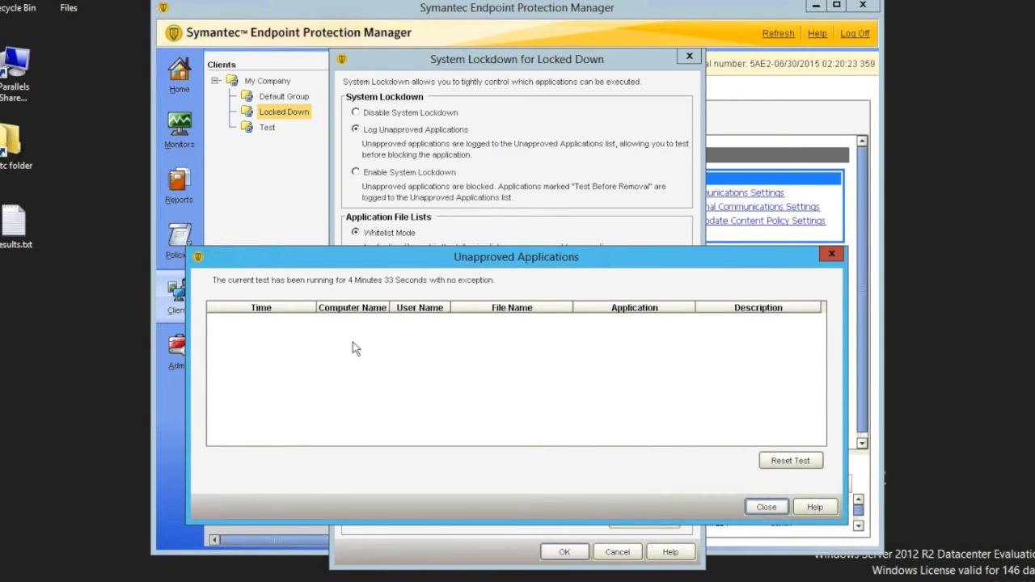
mouse_move(443, 387)
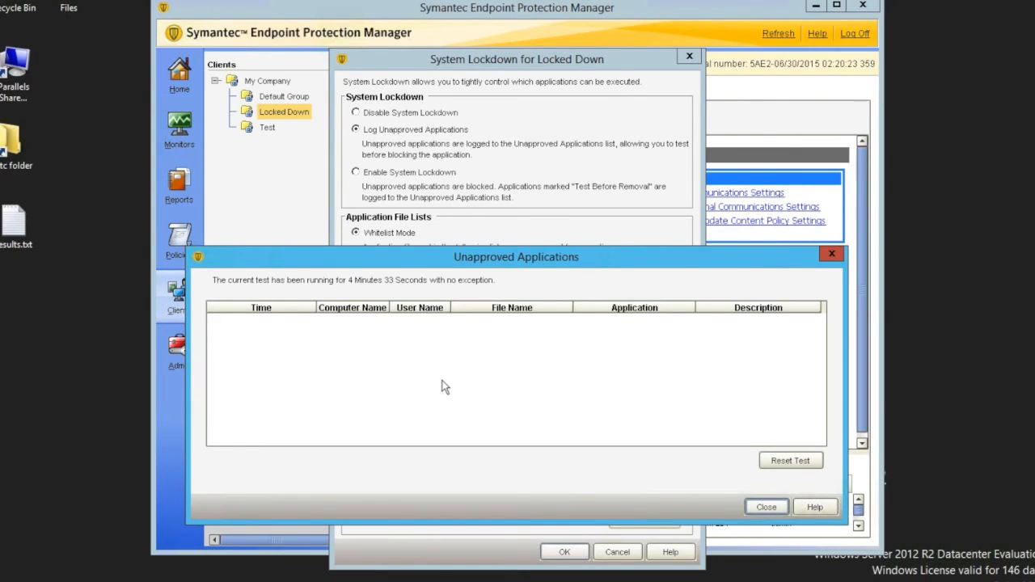
mouse_move(754, 527)
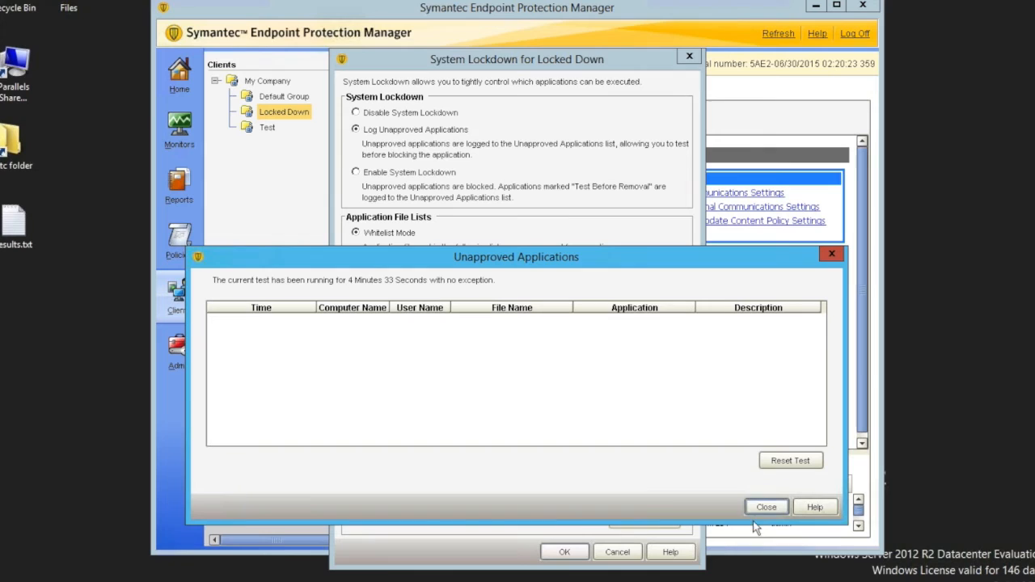
click(766, 507)
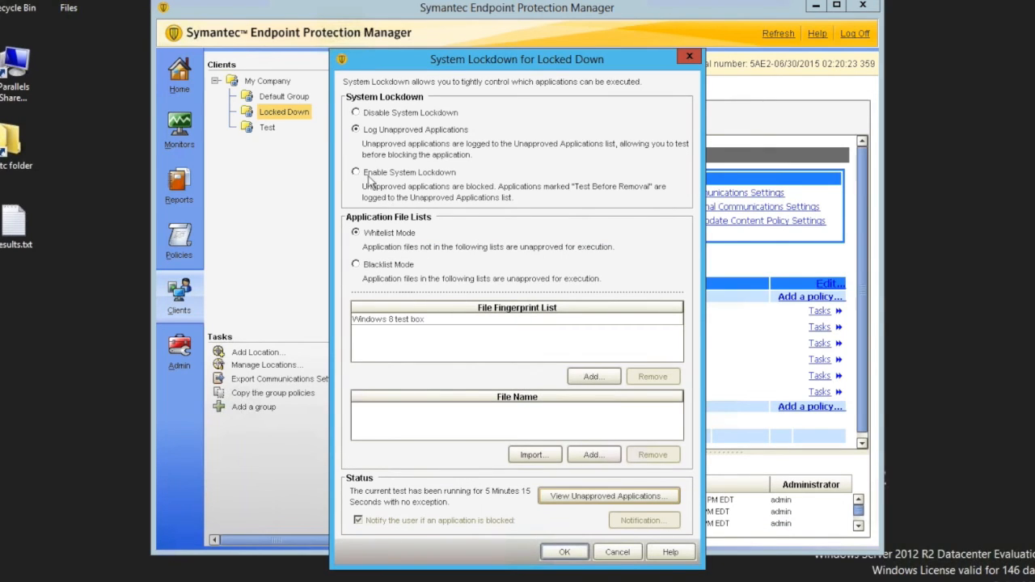
click(355, 173)
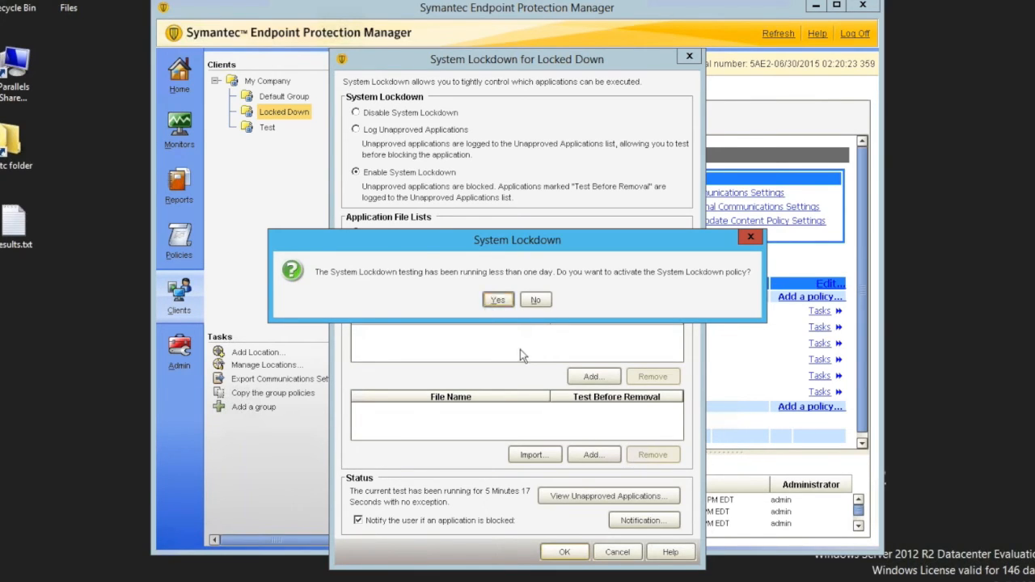
click(498, 300)
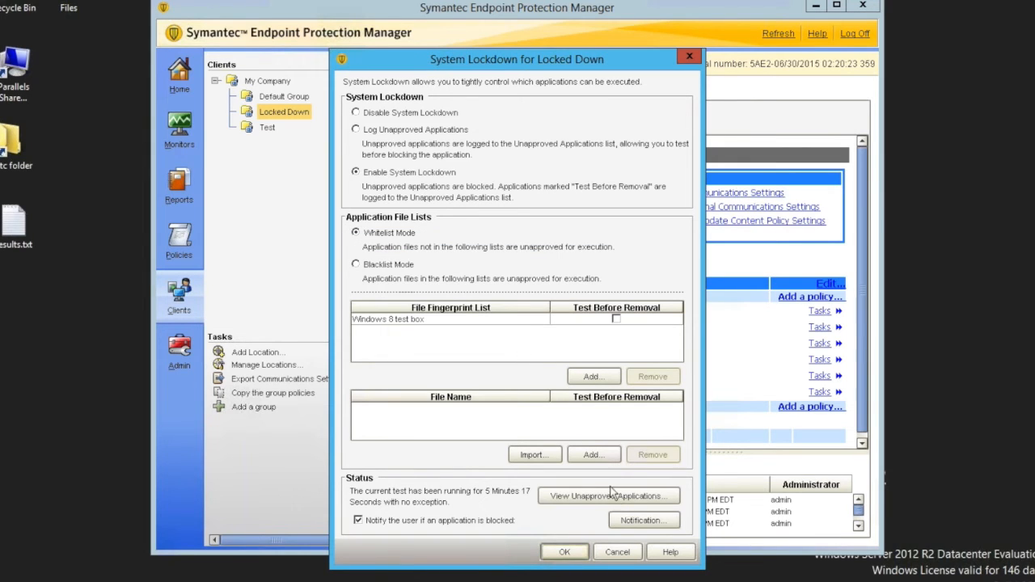
click(608, 496)
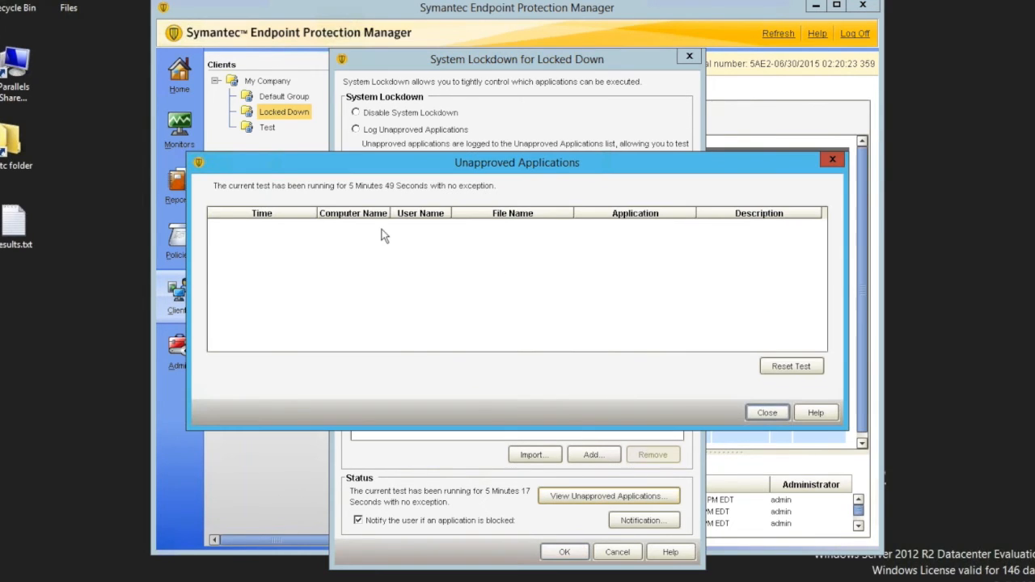
mouse_move(832, 160)
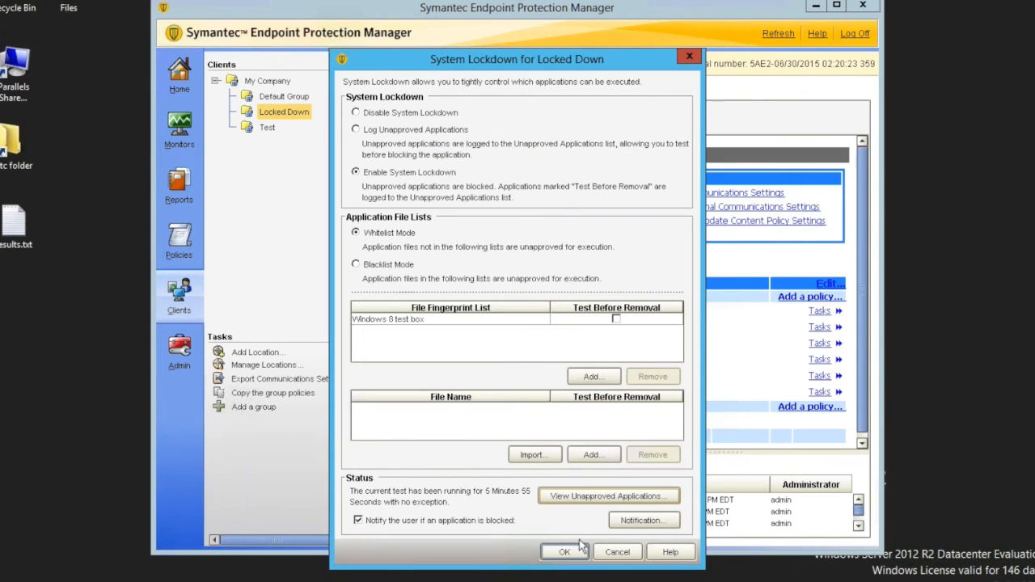
click(565, 552)
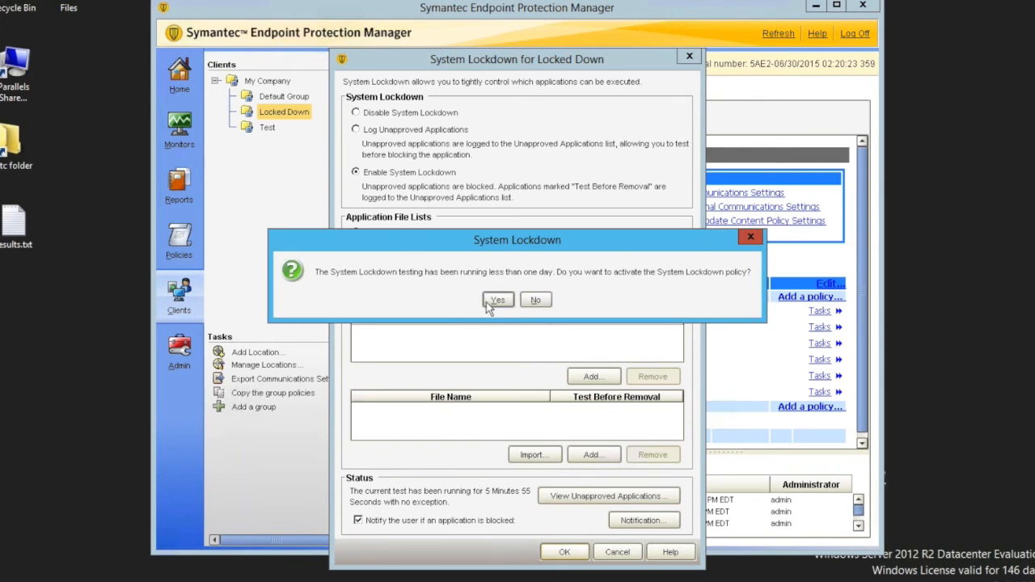
click(498, 300)
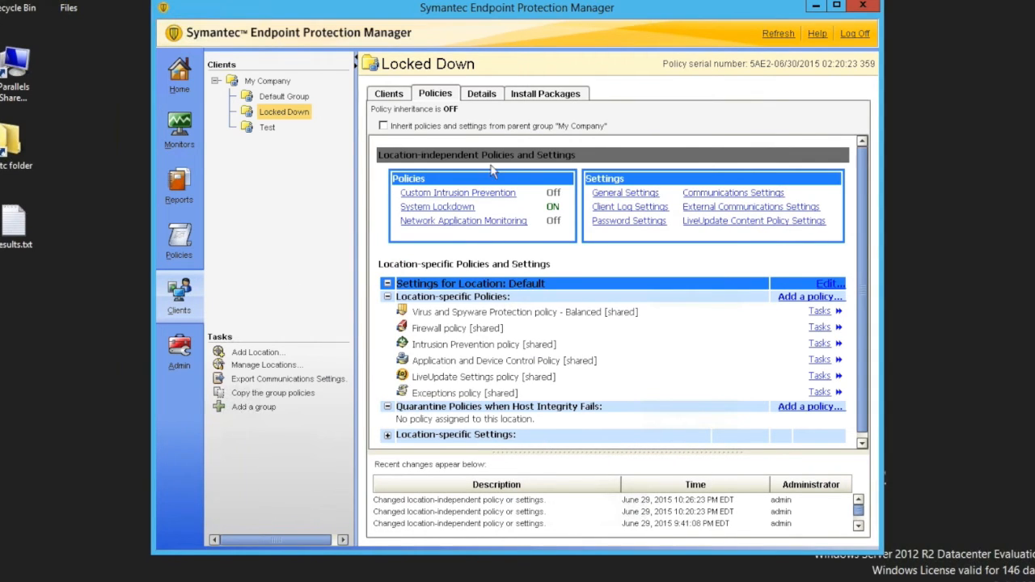
mouse_move(202, 212)
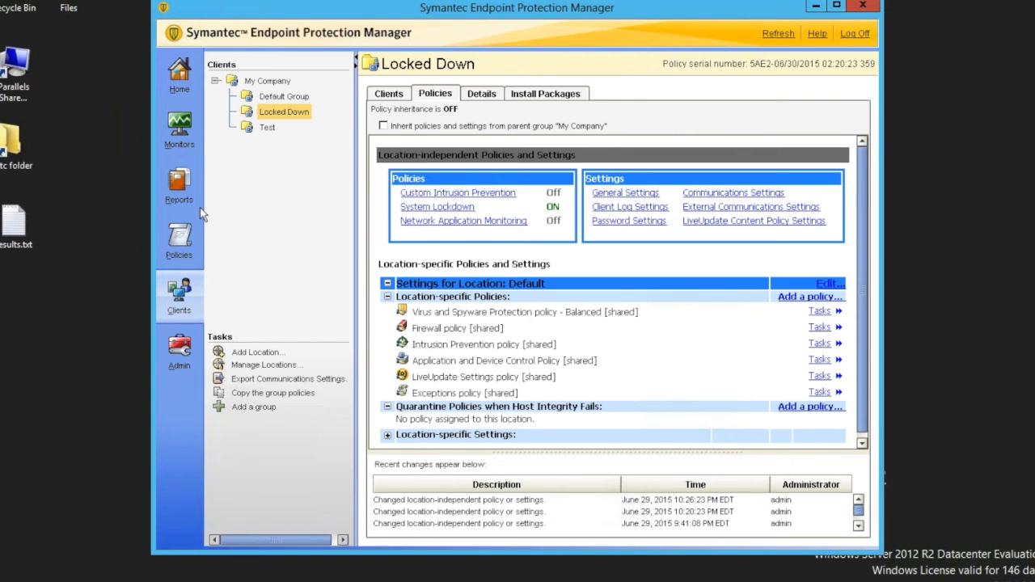
mouse_move(179, 241)
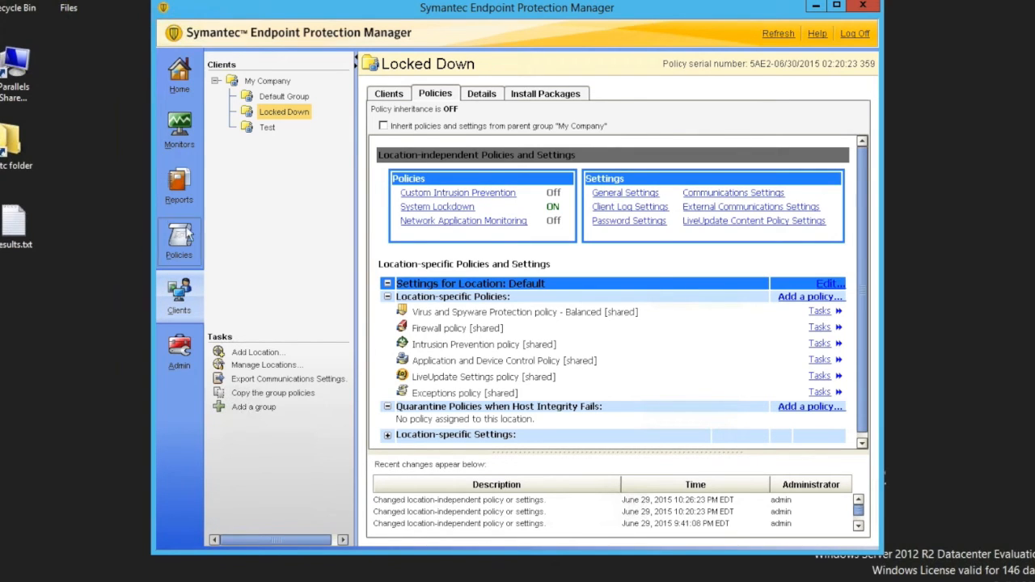
- Select the Windows 8 test box entry under File Fingerprint Lists
click(269, 227)
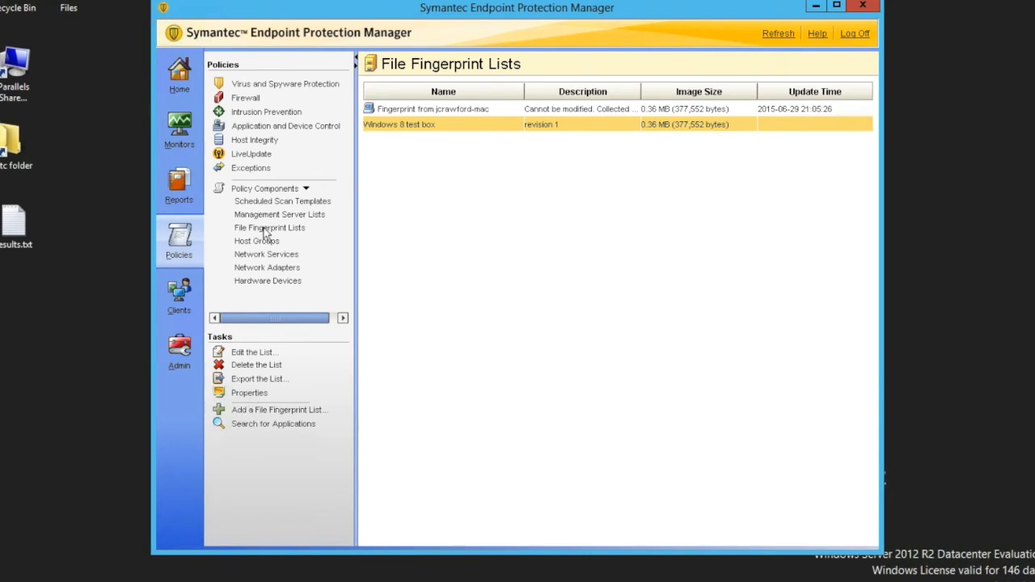
click(270, 227)
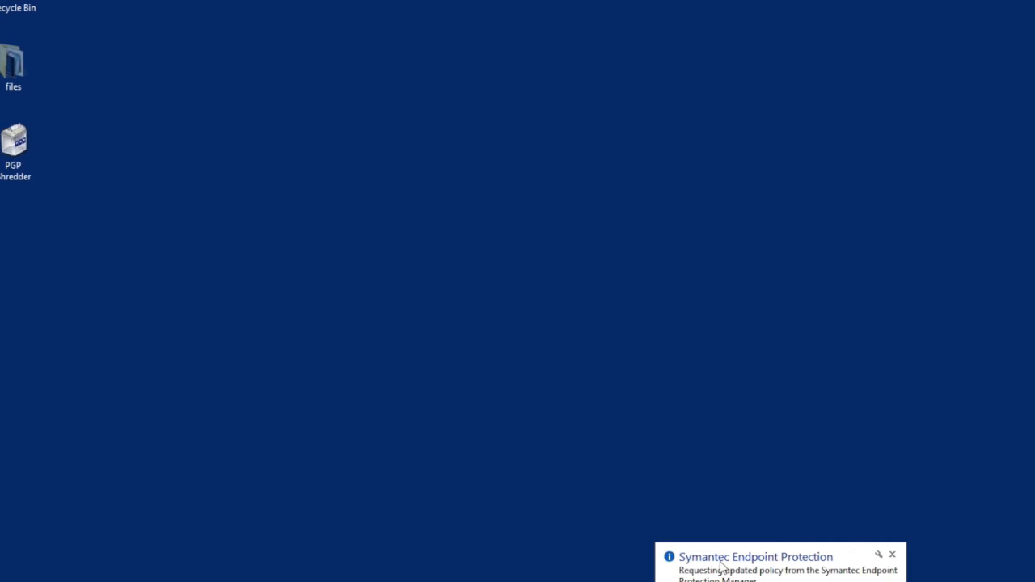
mouse_move(764, 574)
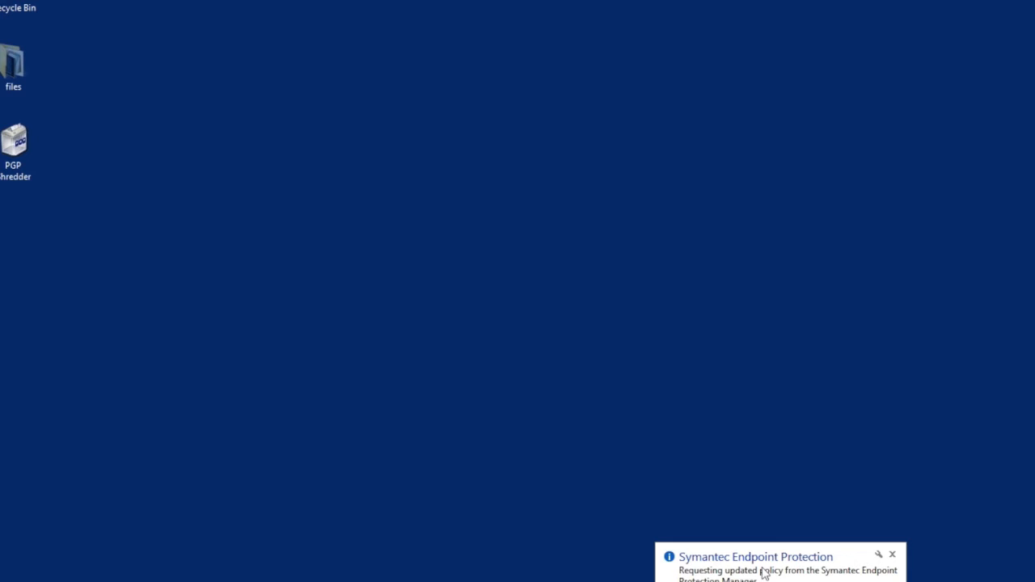
- Dismiss the policy update toast and try launching Firefox, which System Lockdown blocks
click(893, 554)
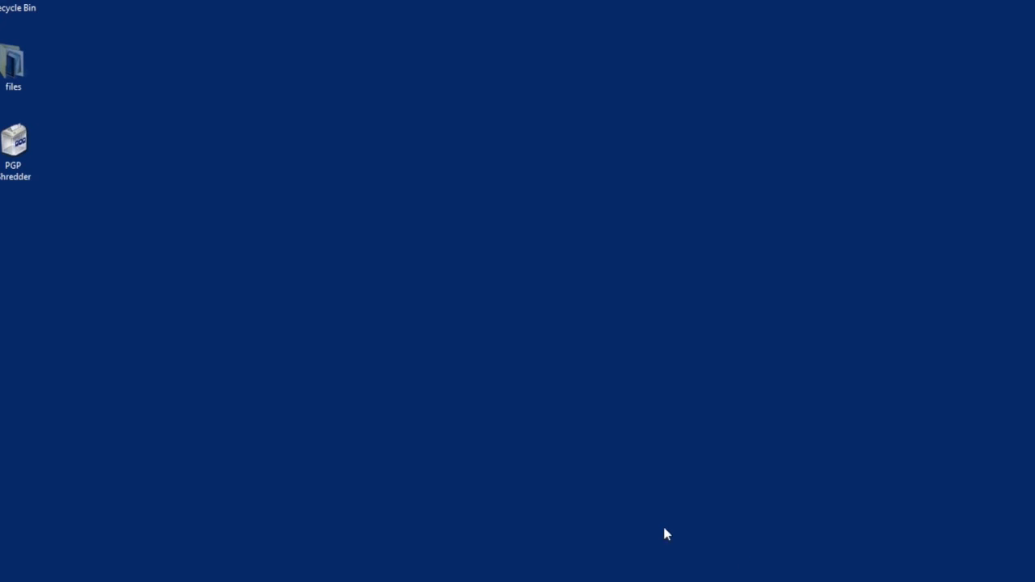
mouse_move(314, 446)
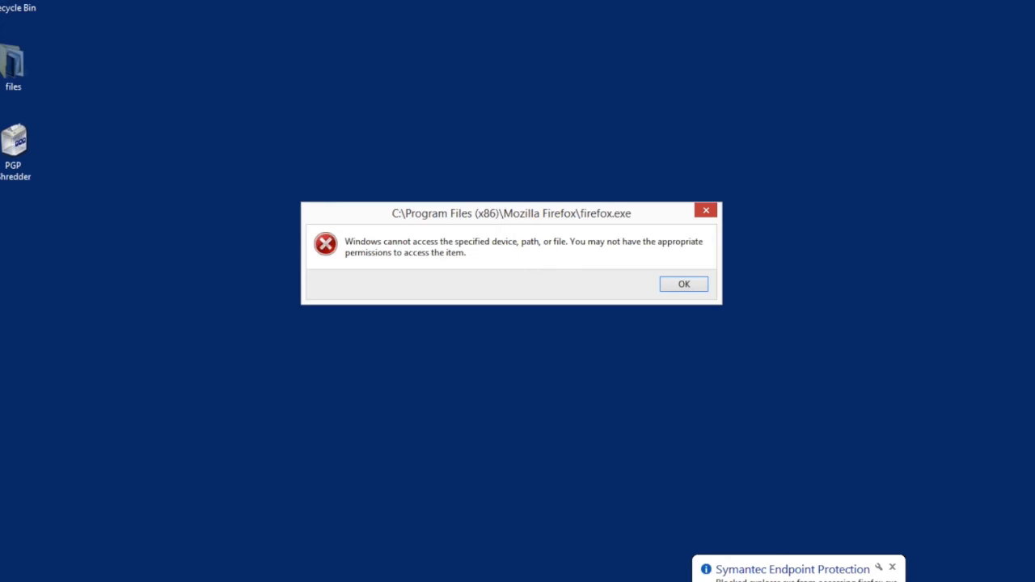
mouse_move(479, 233)
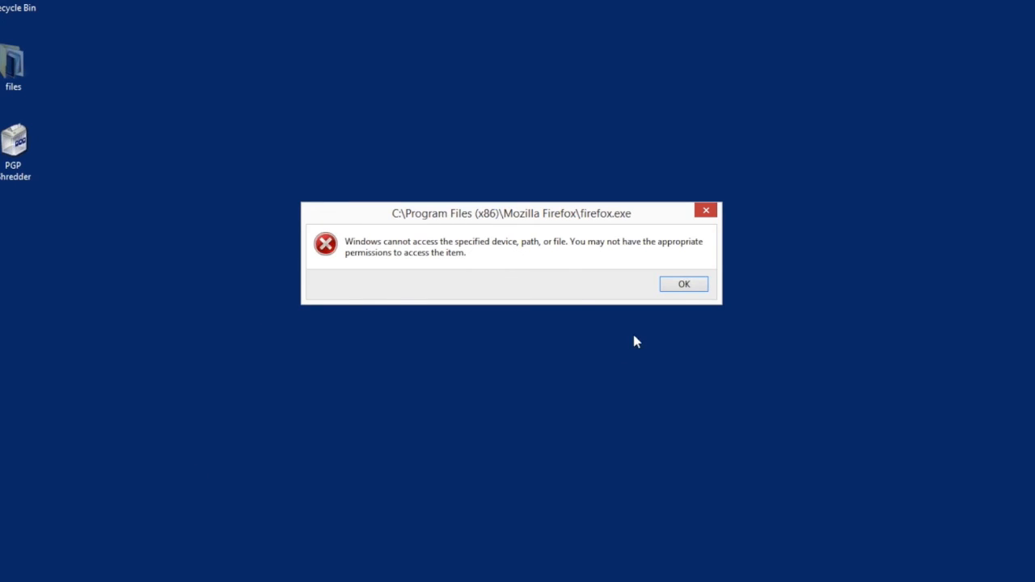
click(684, 283)
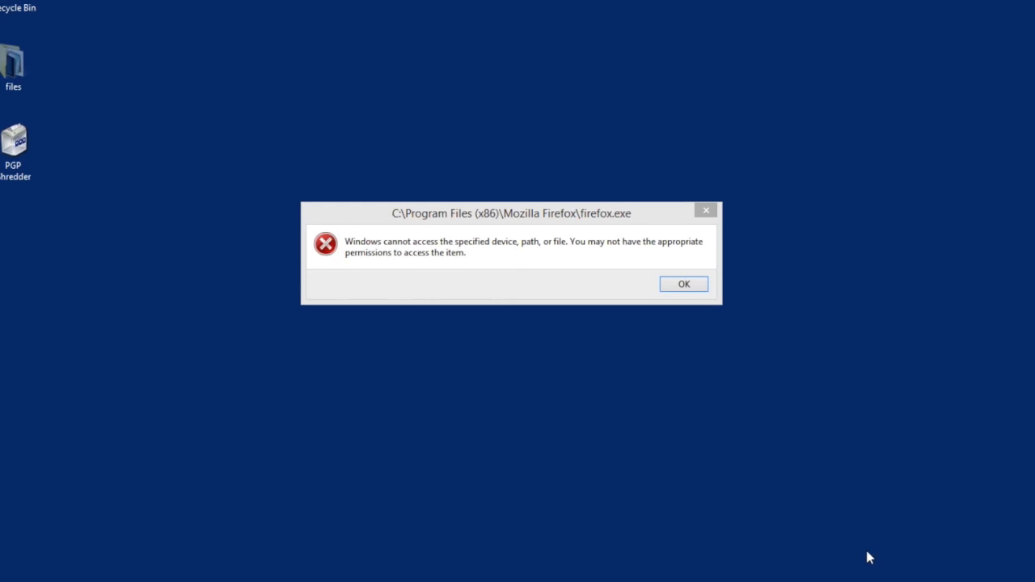
click(684, 283)
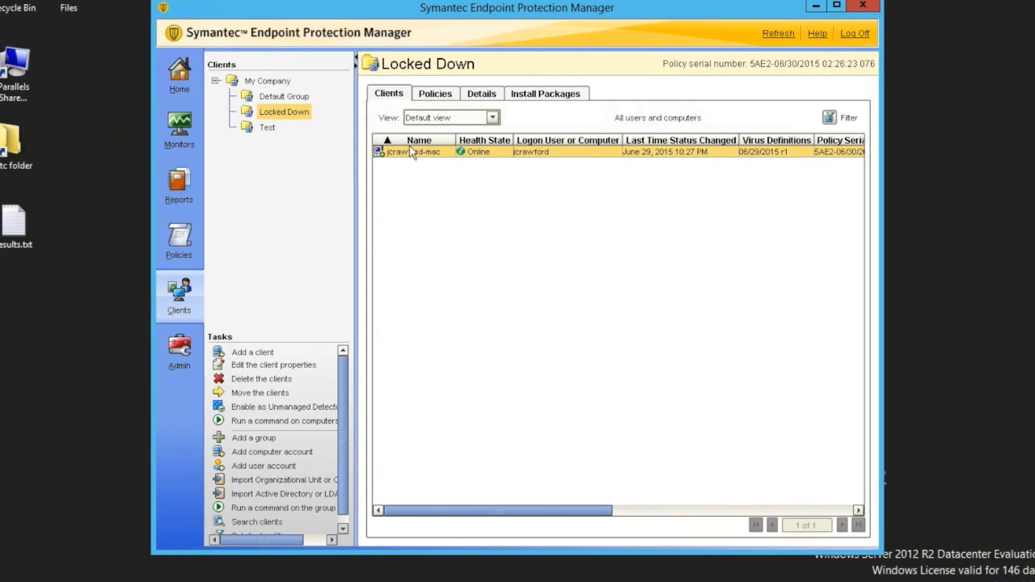
- Reopen Locked Down's System Lockdown settings, confirm enforcement, and close them unchanged
double_click(413, 152)
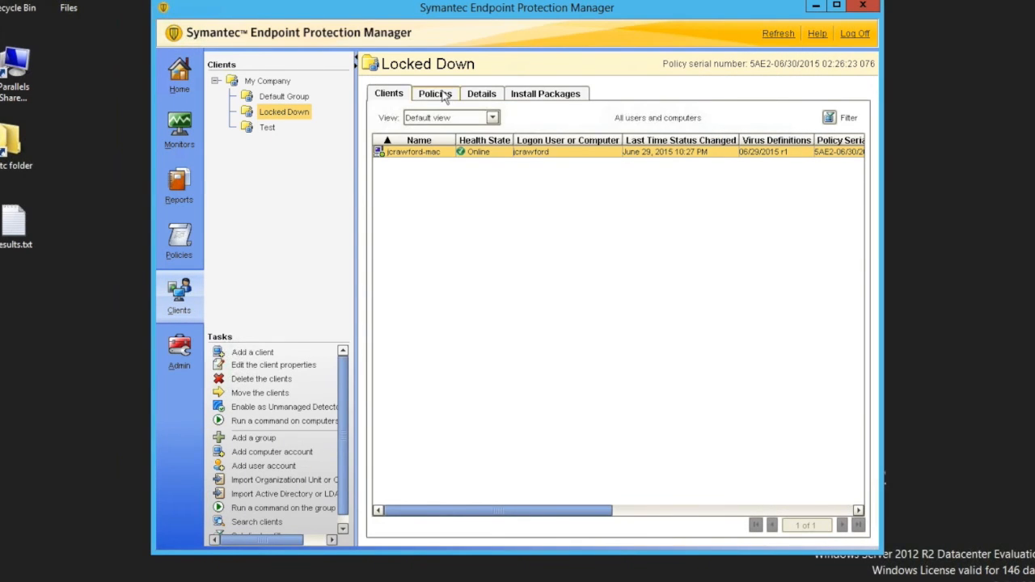
click(435, 93)
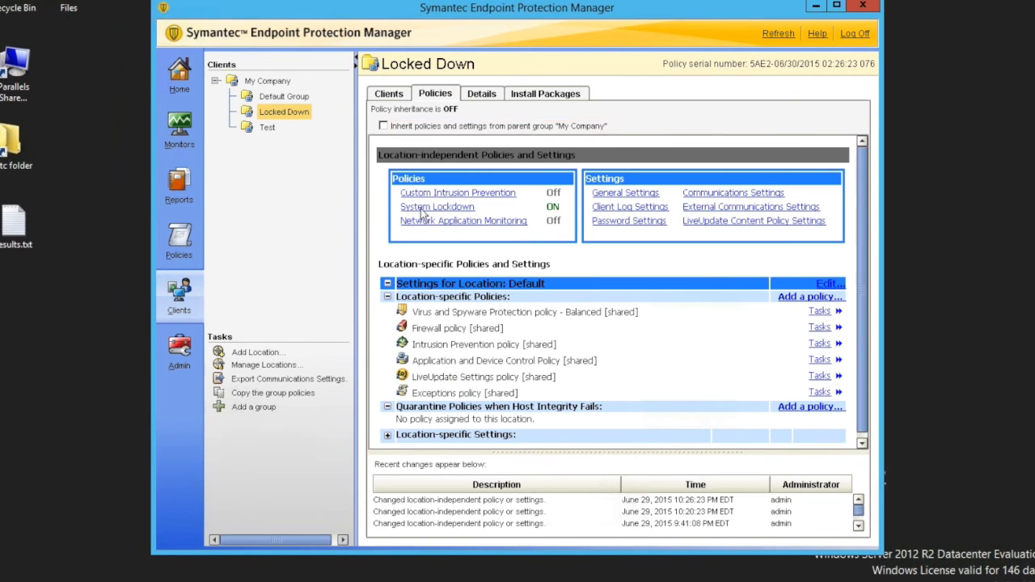
click(437, 207)
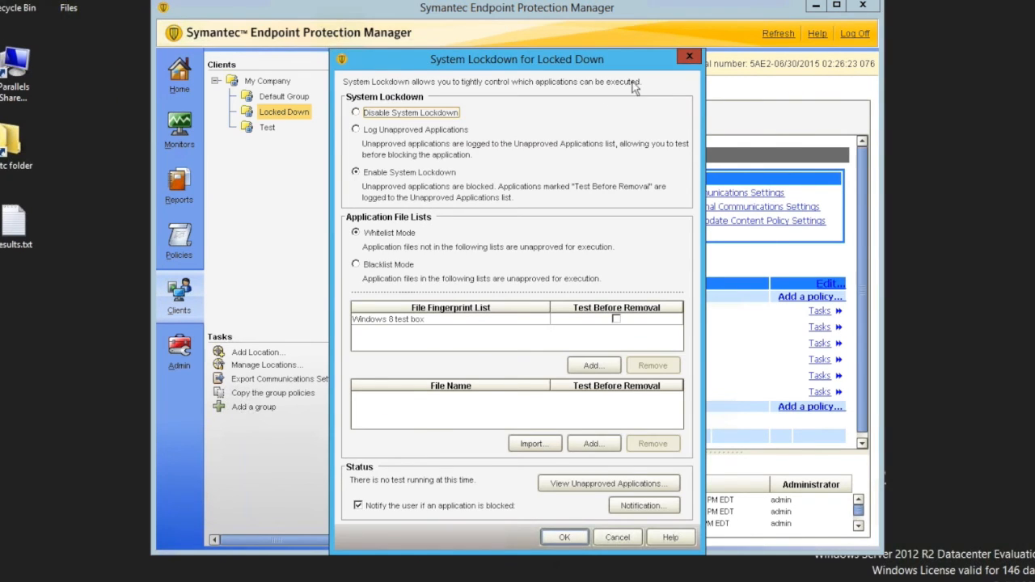
click(564, 537)
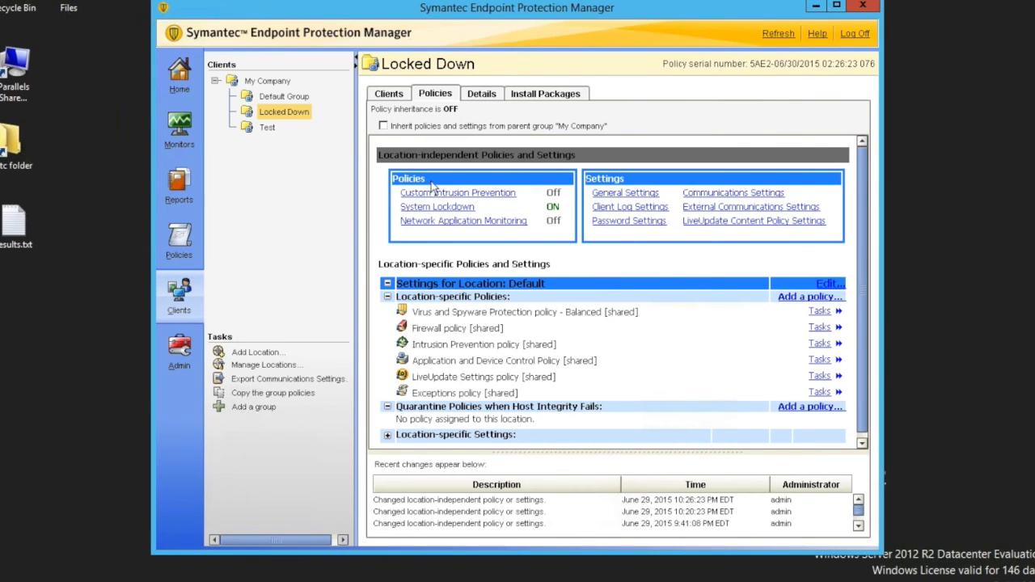
click(268, 127)
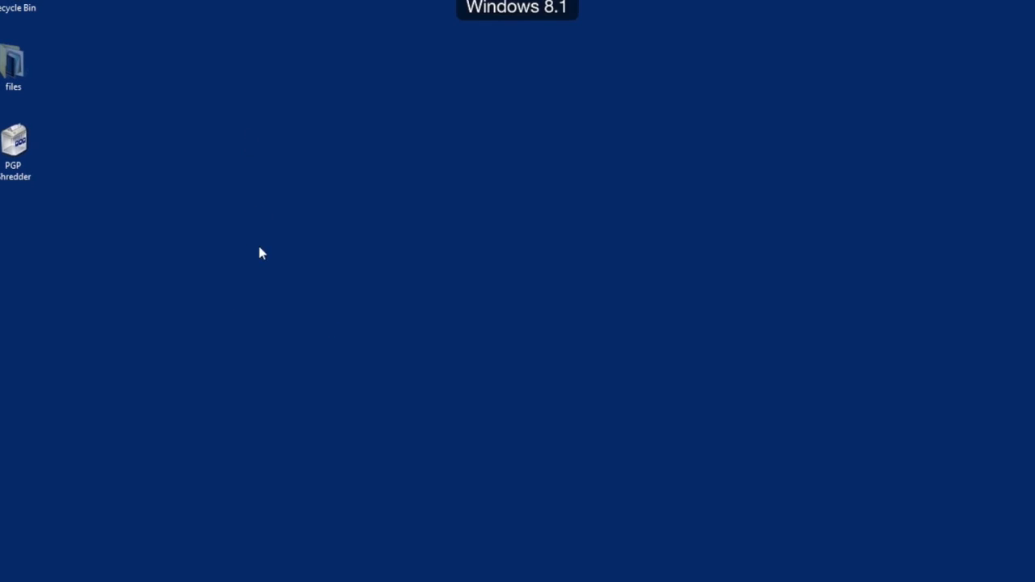
mouse_move(132, 488)
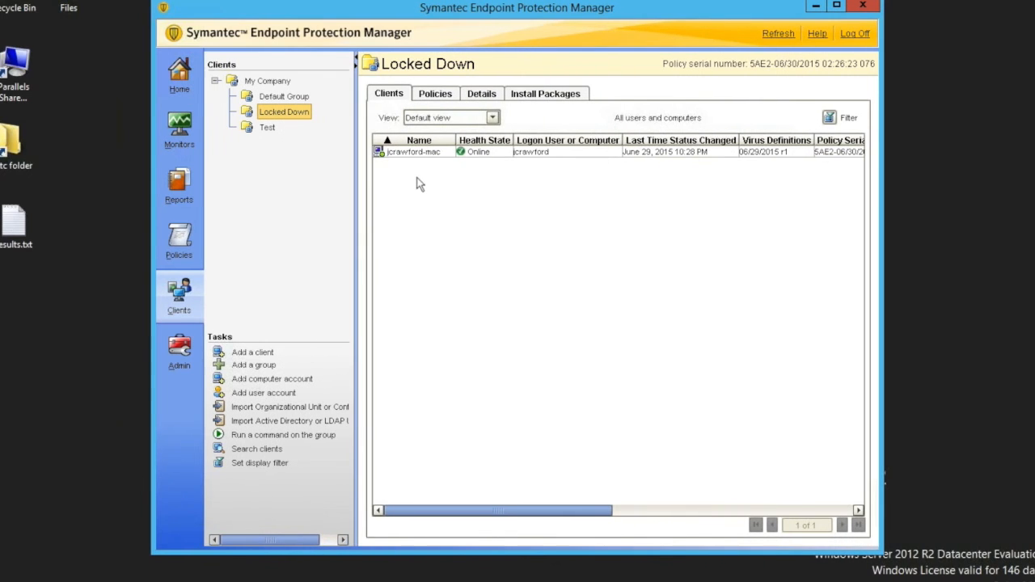
mouse_move(417, 163)
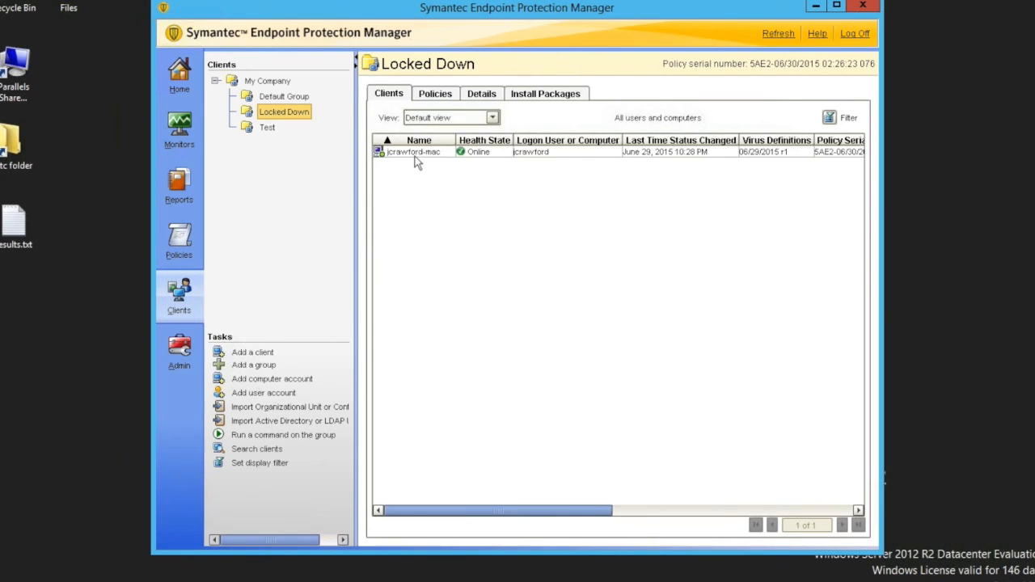
right_click(414, 151)
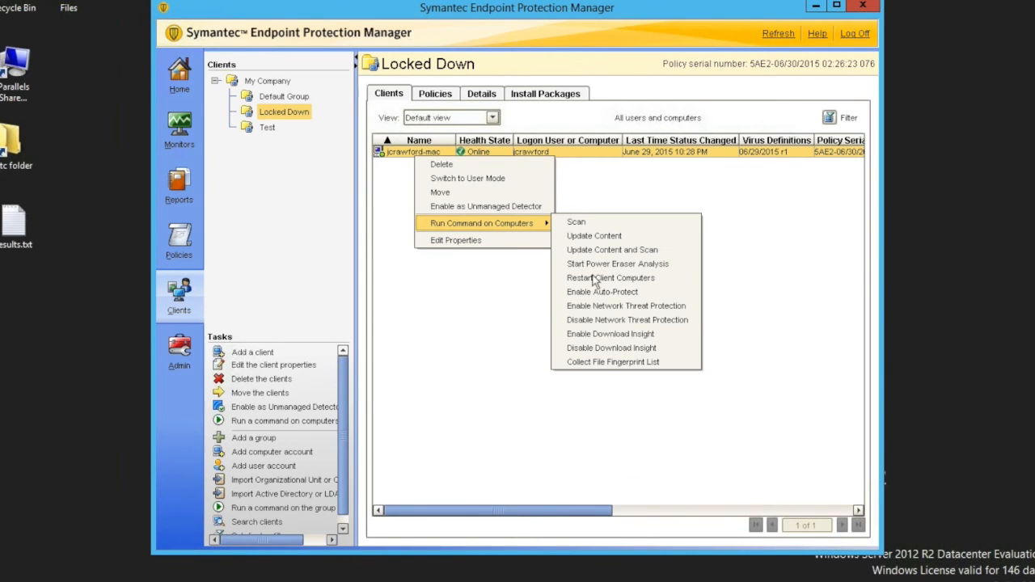
mouse_move(603, 378)
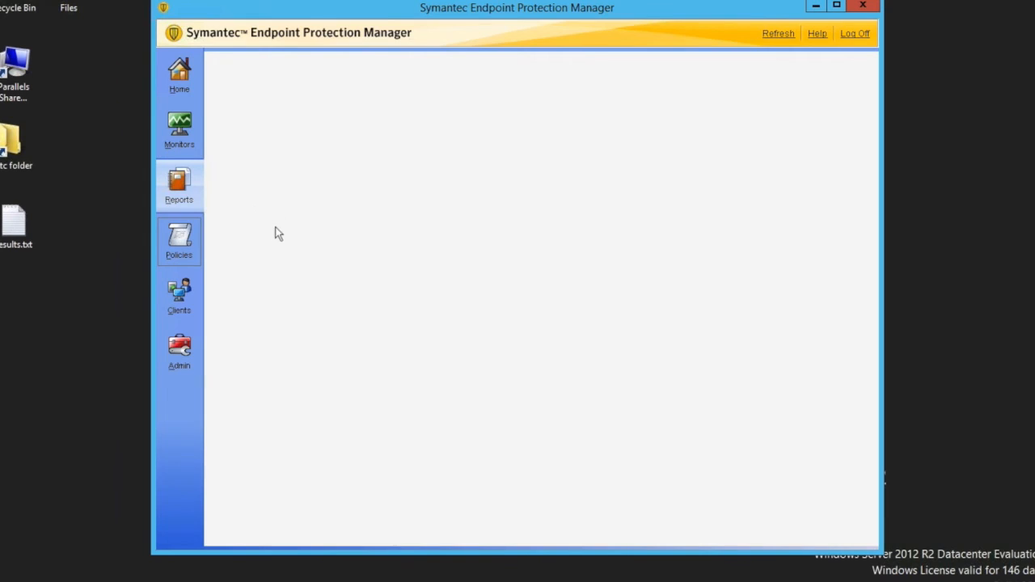
click(179, 240)
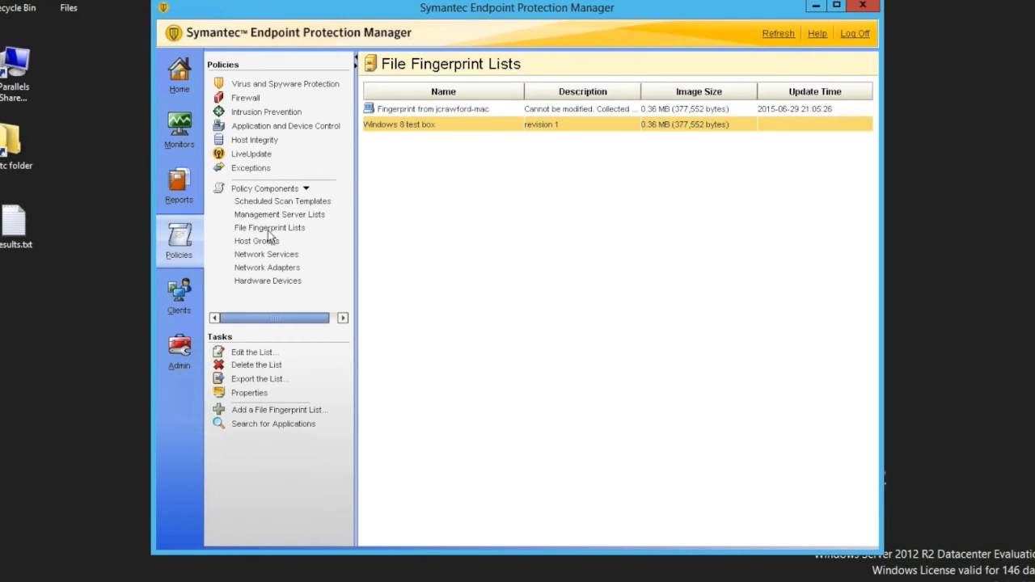
click(269, 227)
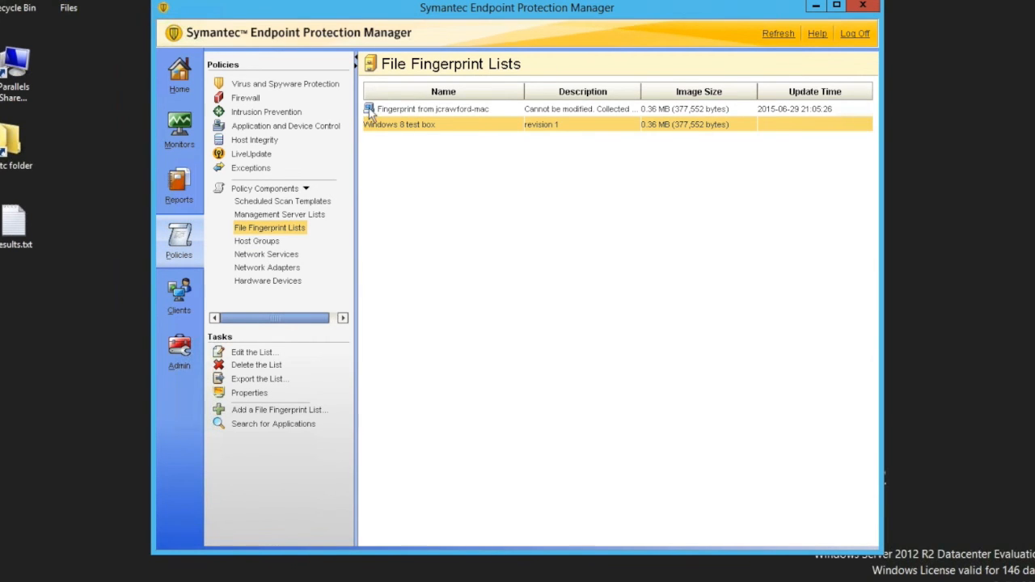
mouse_move(382, 113)
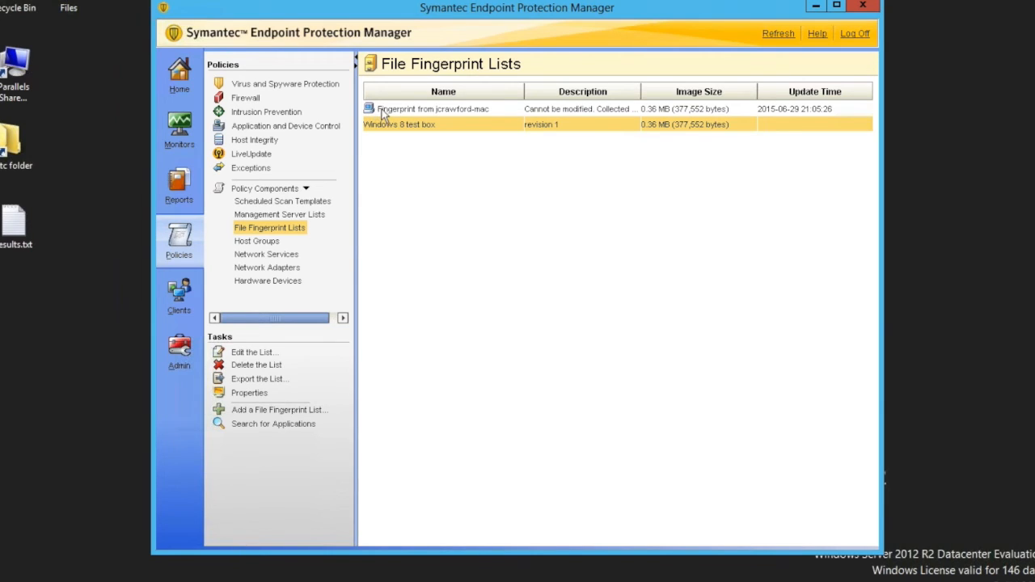
click(442, 108)
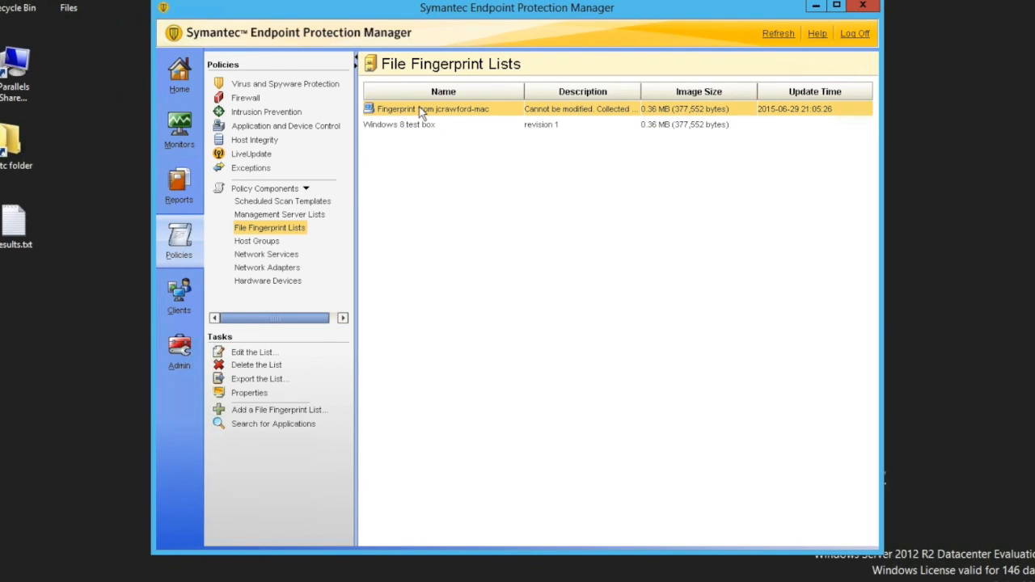
right_click(432, 108)
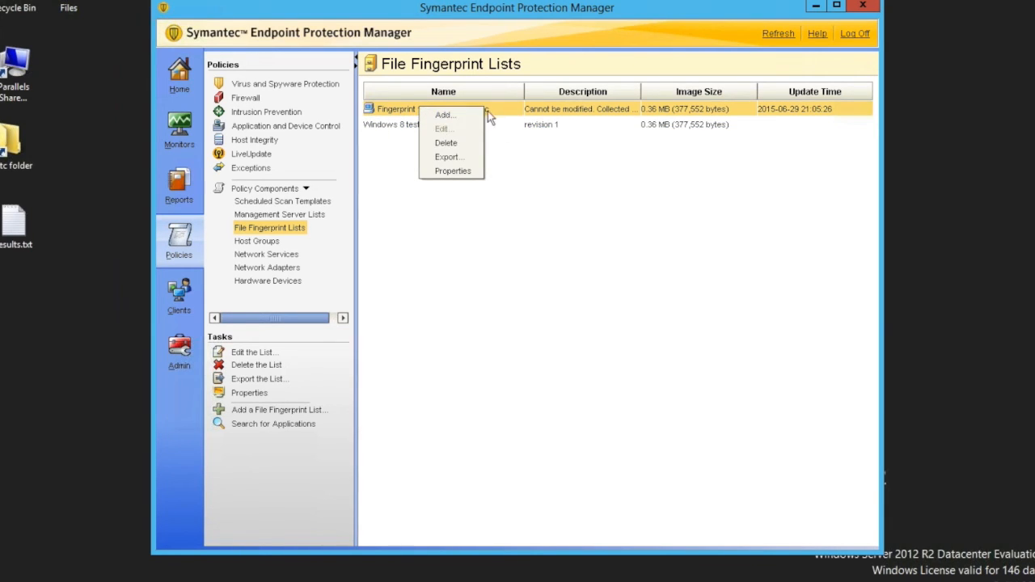
mouse_move(501, 113)
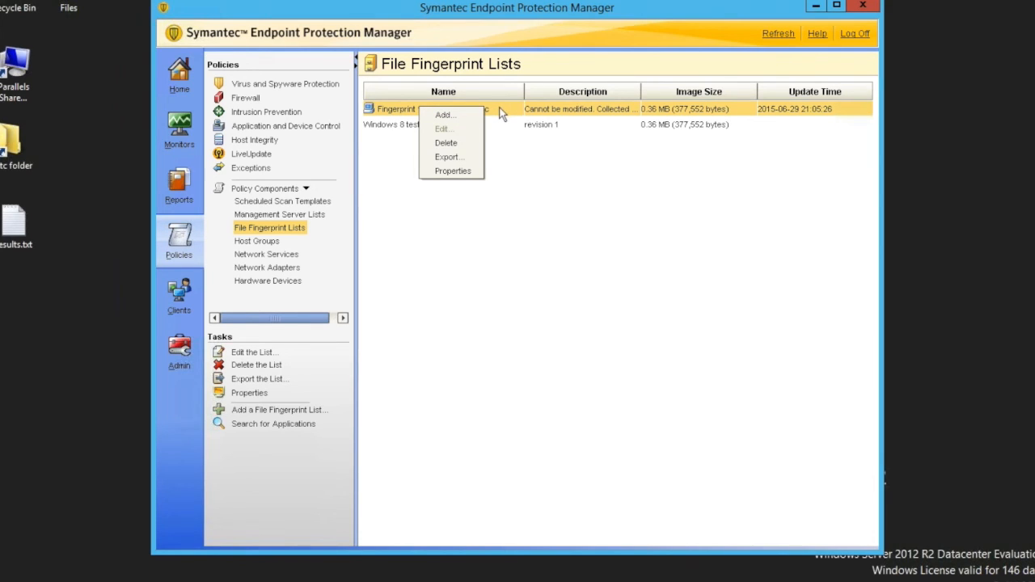
mouse_move(446, 142)
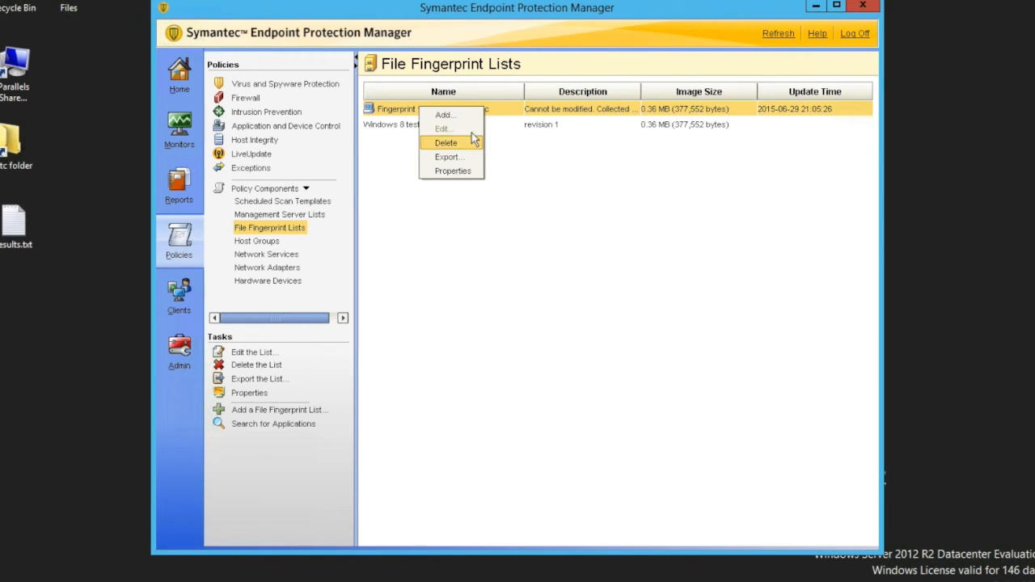
mouse_move(448, 157)
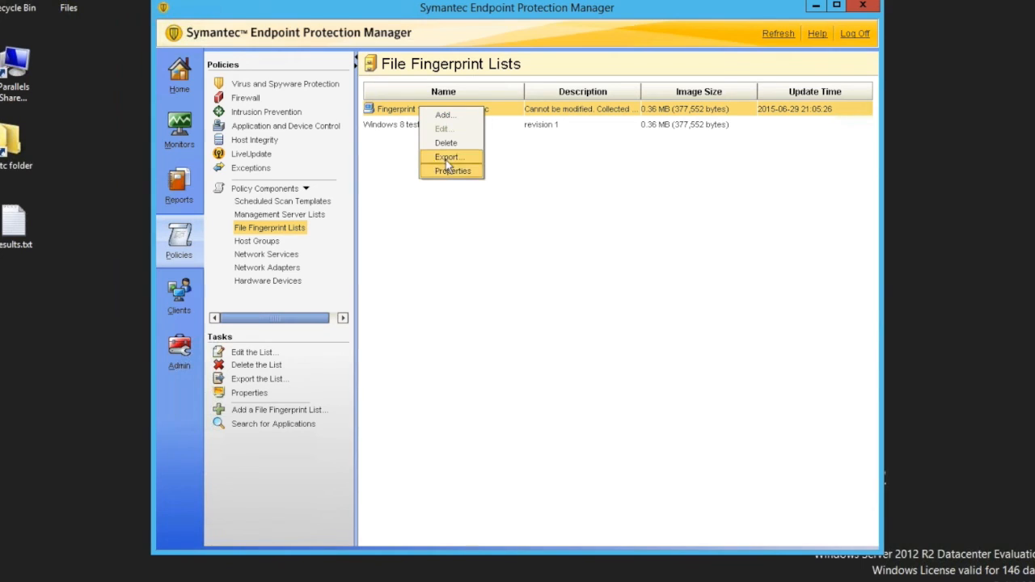
click(453, 171)
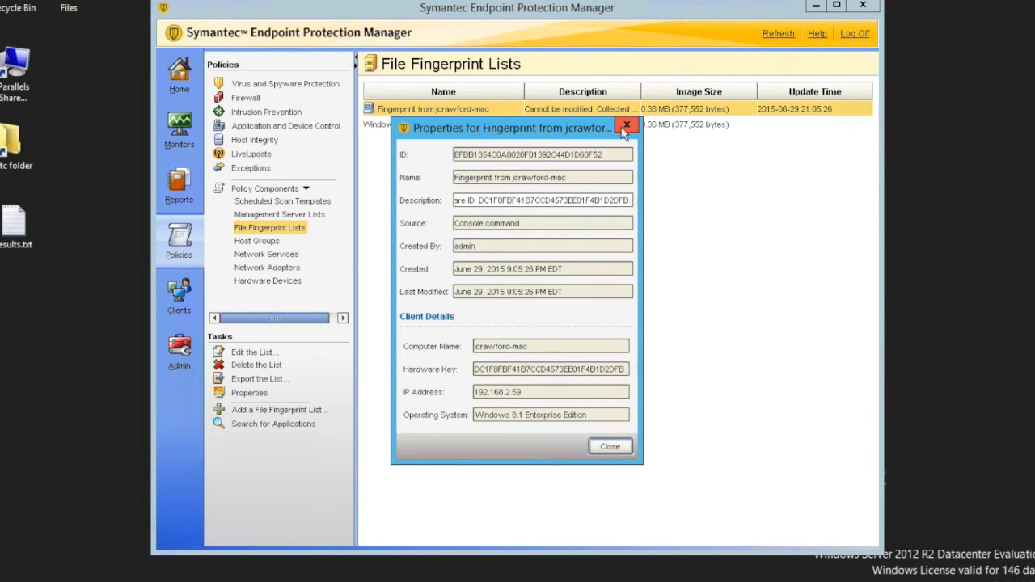
click(626, 126)
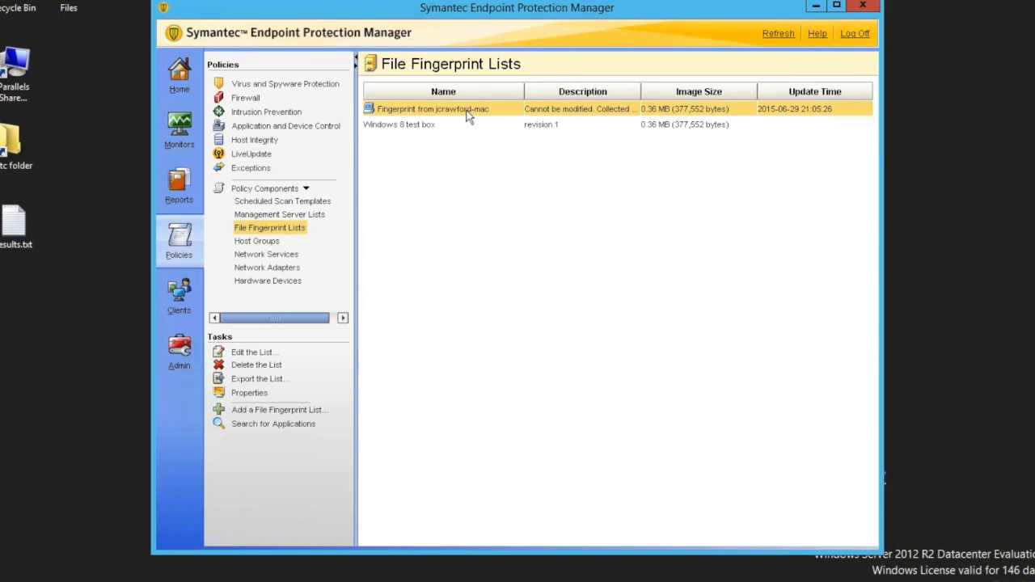
click(280, 409)
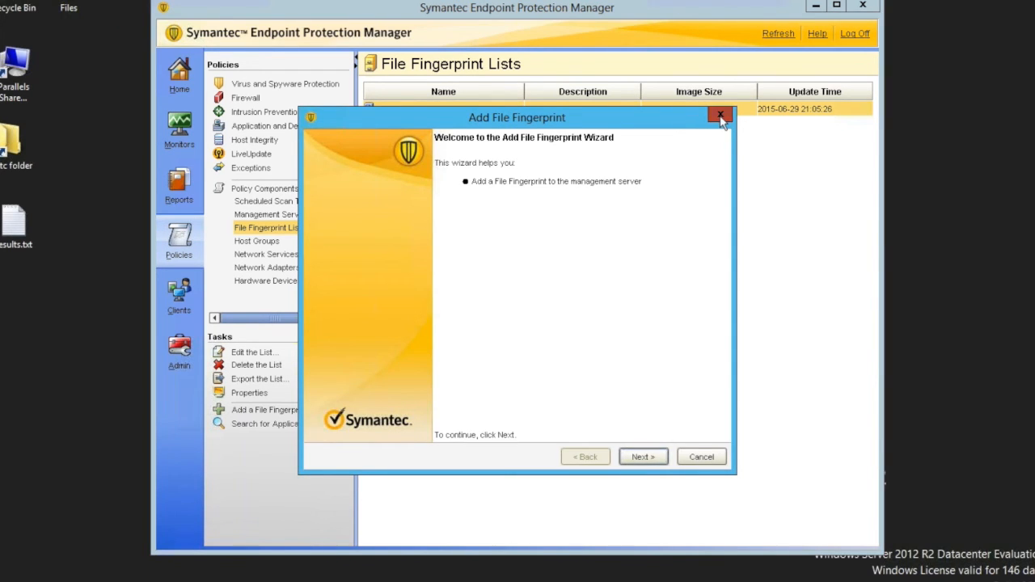
click(720, 118)
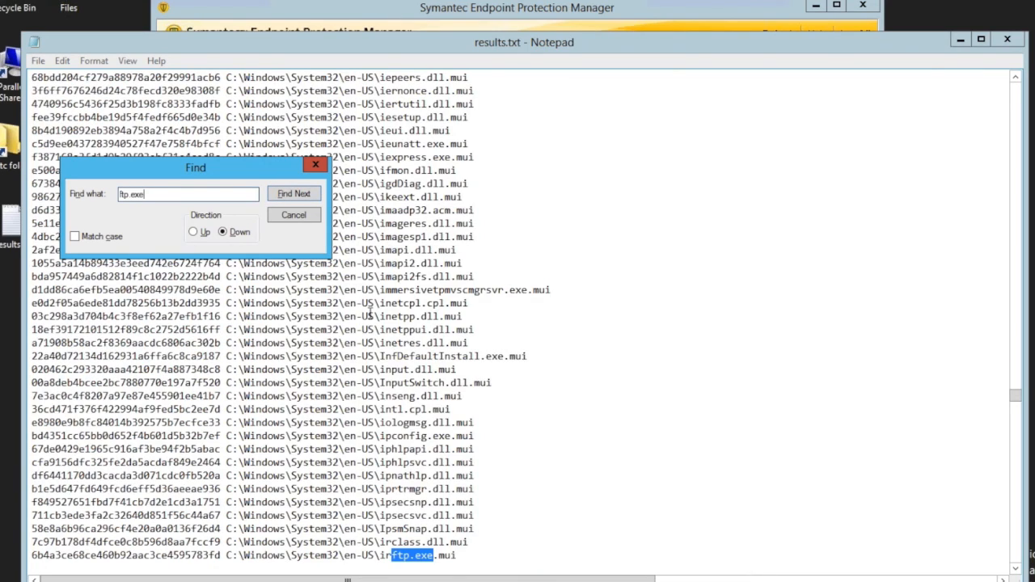
- Find the System32 ftp.exe line in results.txt and bring up the Windows 8 test box list's actions
click(293, 193)
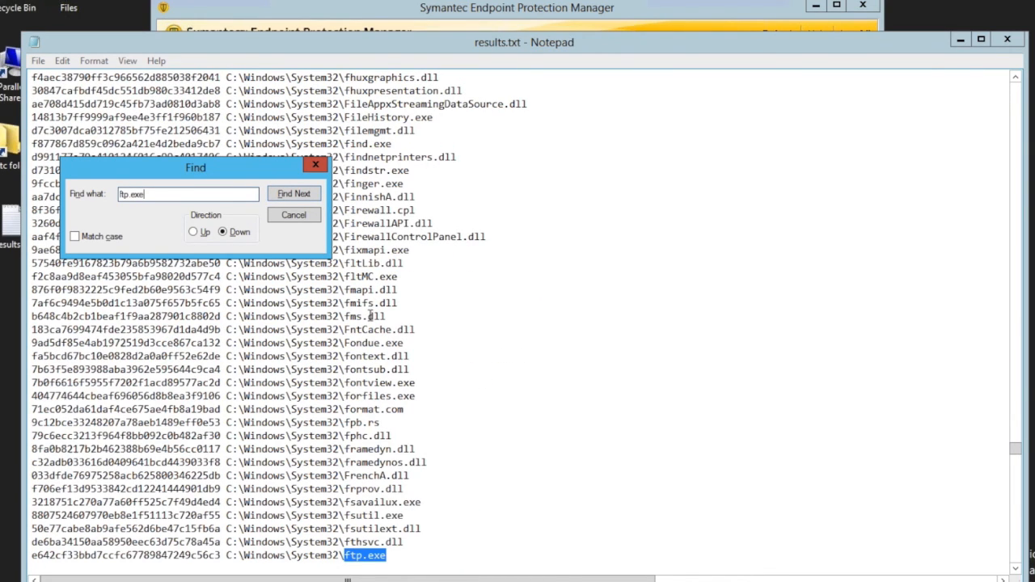
click(294, 214)
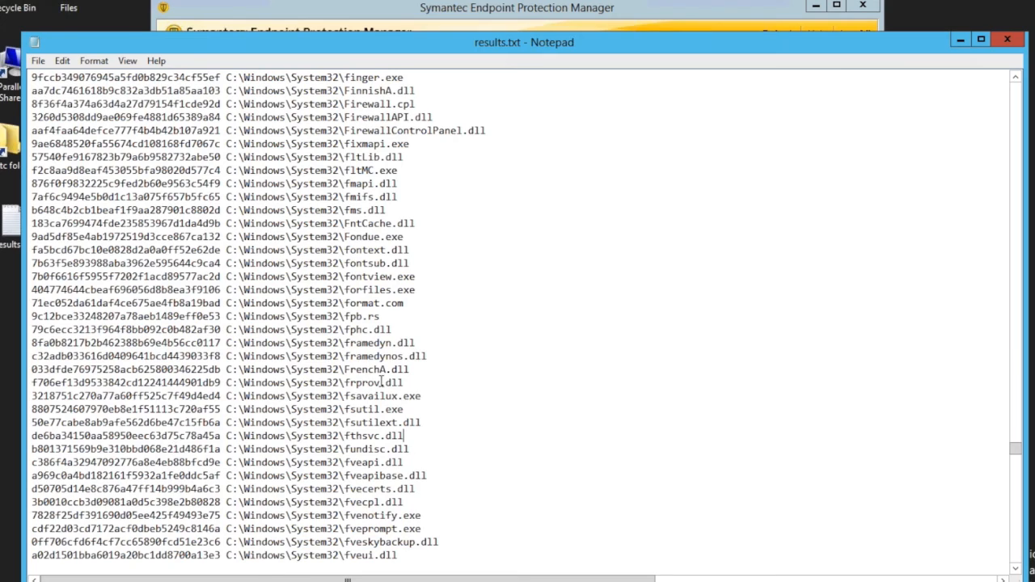
mouse_move(777, 98)
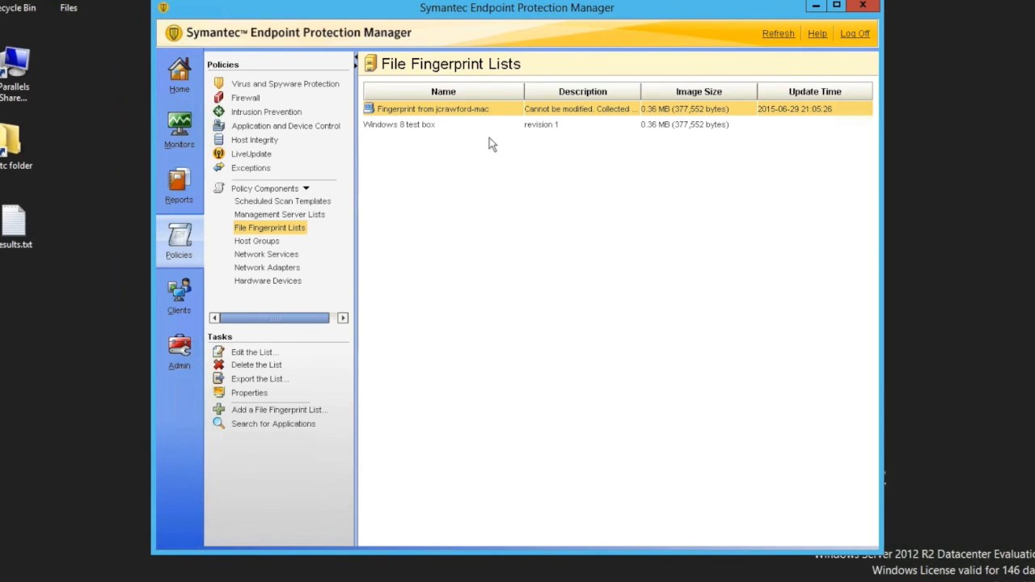
right_click(399, 125)
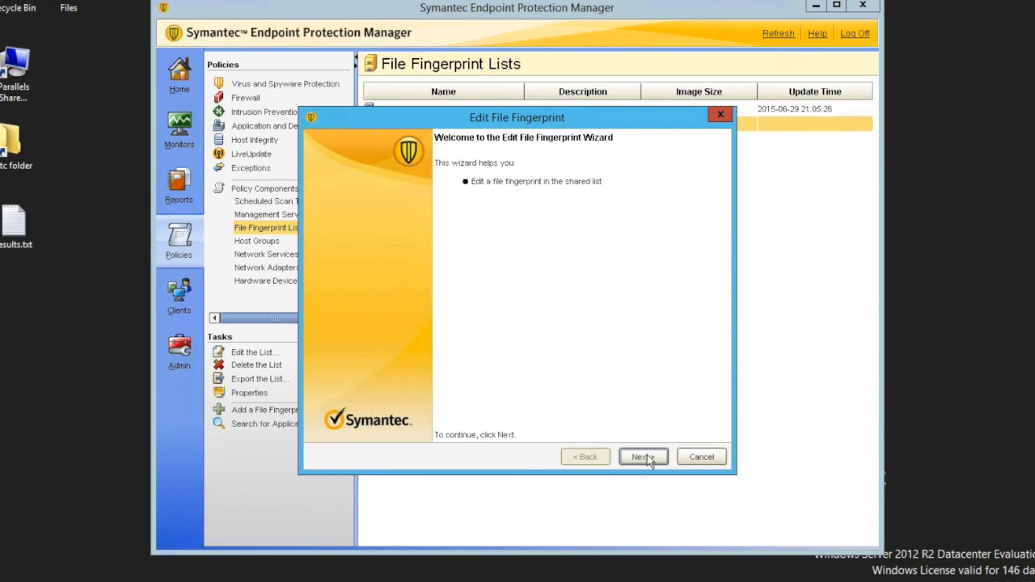
- Replace the Windows 8 test box list with Desktop\results.txt.txt through the edit wizard
click(643, 457)
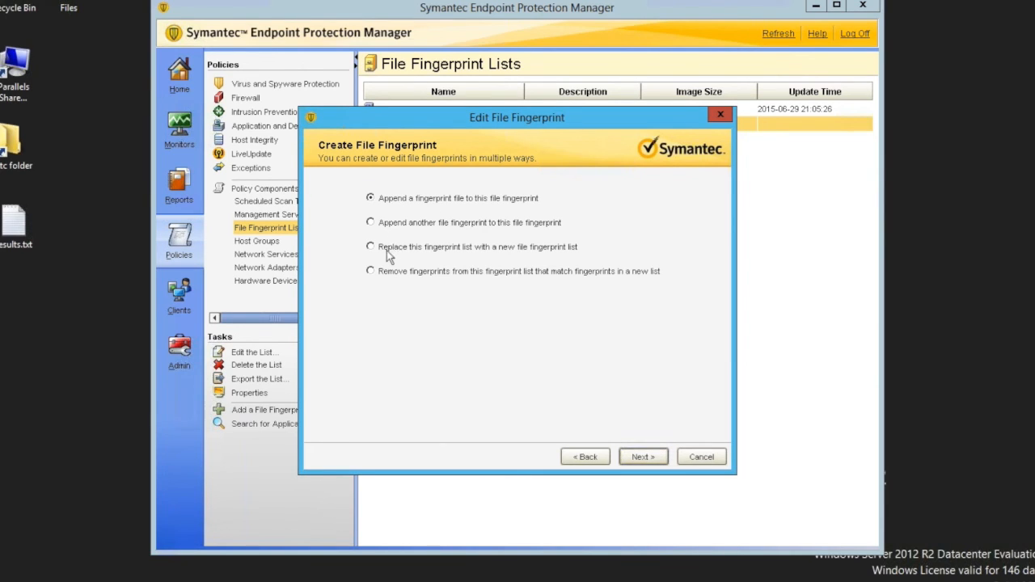
mouse_move(396, 233)
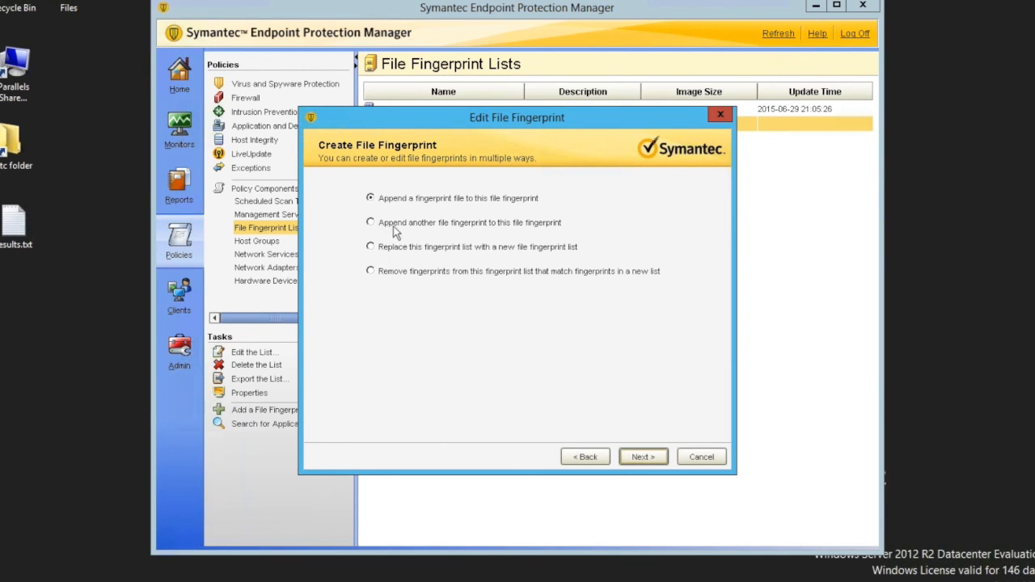
mouse_move(382, 258)
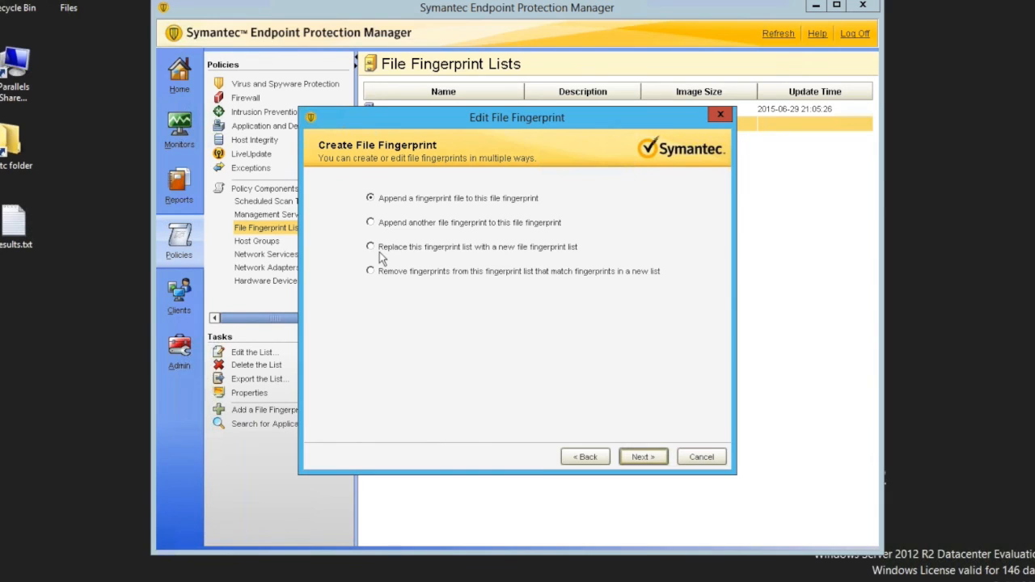
click(370, 246)
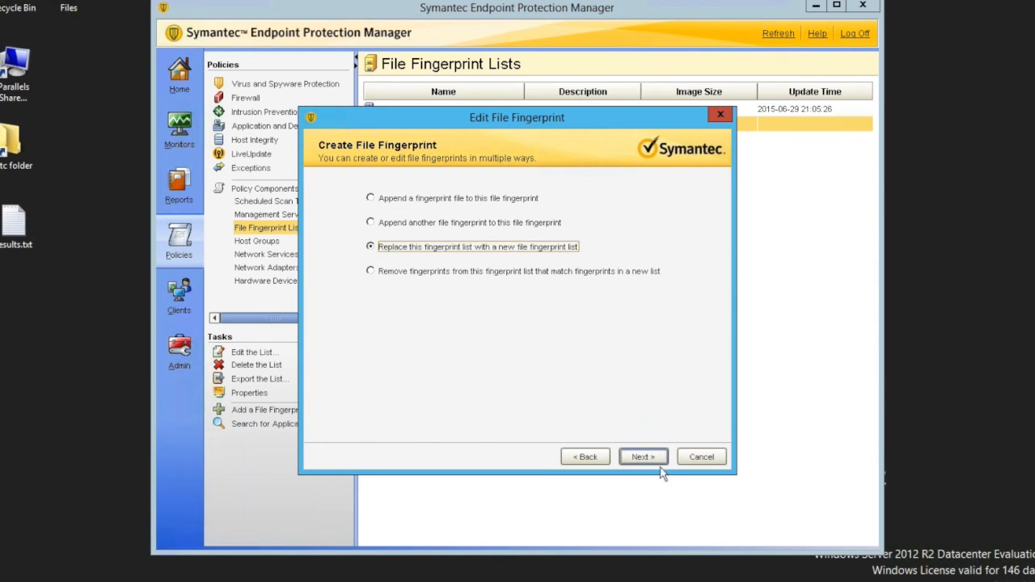
click(644, 457)
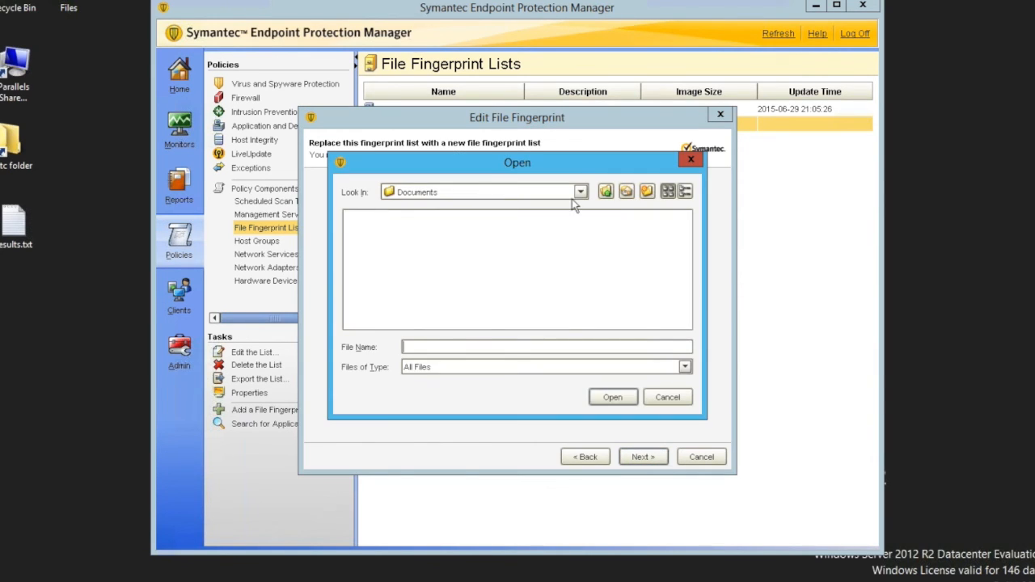
click(581, 191)
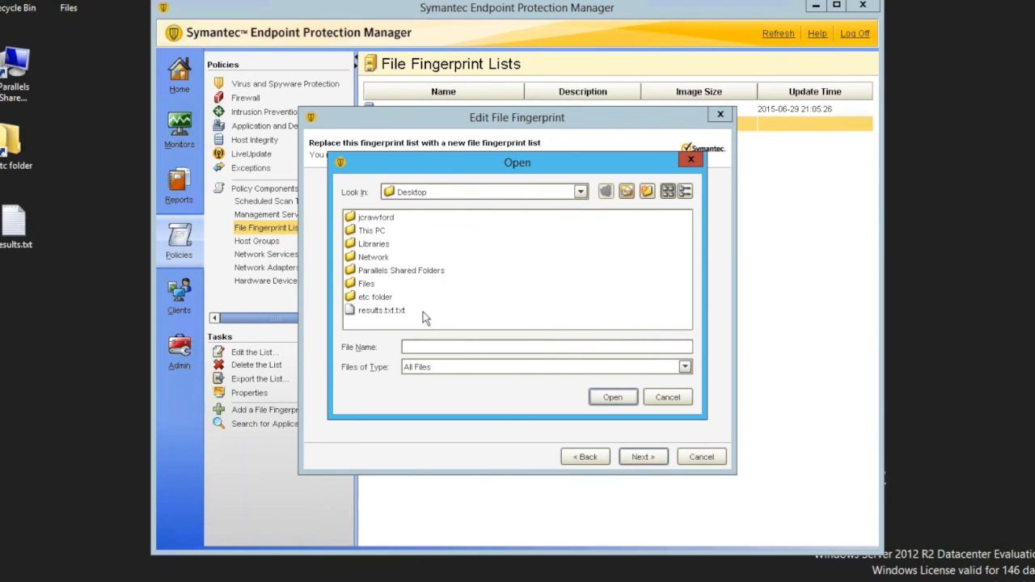
click(612, 397)
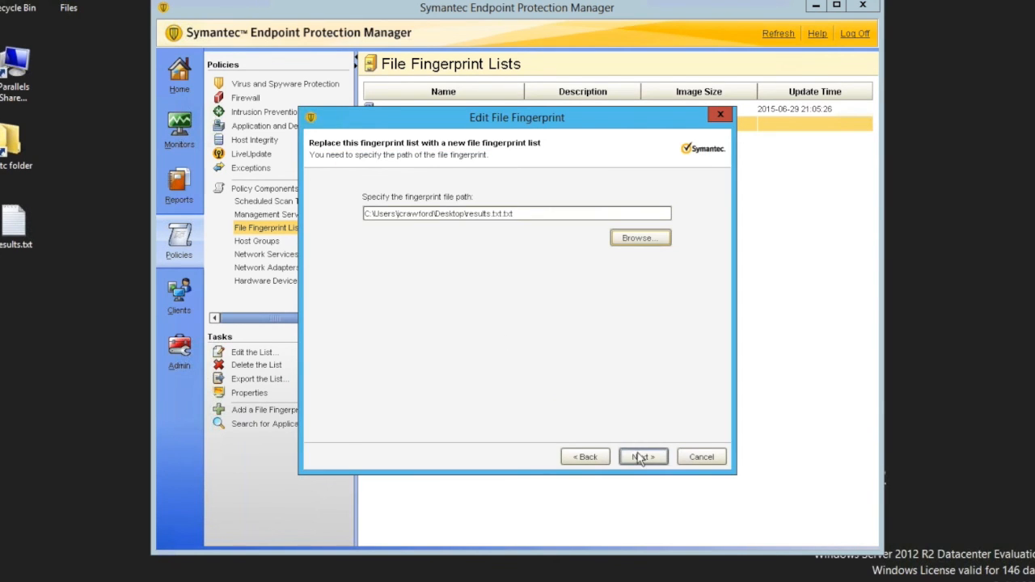
click(643, 457)
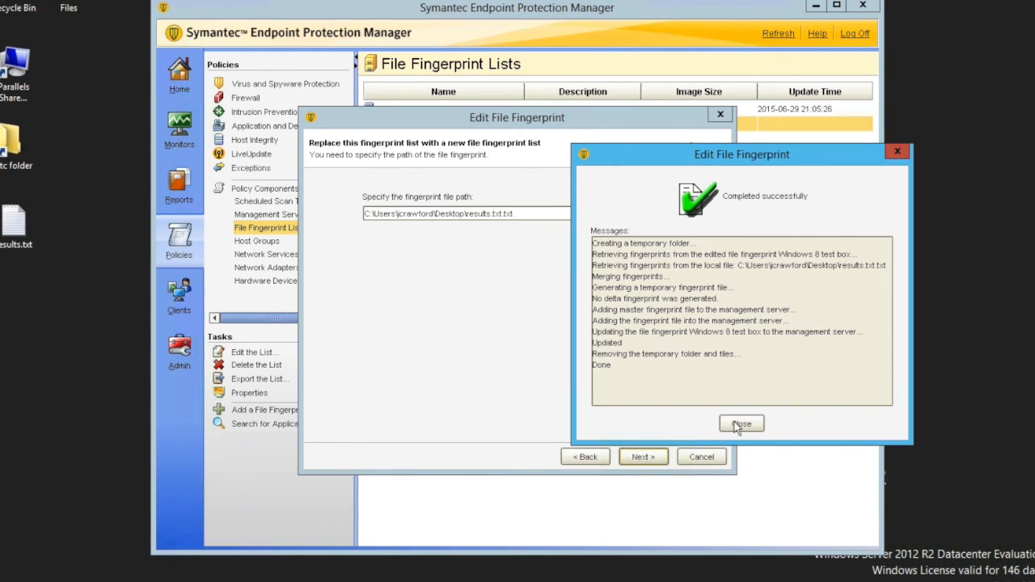
click(741, 424)
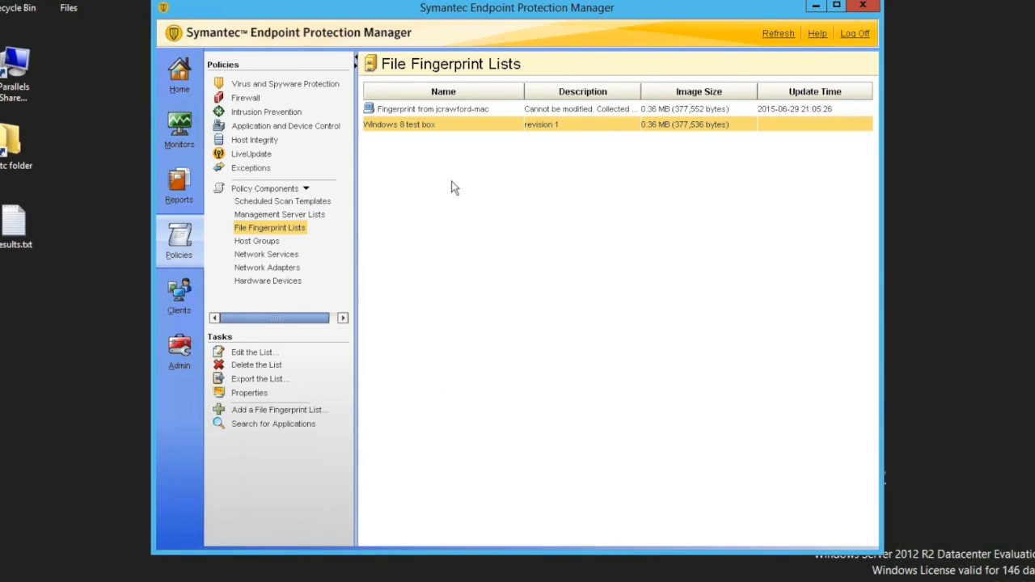
mouse_move(688, 134)
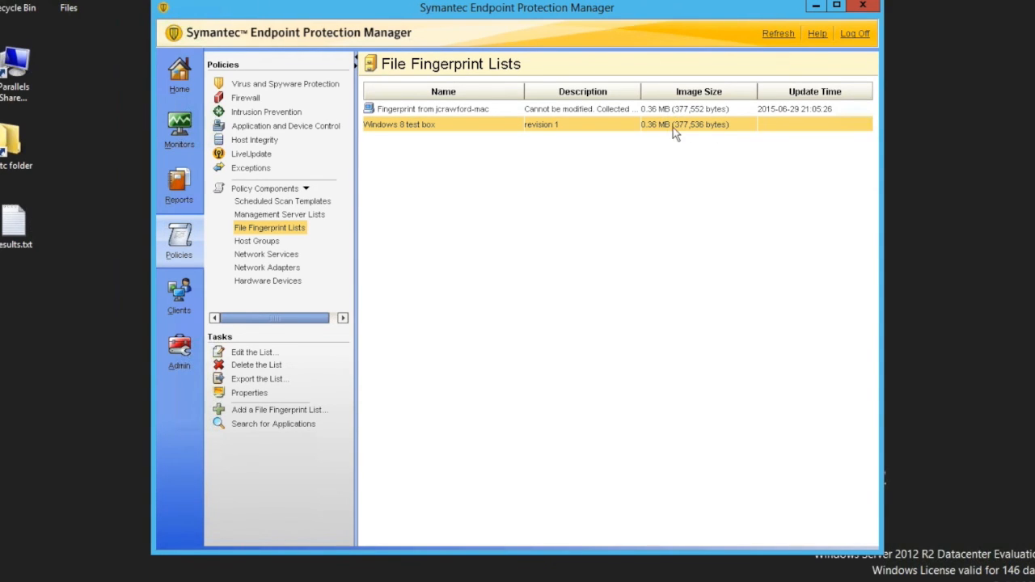
mouse_move(437, 129)
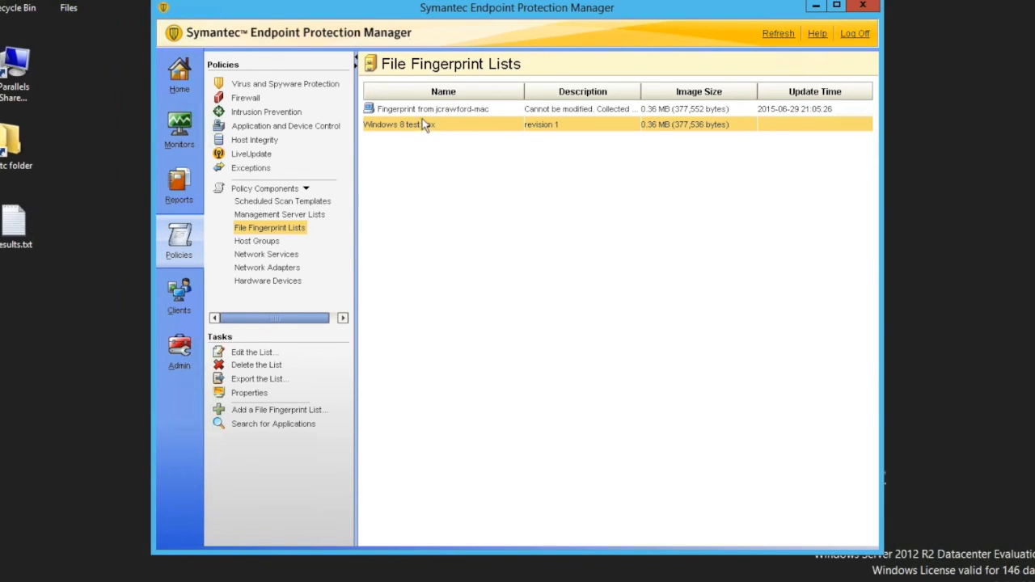
mouse_move(420, 131)
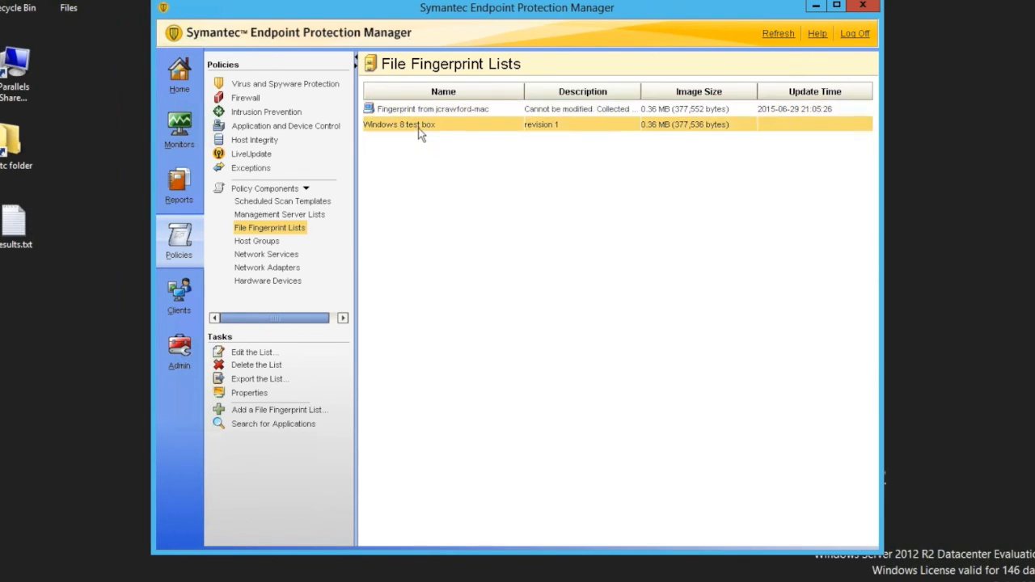
mouse_move(176, 301)
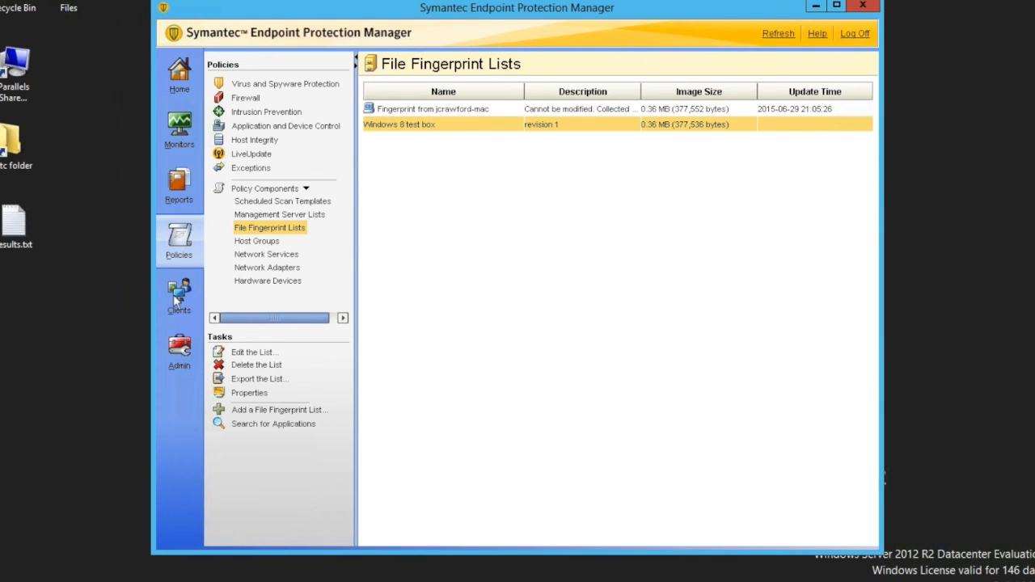
click(179, 296)
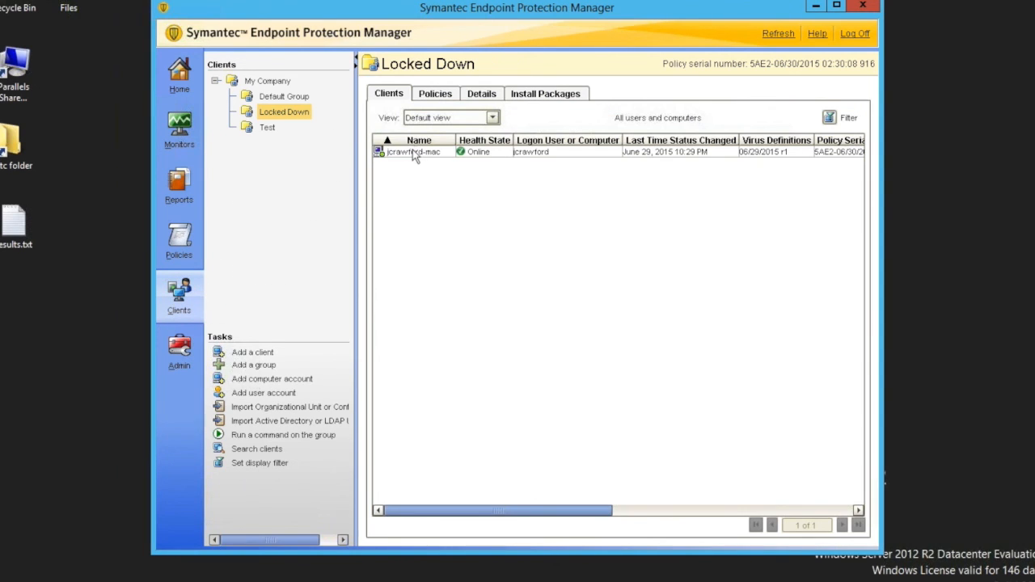
click(414, 151)
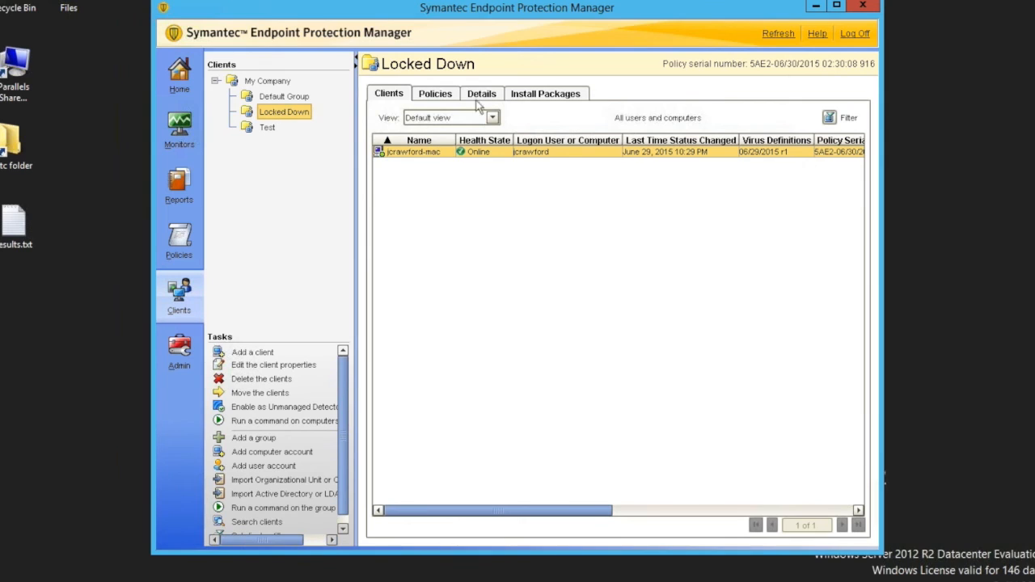
click(435, 93)
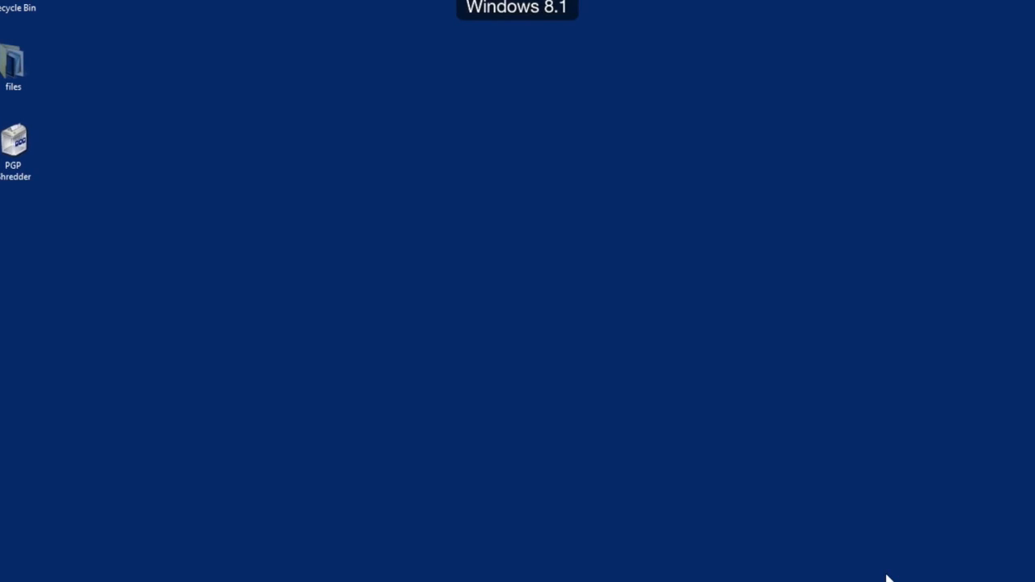
- Launch the Symantec Endpoint Protection client from the tray and approve the UAC prompt
click(894, 574)
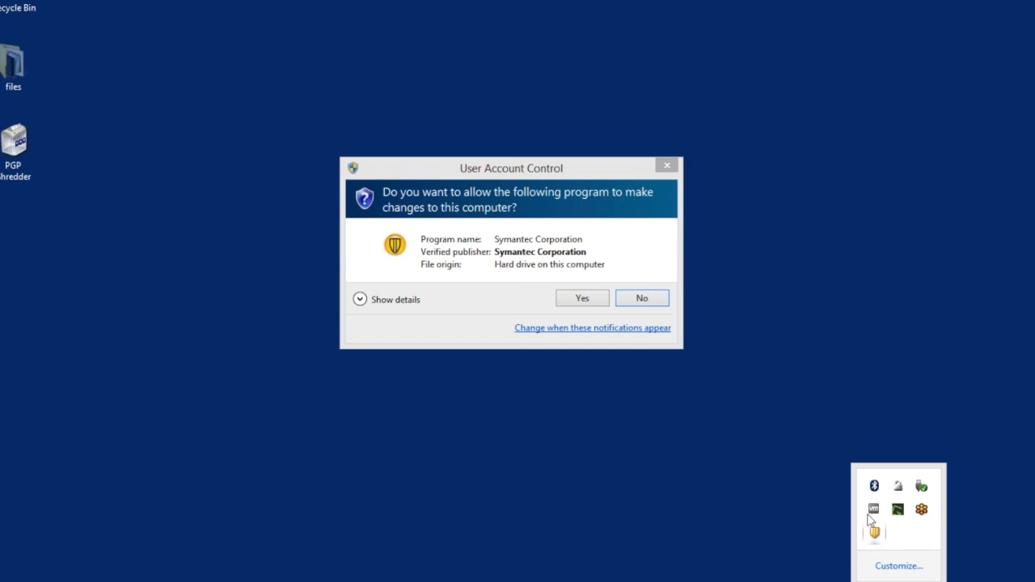
click(582, 298)
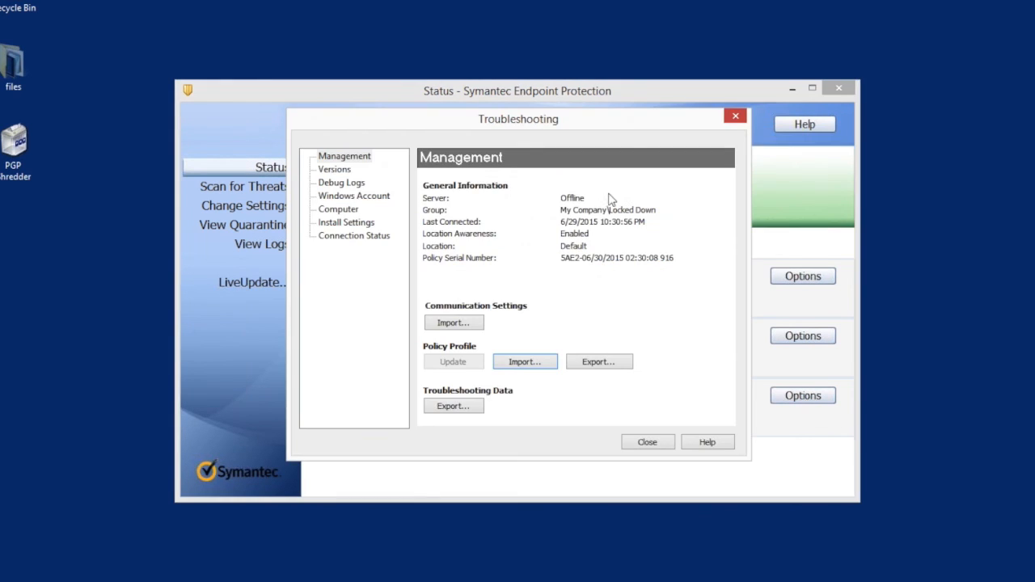
mouse_move(443, 258)
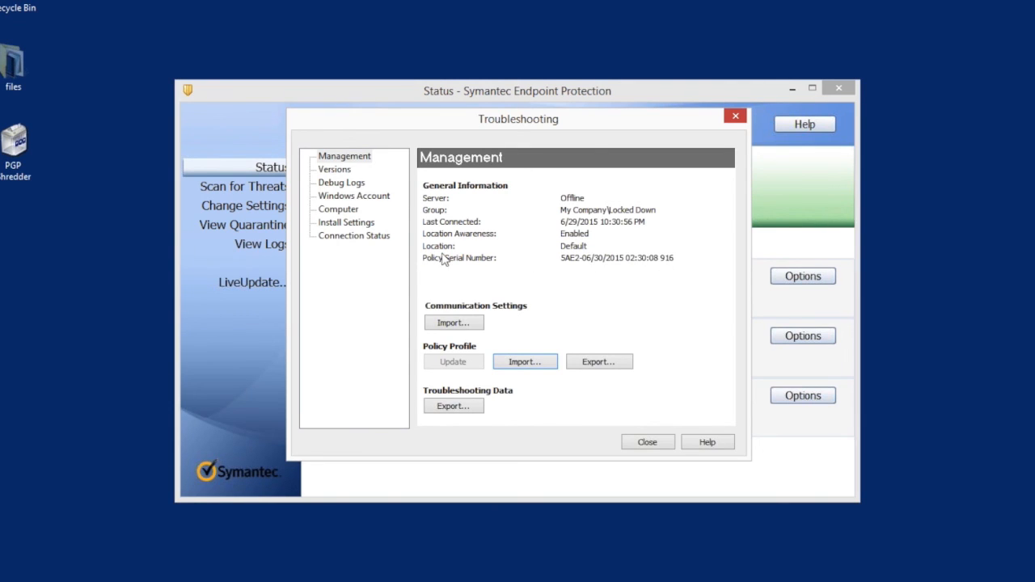
mouse_move(661, 267)
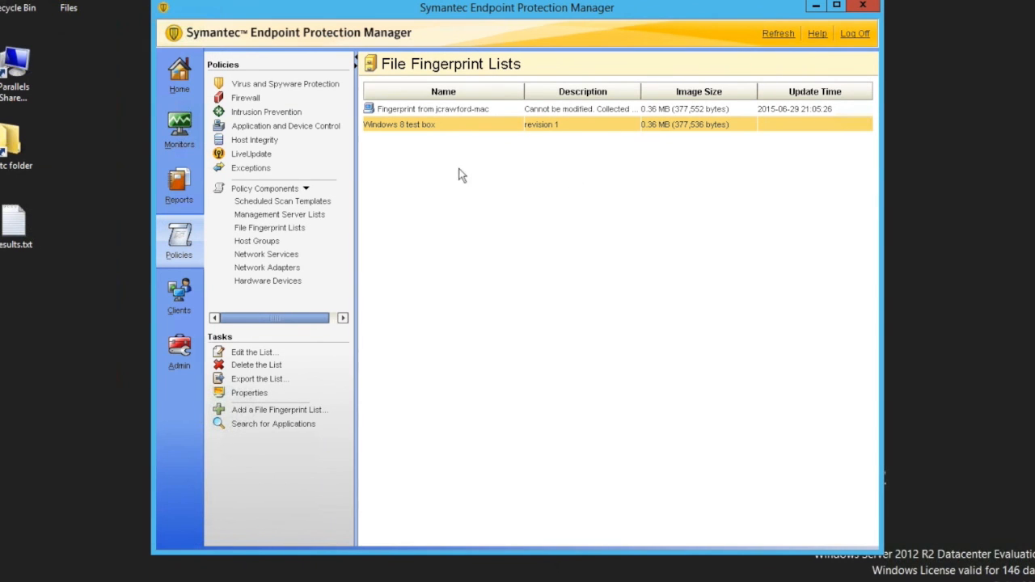
- Switch back from the client's 'Access is denied' ftp.exe result to the manager
click(179, 295)
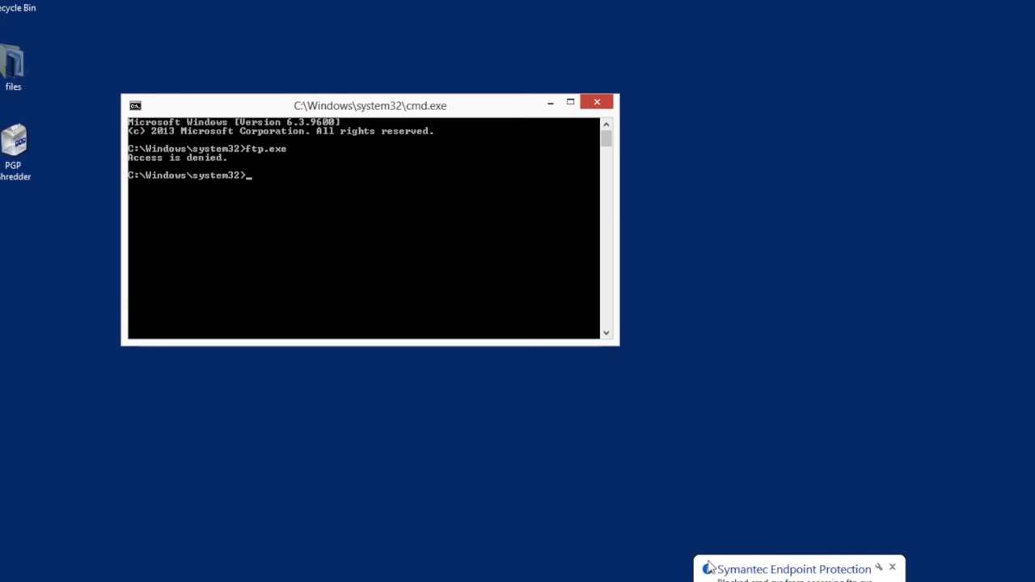
mouse_move(910, 564)
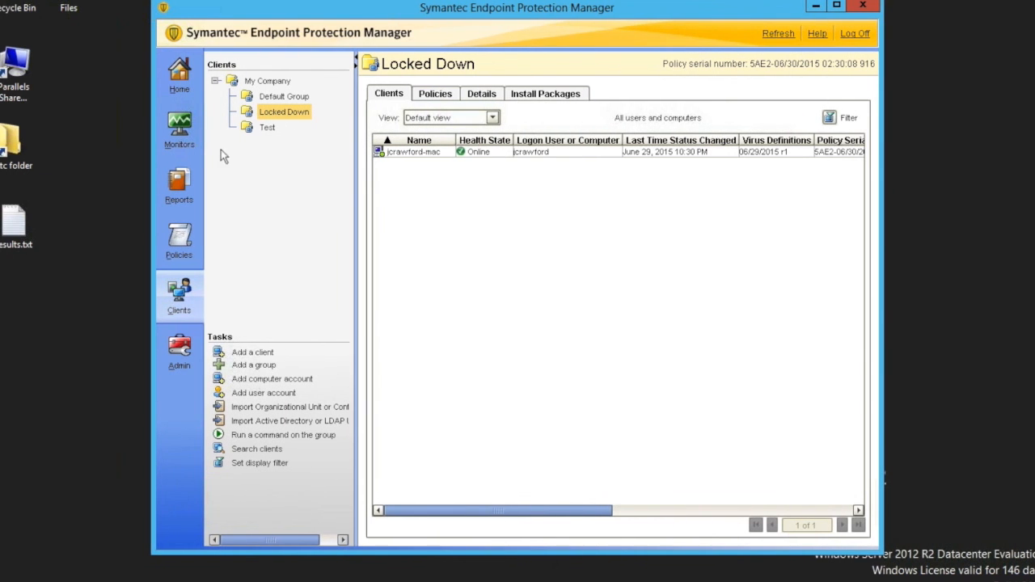
click(179, 243)
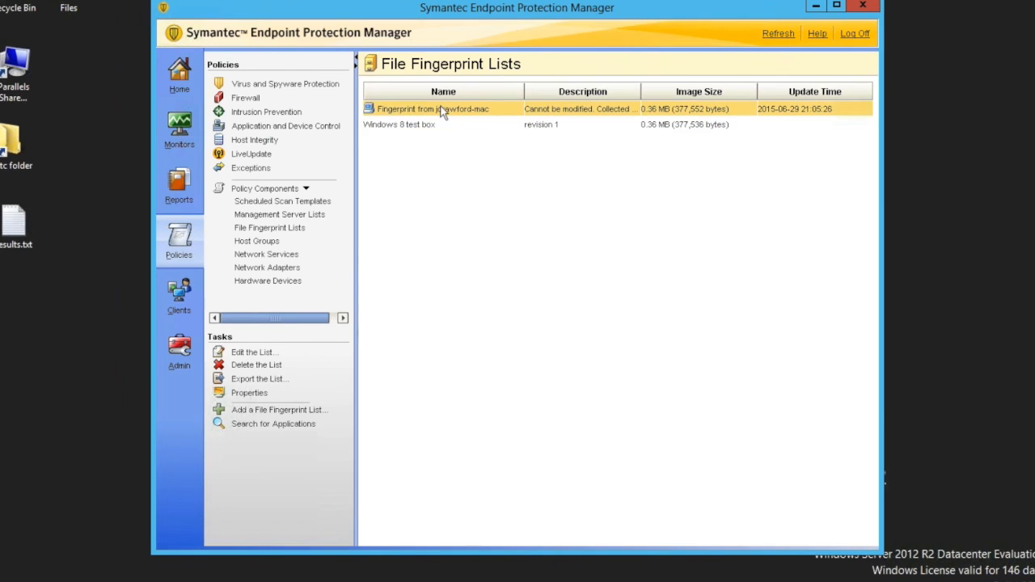
mouse_move(411, 112)
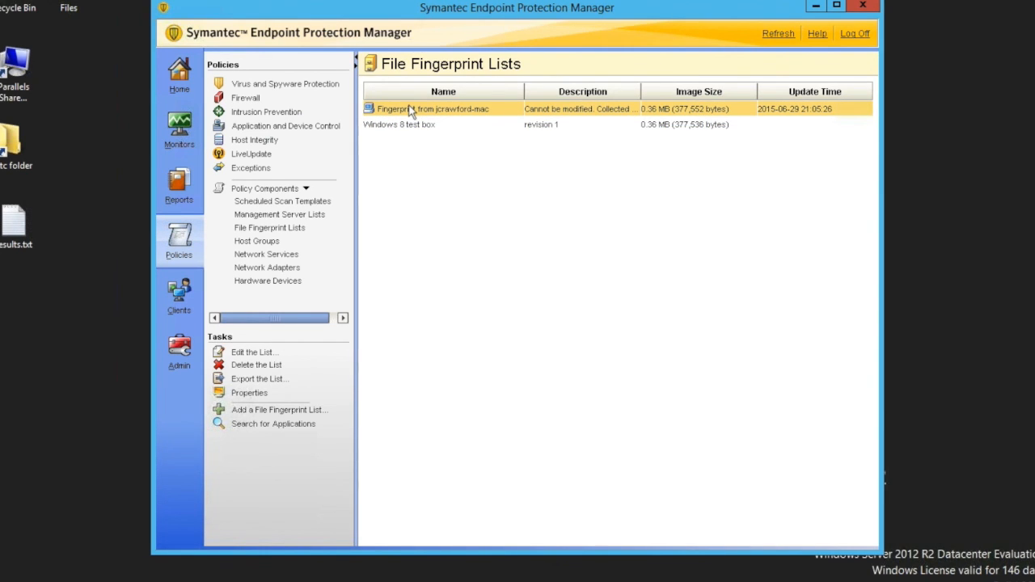
right_click(433, 108)
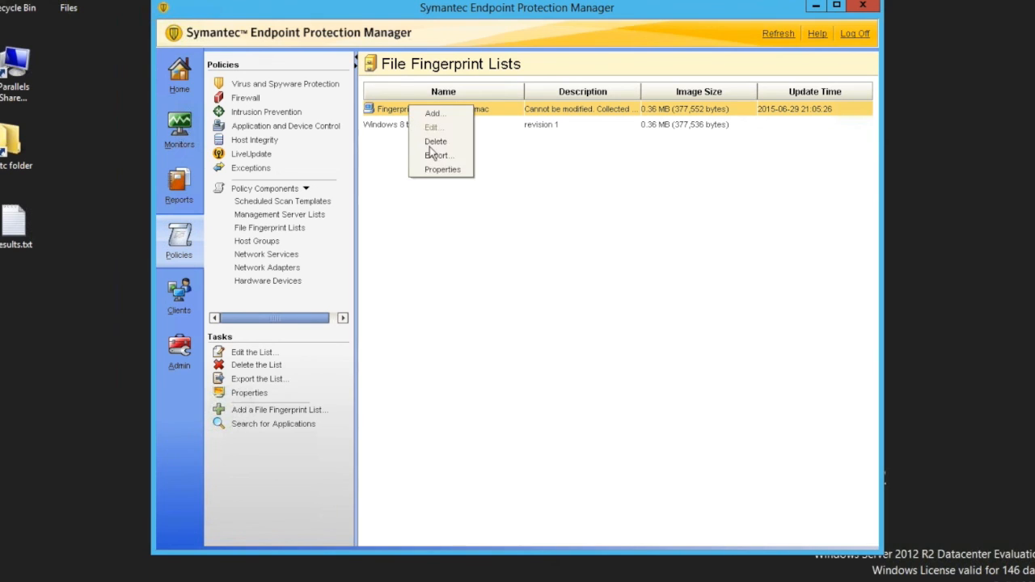
click(439, 155)
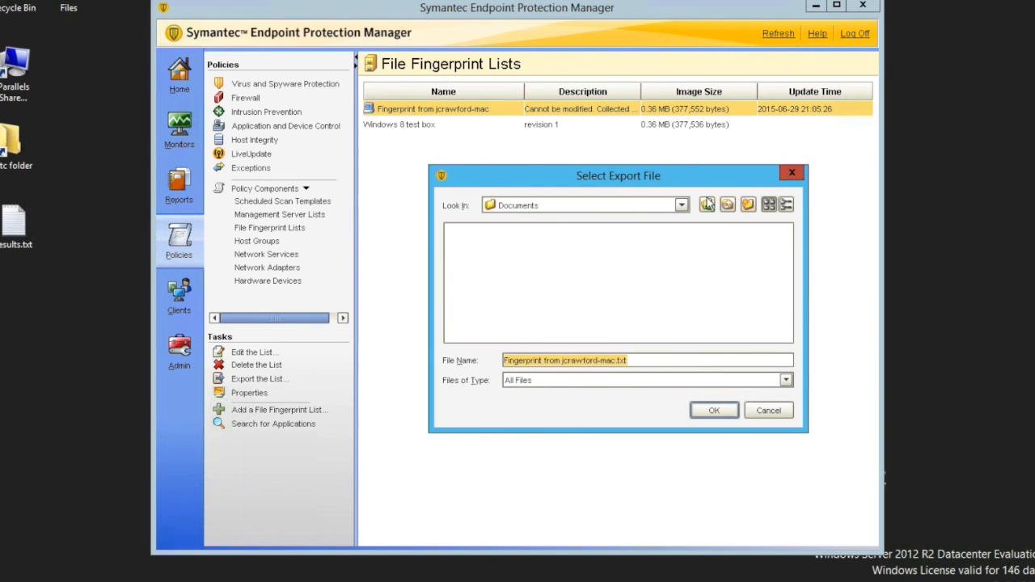
click(682, 204)
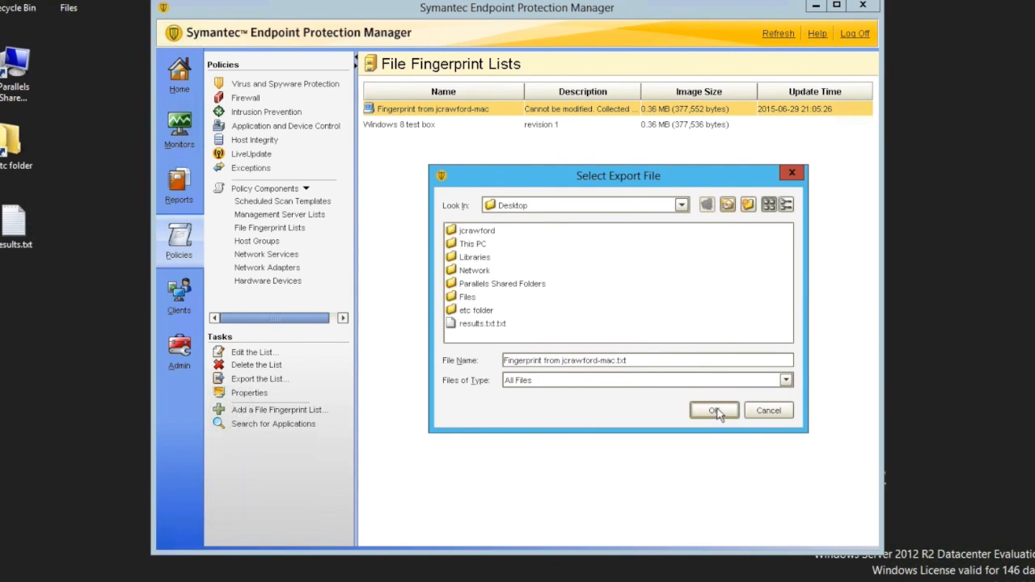
click(714, 410)
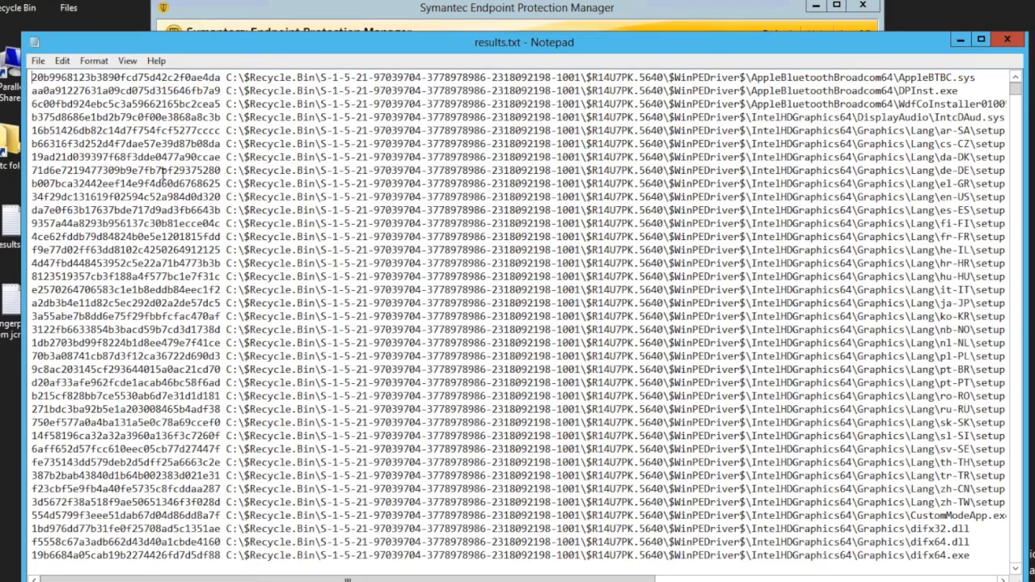
- Review the exported fingerprint list as plain hashes in Notepad, then close it
scroll(down, 3)
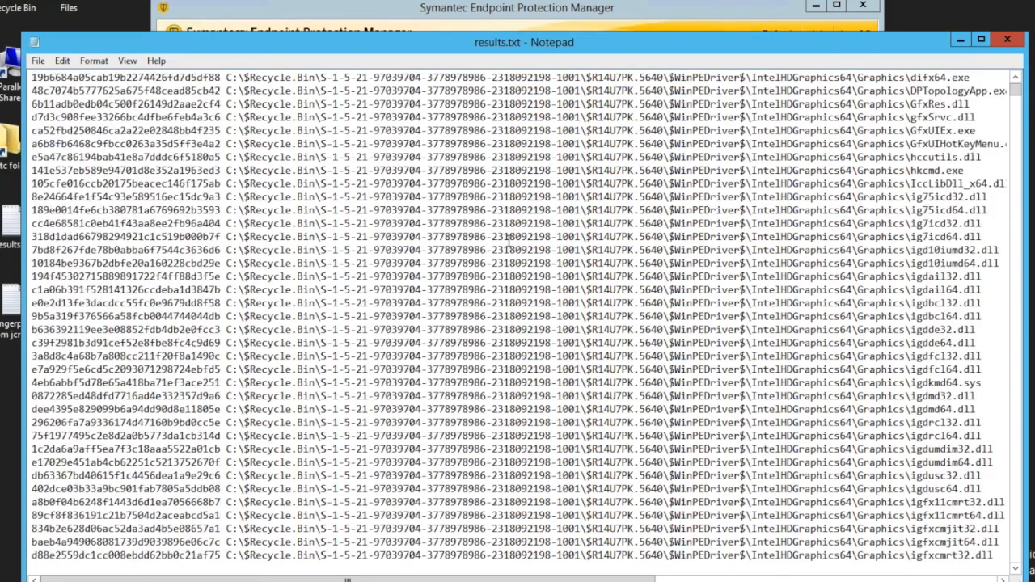
scroll(down, 3)
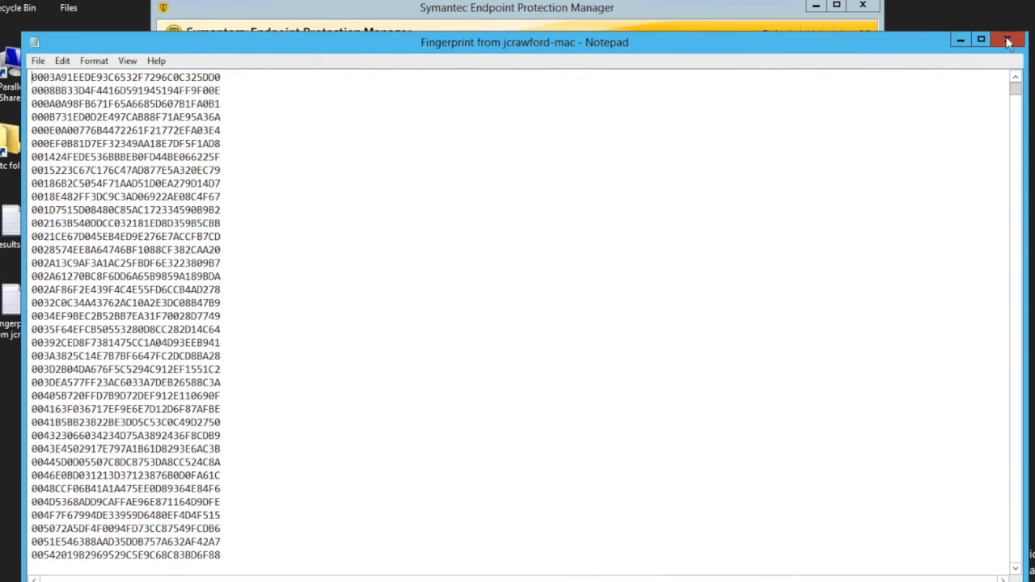
click(1008, 41)
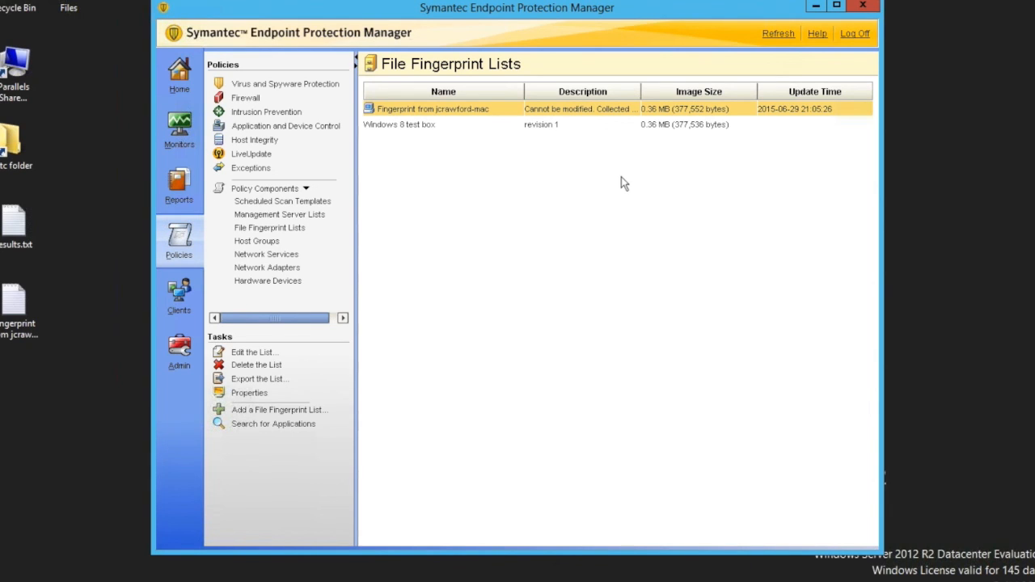
mouse_move(494, 223)
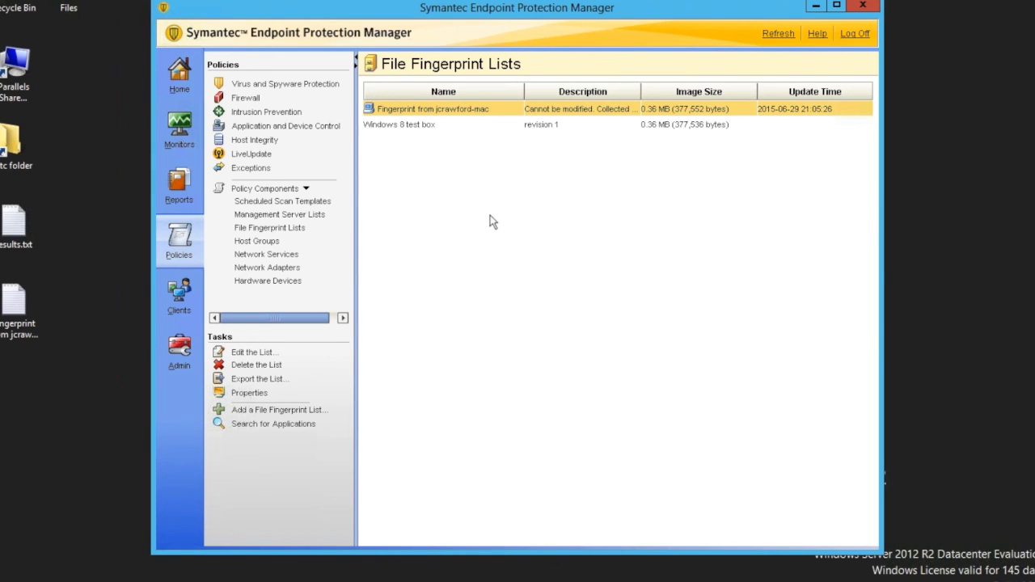
mouse_move(954, 43)
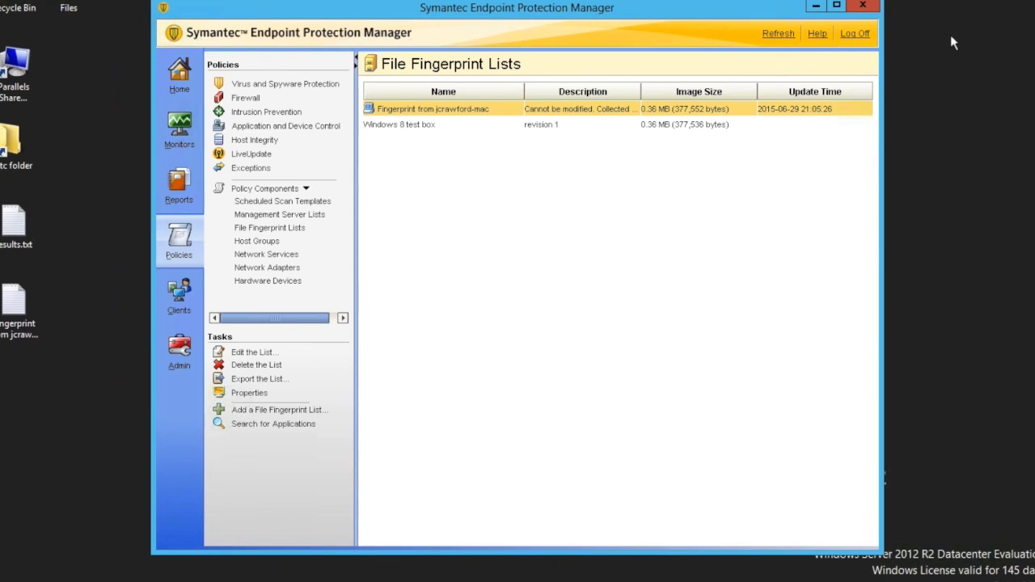
mouse_move(483, 157)
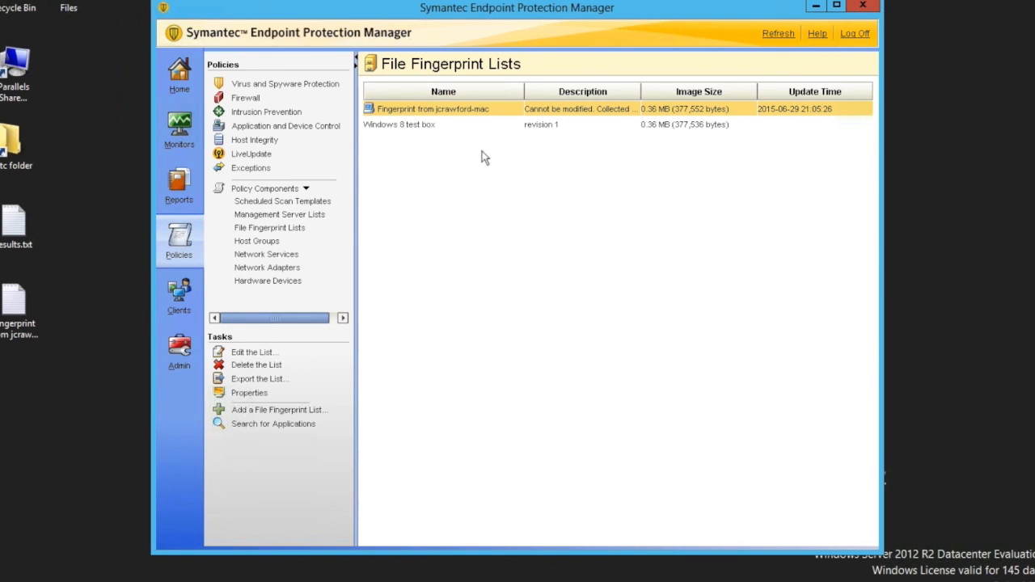
mouse_move(433, 115)
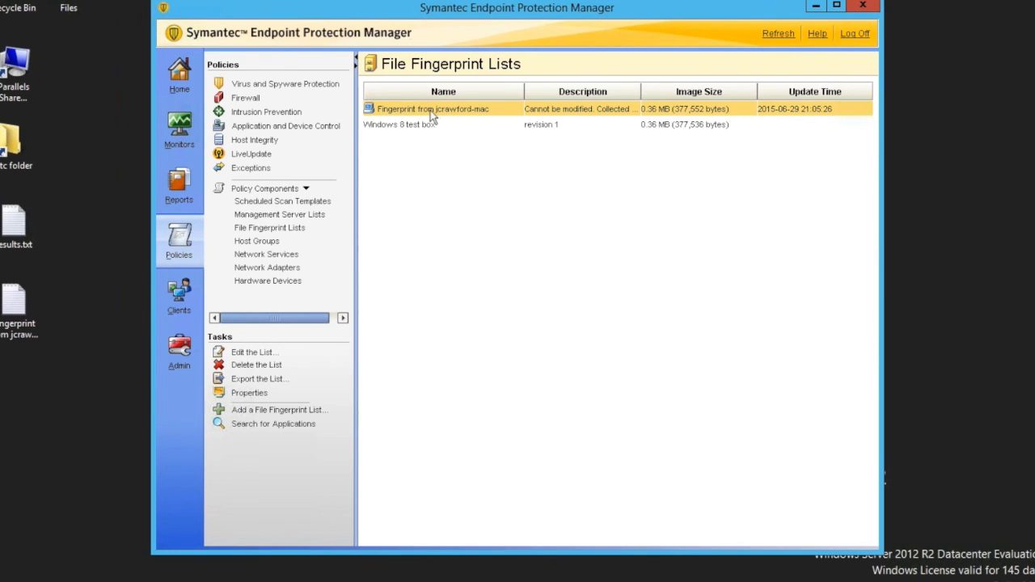
mouse_move(437, 133)
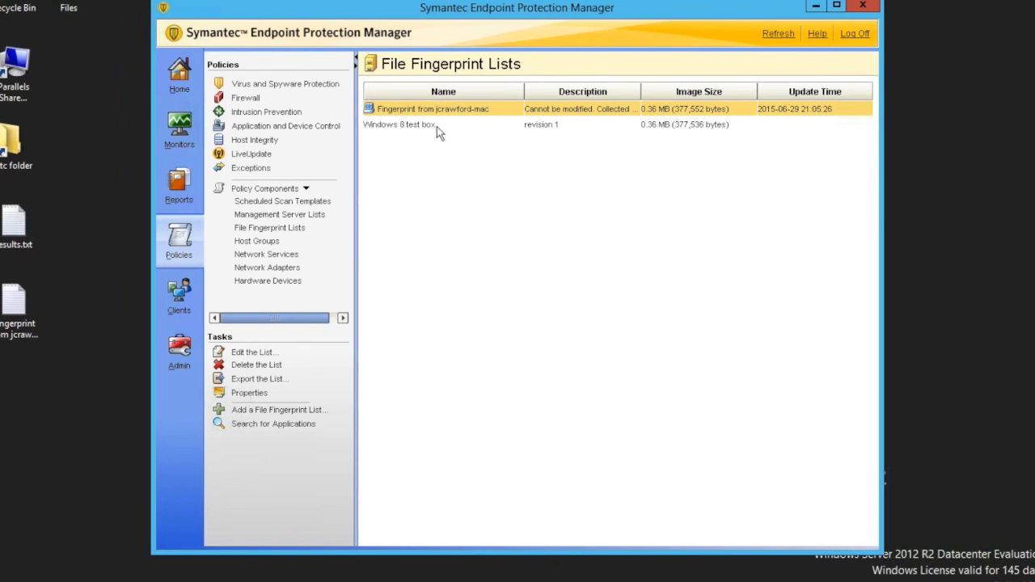